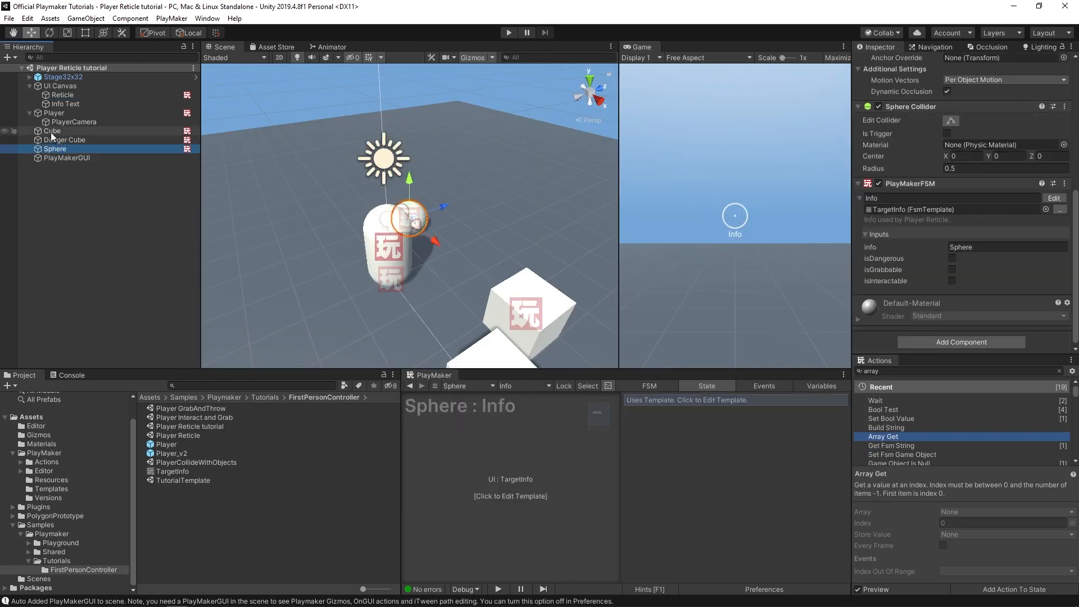
# Step: Delete Cube, Danger Cube, Sphere and UI Canvas from the Hierarchy
pyautogui.click(62, 94)
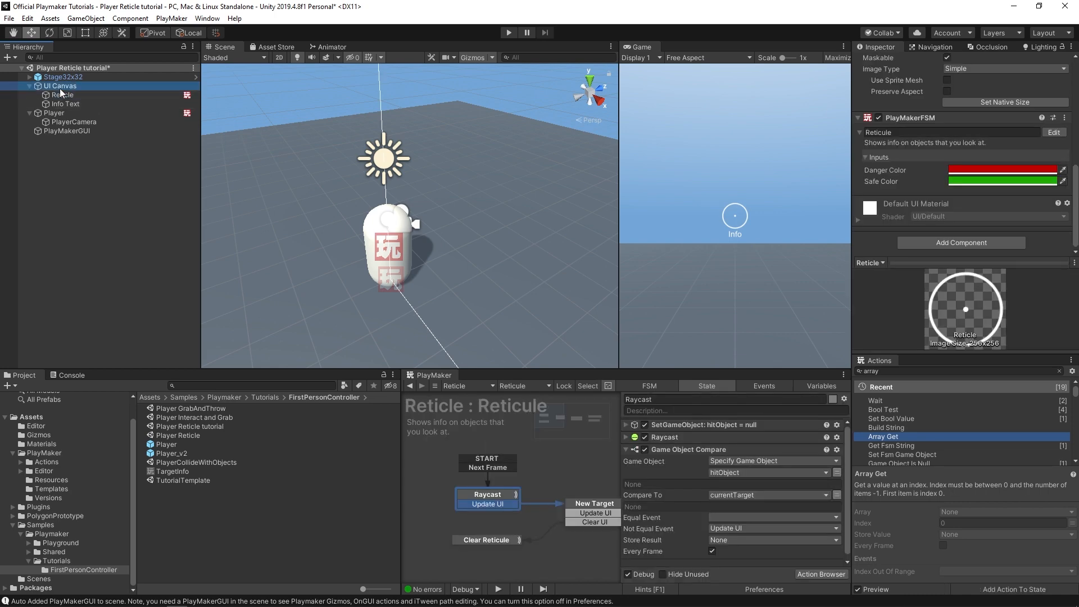
pyautogui.click(62, 94)
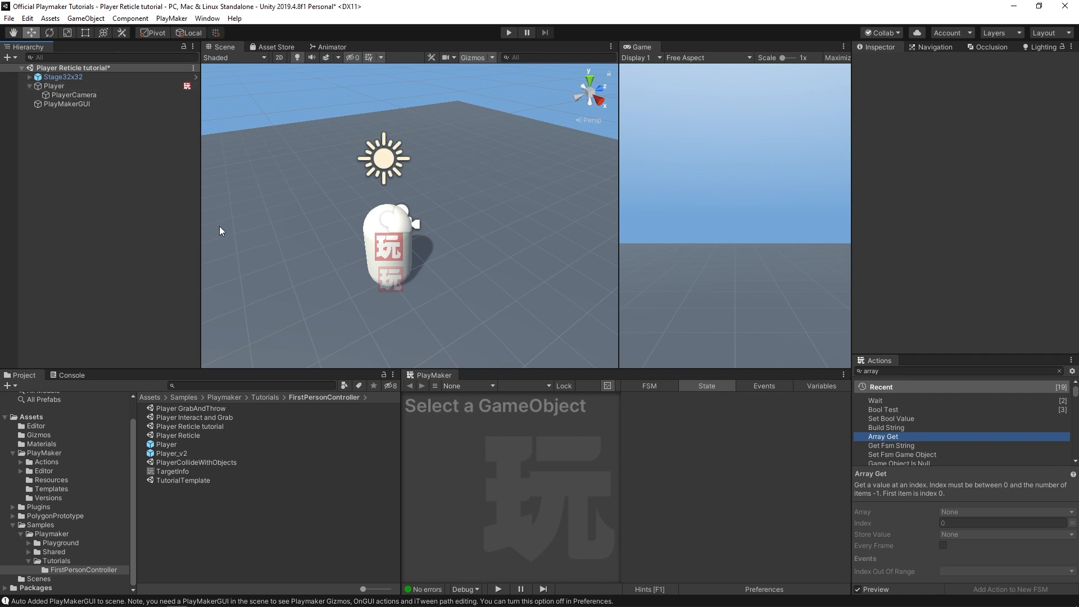
pyautogui.rightClick(220, 230)
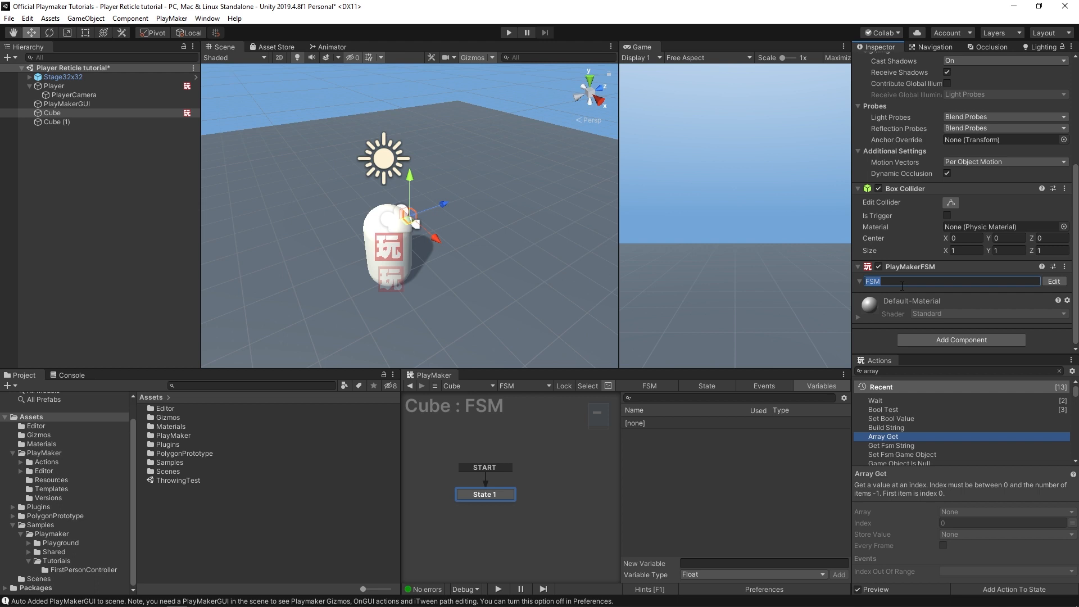
# Step: Name the new cube's PlayMaker FSM 'Info' and select its State 1
pyautogui.write('Info')
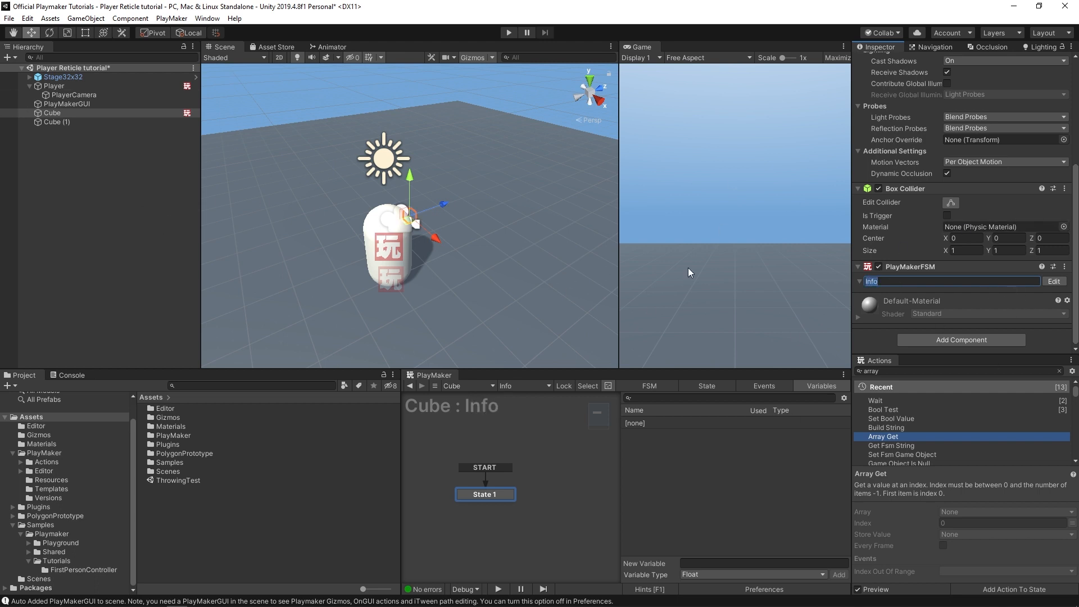
pyautogui.moveTo(551, 192)
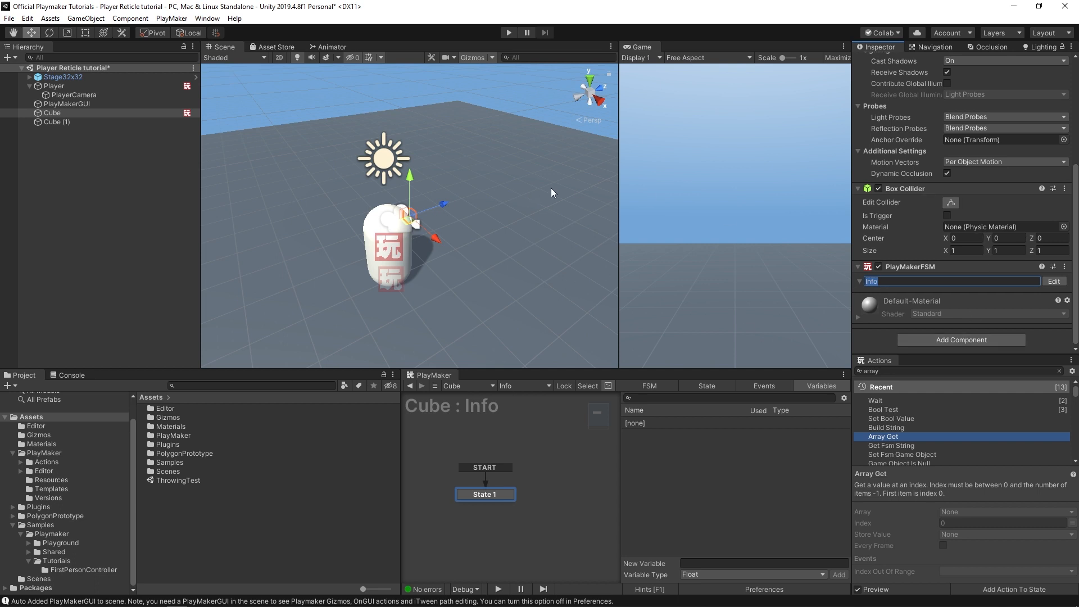
pyautogui.moveTo(777, 296)
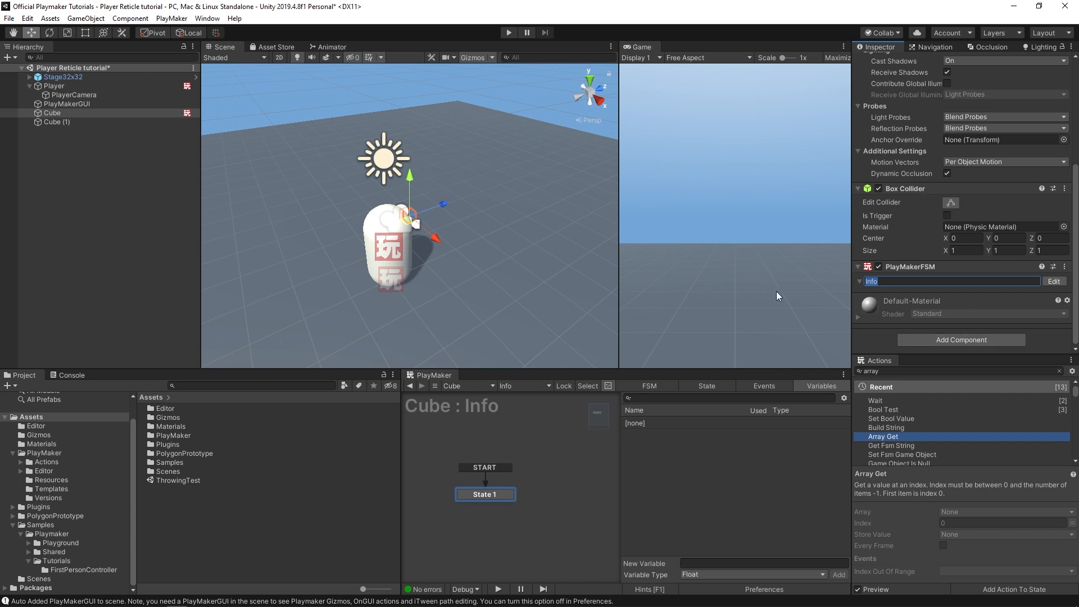
pyautogui.moveTo(904, 319)
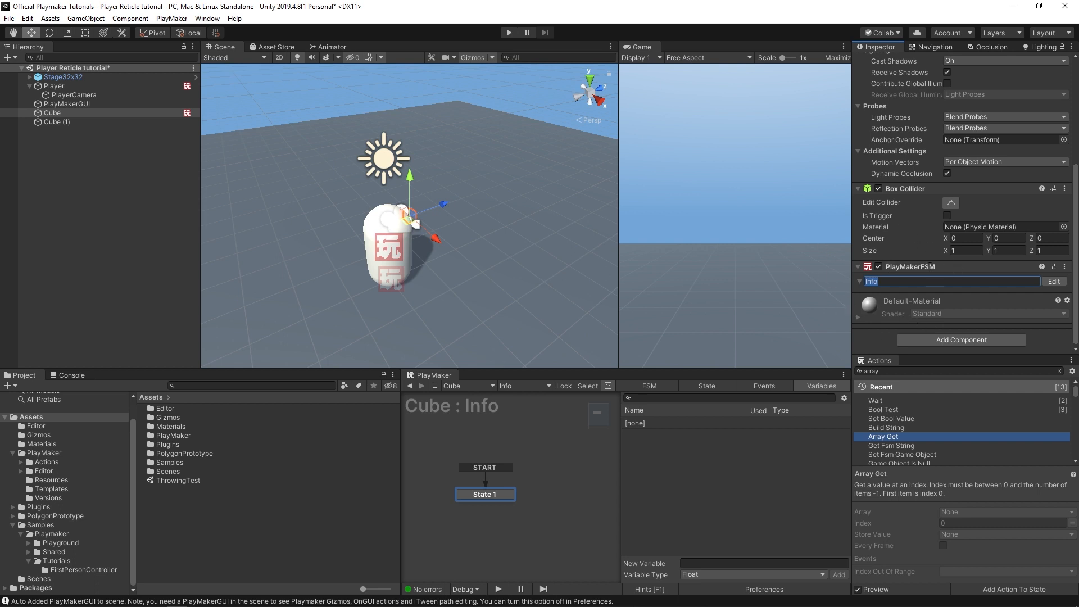
pyautogui.moveTo(880, 242)
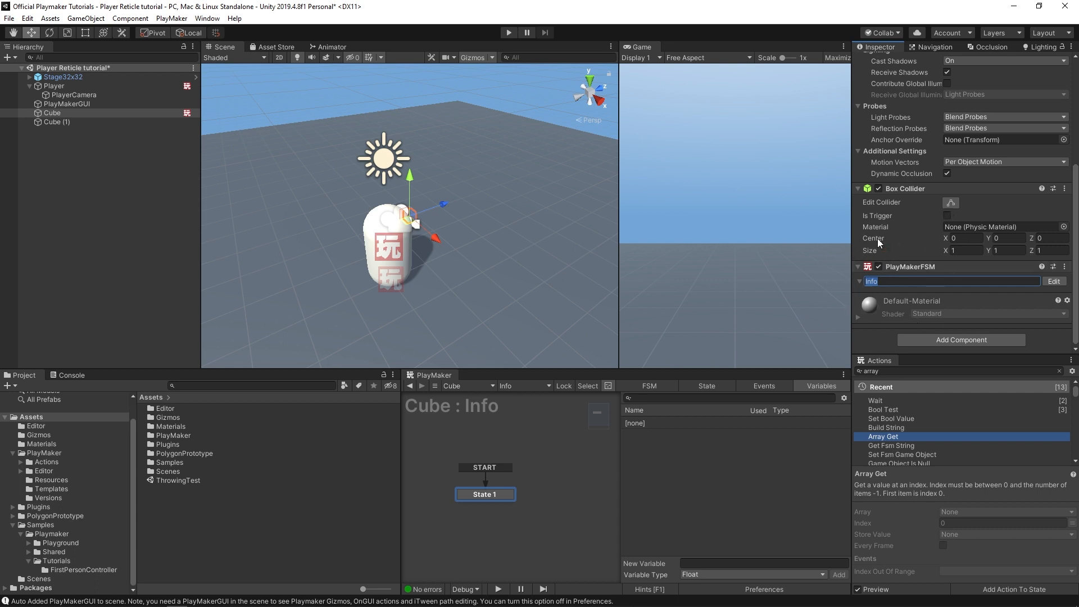
pyautogui.moveTo(762, 328)
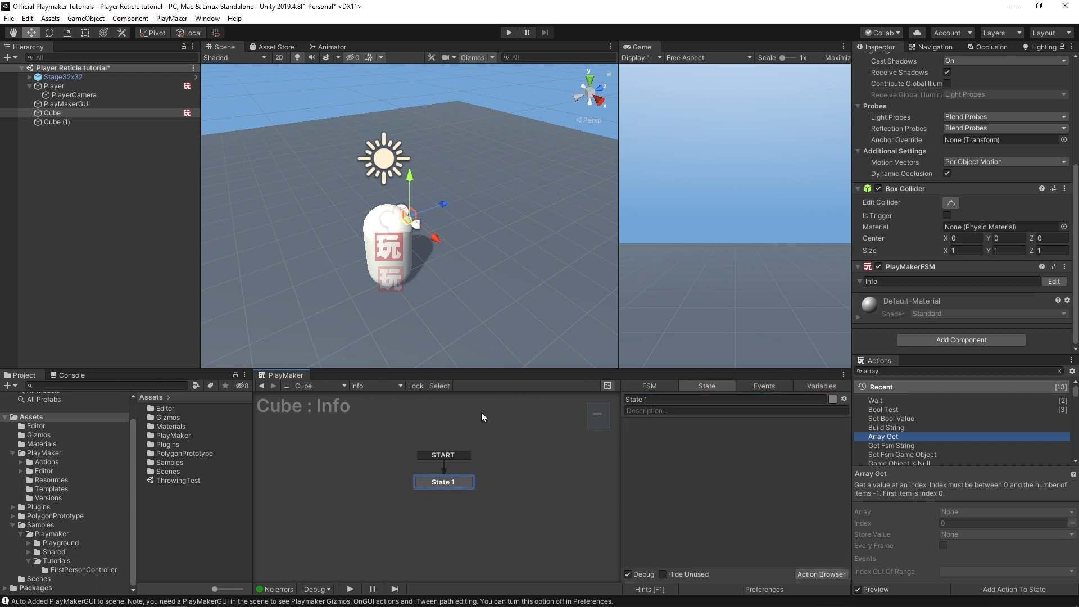
pyautogui.moveTo(536, 451)
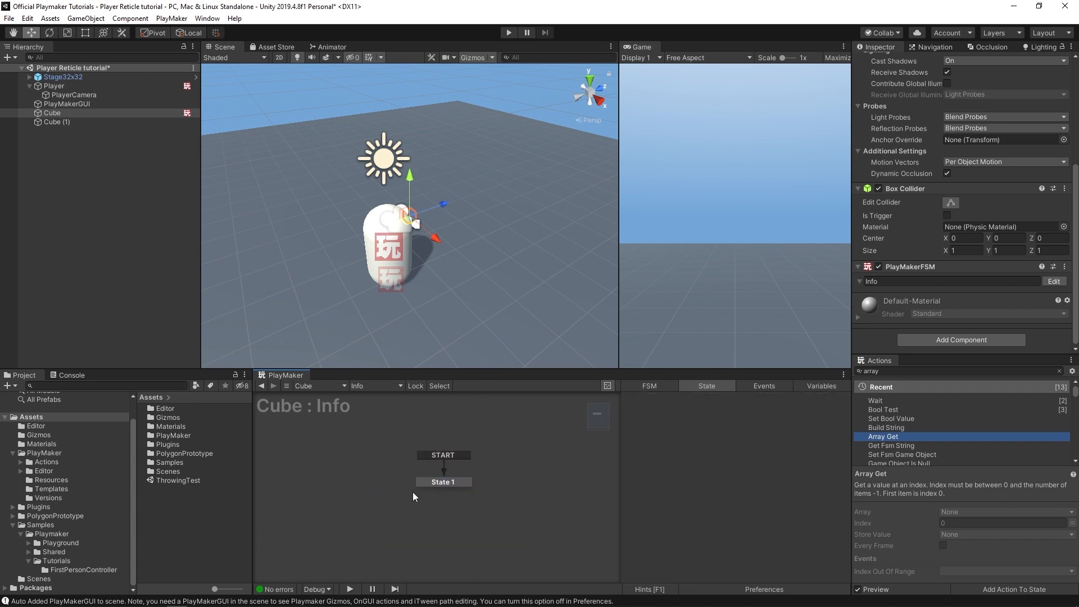
pyautogui.click(443, 481)
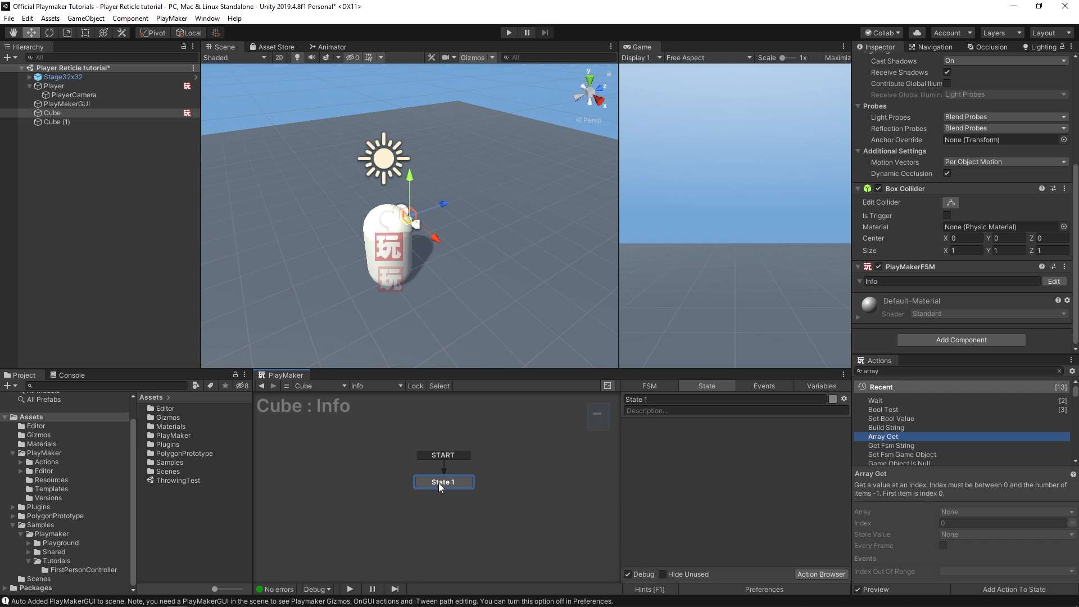
# Step: Save State 1 as template 'TargetInfo' in Assets/PlayMaker/Templates
pyautogui.rightClick(443, 481)
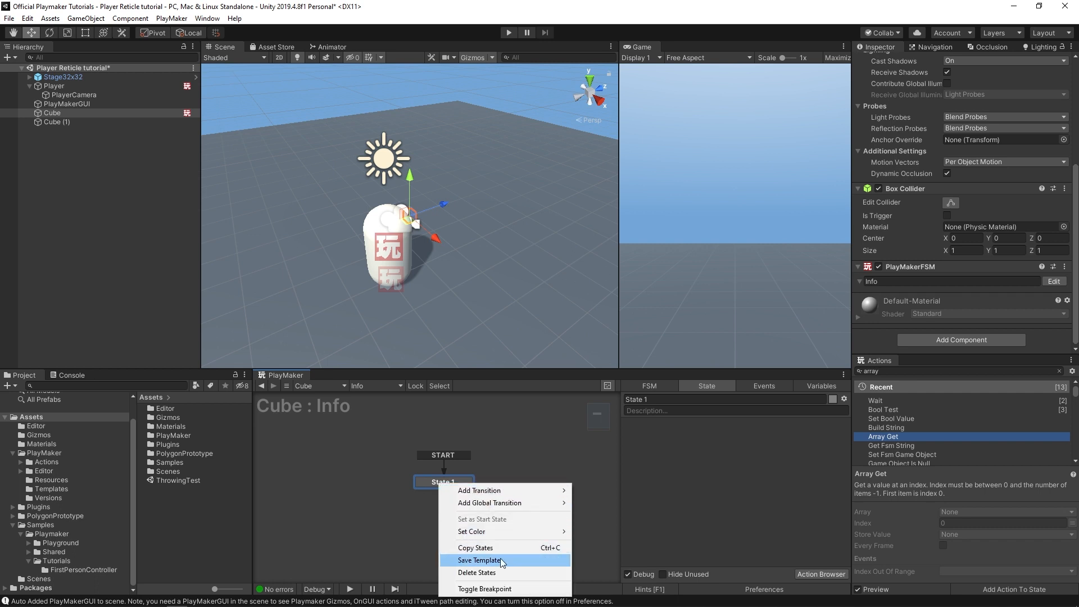
pyautogui.click(479, 561)
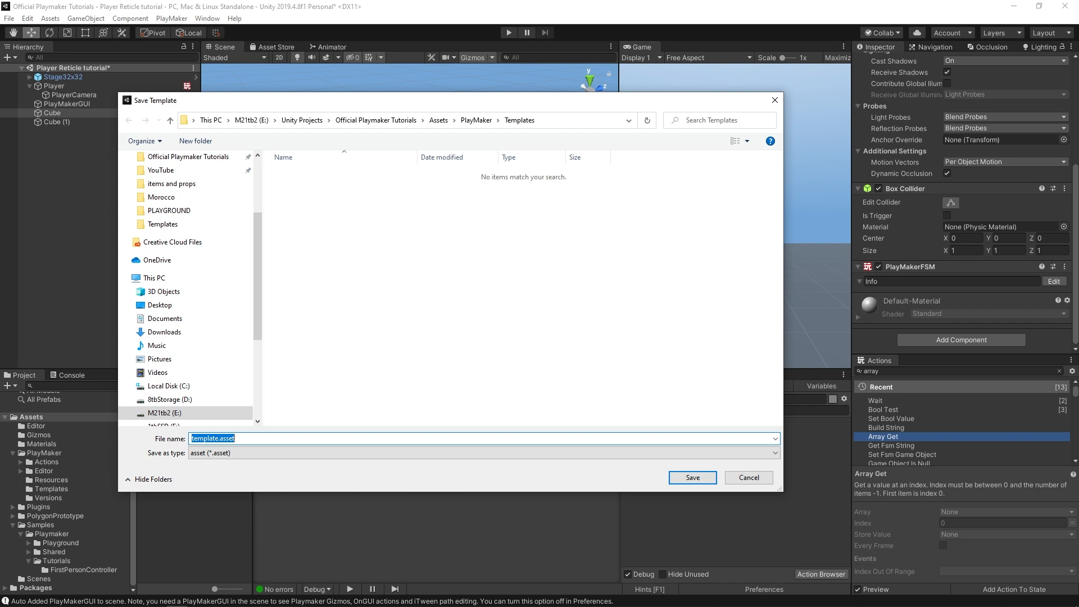
pyautogui.write('Target')
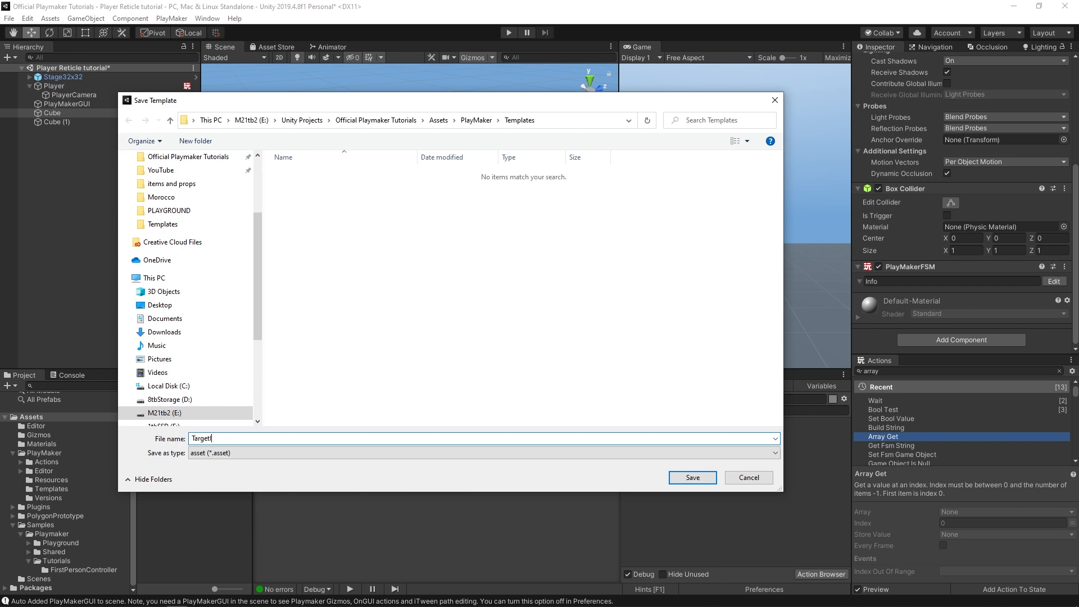
pyautogui.write('Info')
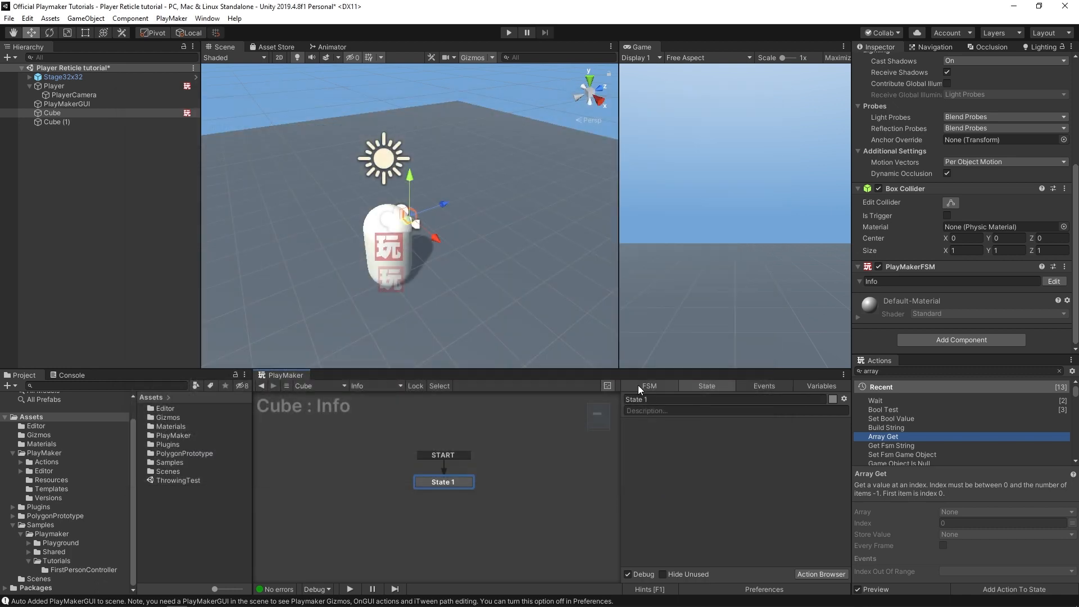
# Step: Pick TargetInfo as the Info FSM's template from the FSM tab
pyautogui.click(648, 385)
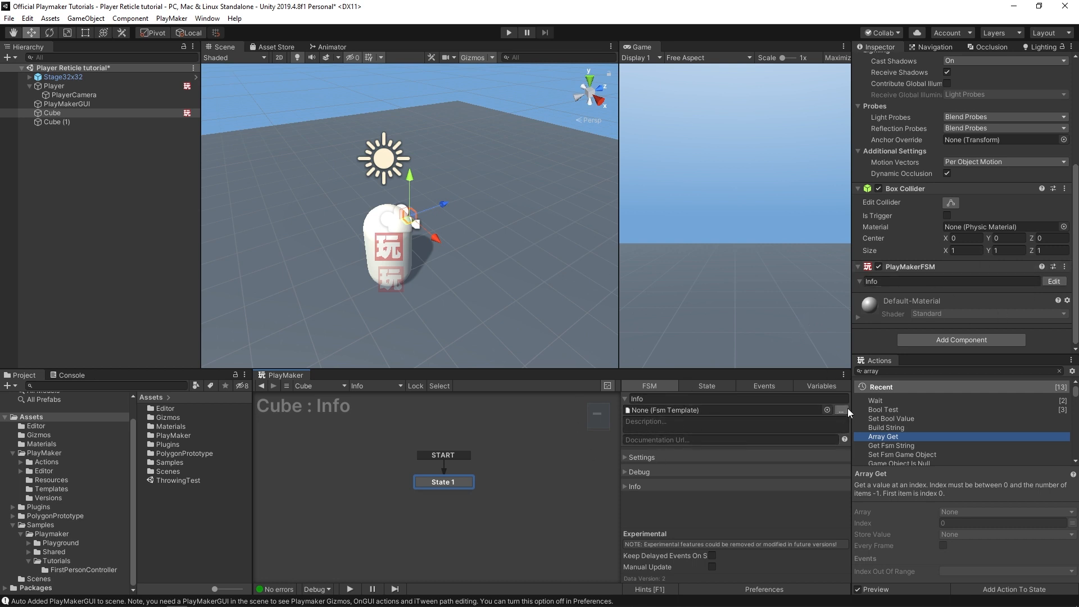
pyautogui.click(841, 410)
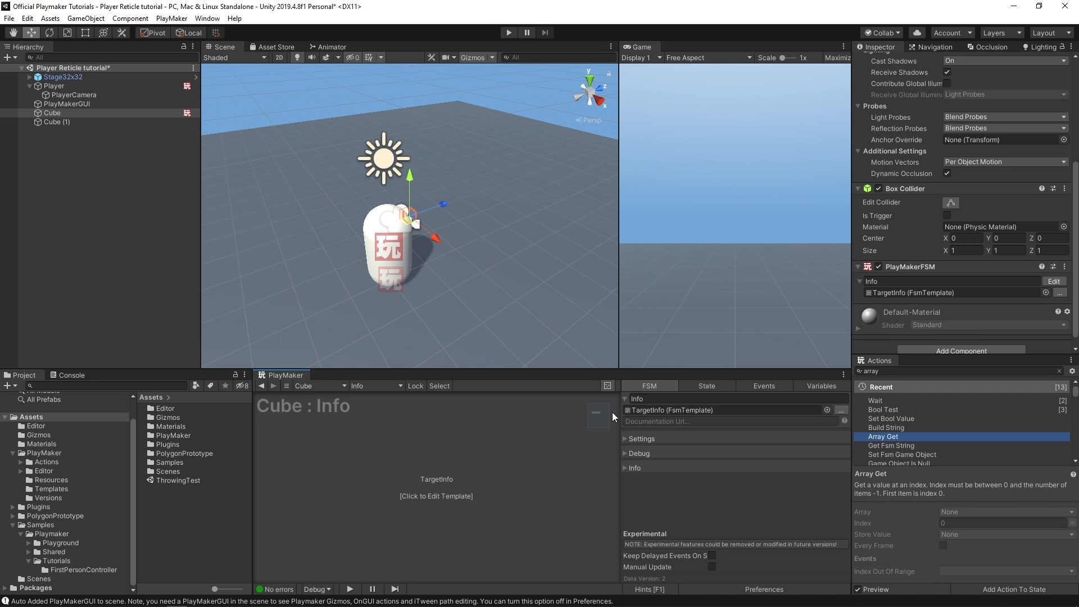
pyautogui.click(978, 281)
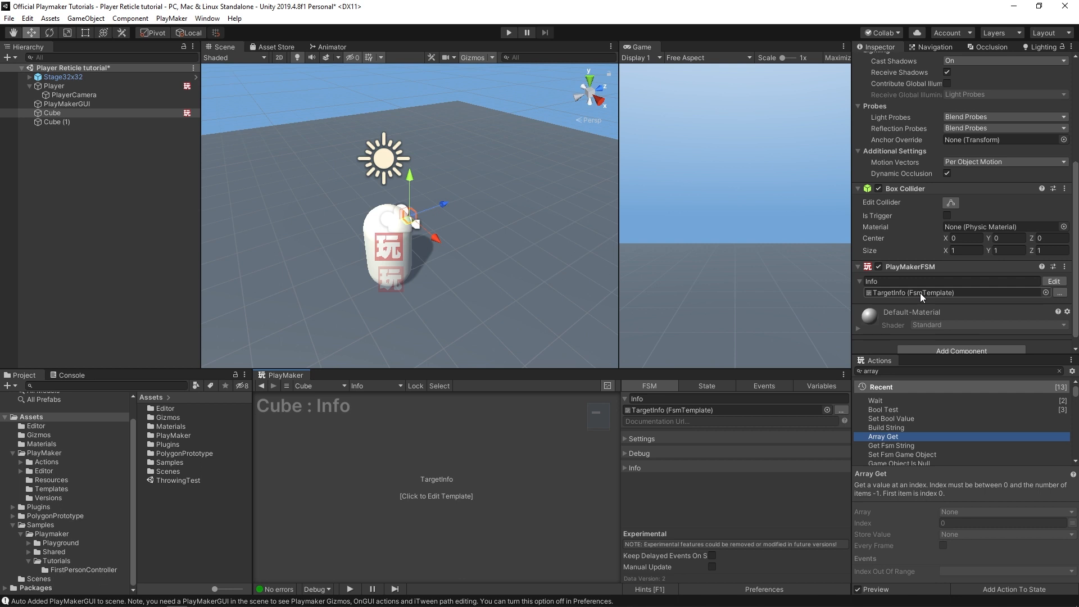
pyautogui.moveTo(479, 500)
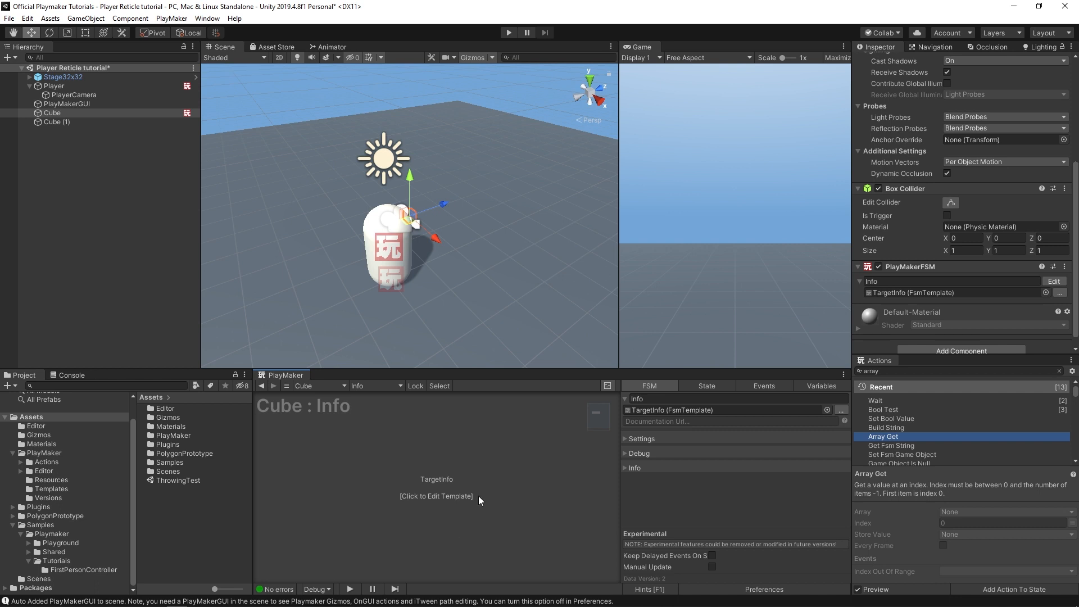
# Step: Edit the TargetInfo template and add a String input variable named info
pyautogui.click(435, 497)
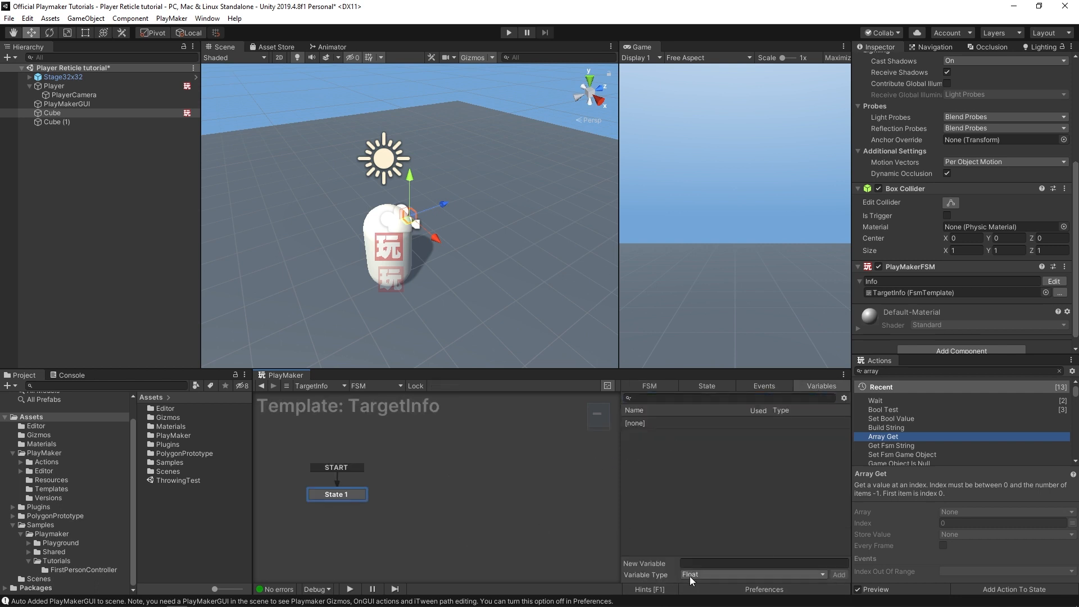
pyautogui.click(752, 574)
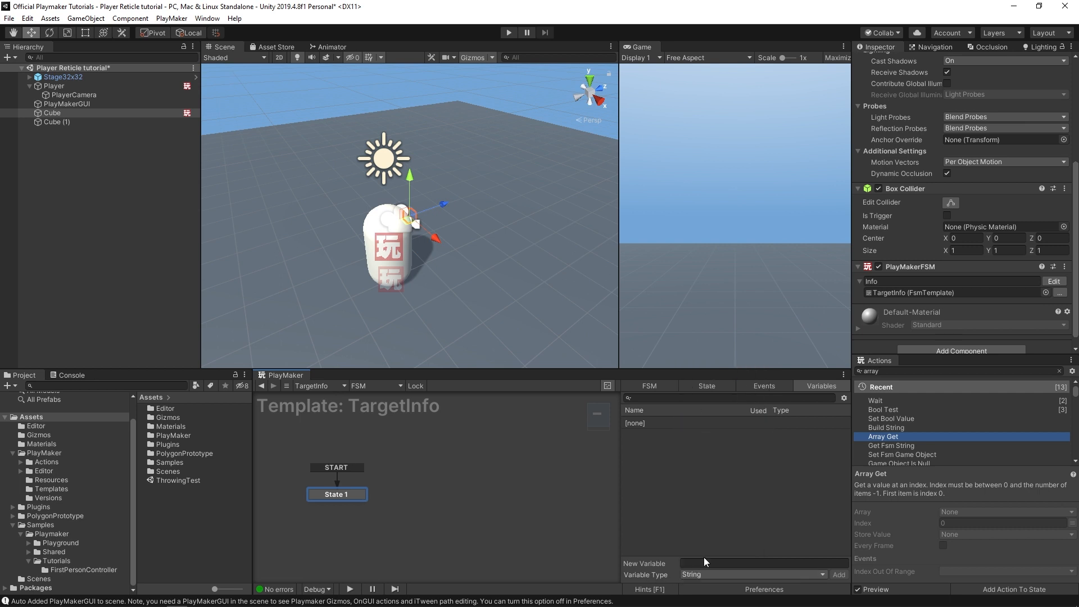
pyautogui.click(838, 574)
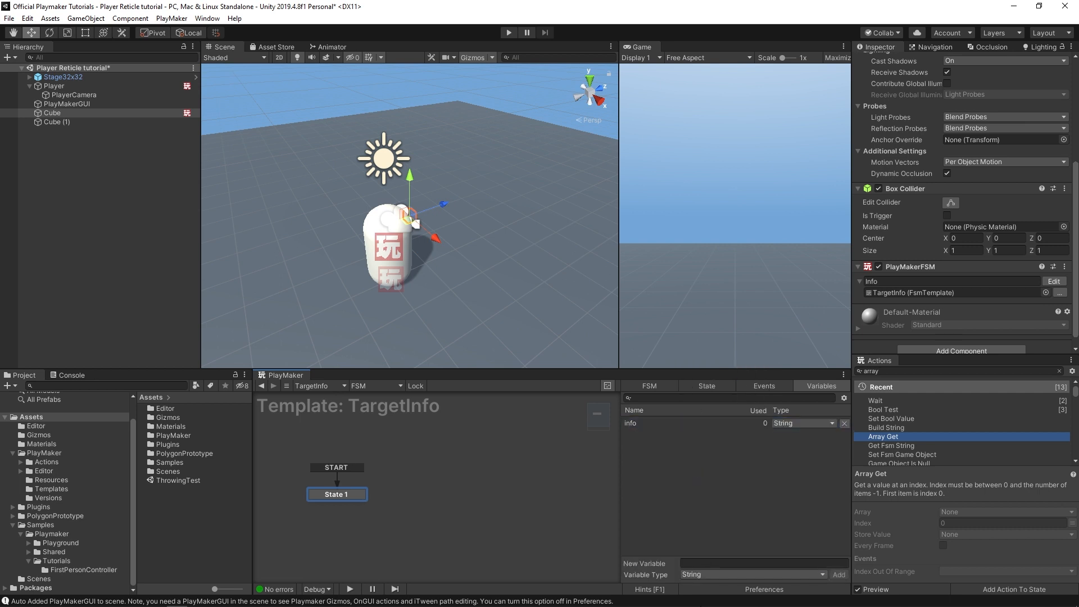
# Step: Add a Bool input variable named isDangerous to the template
pyautogui.click(750, 574)
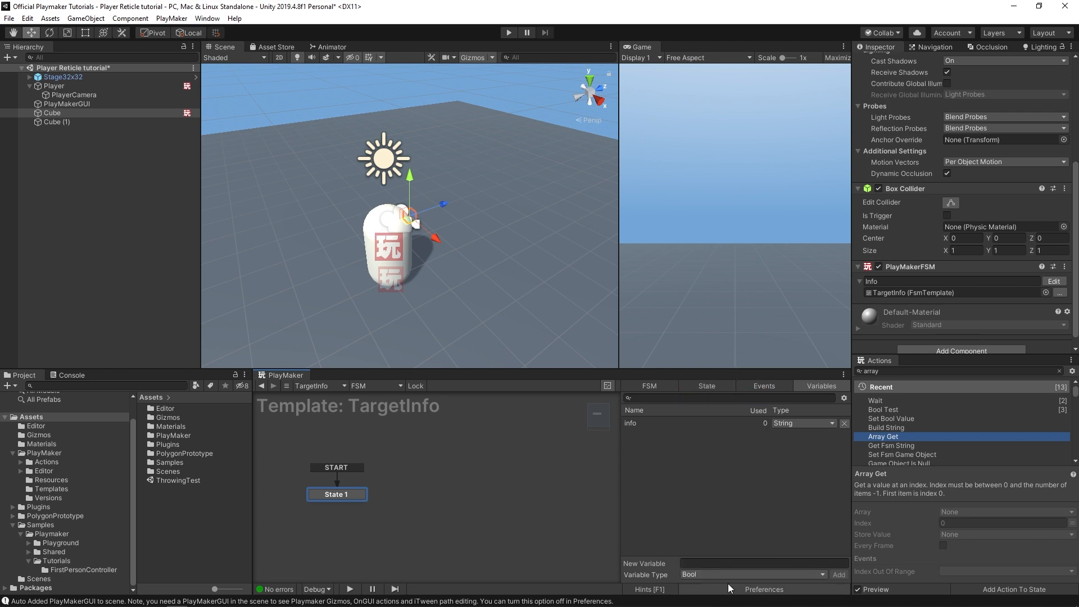
pyautogui.write('isDa')
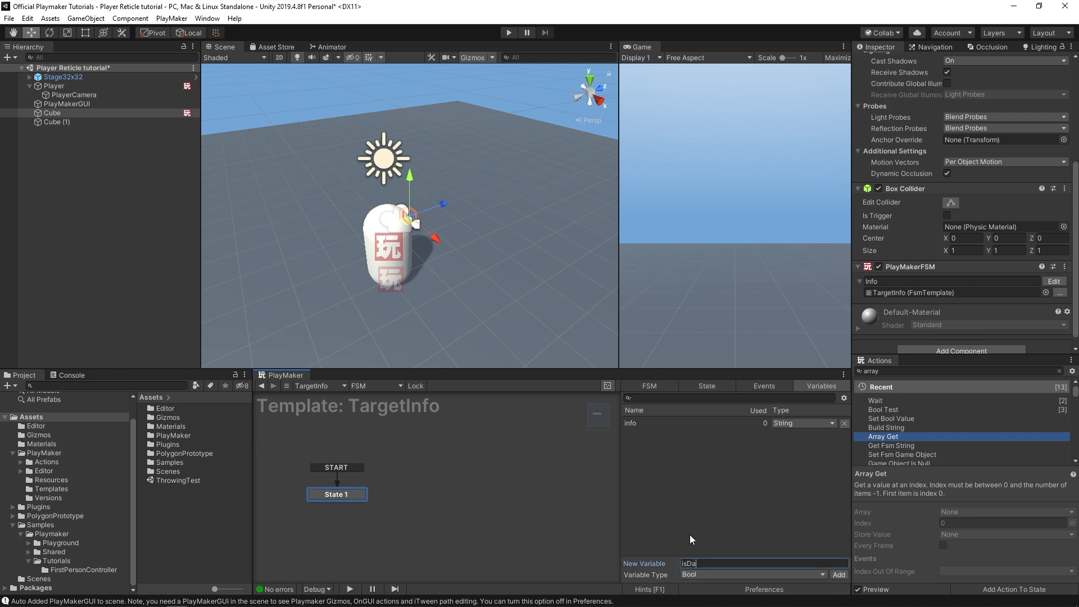
pyautogui.click(838, 574)
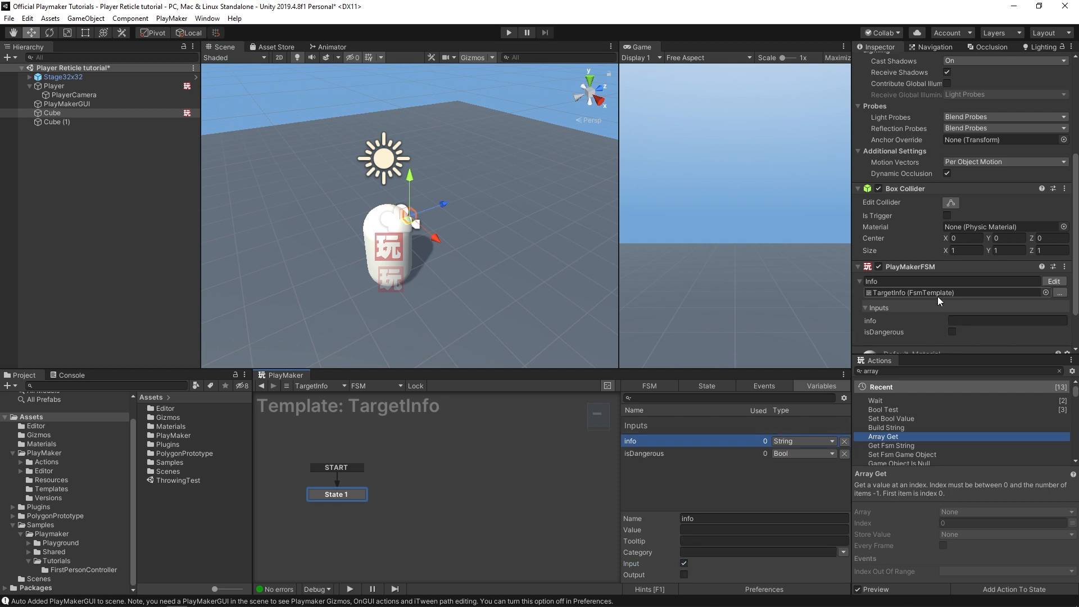
pyautogui.scroll(-3)
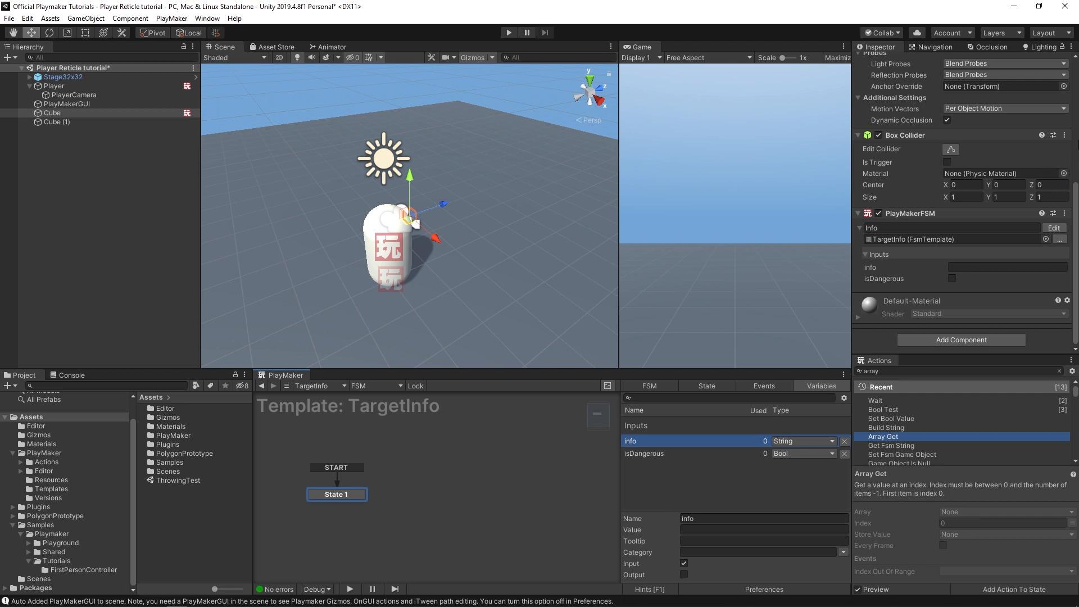
pyautogui.moveTo(897, 116)
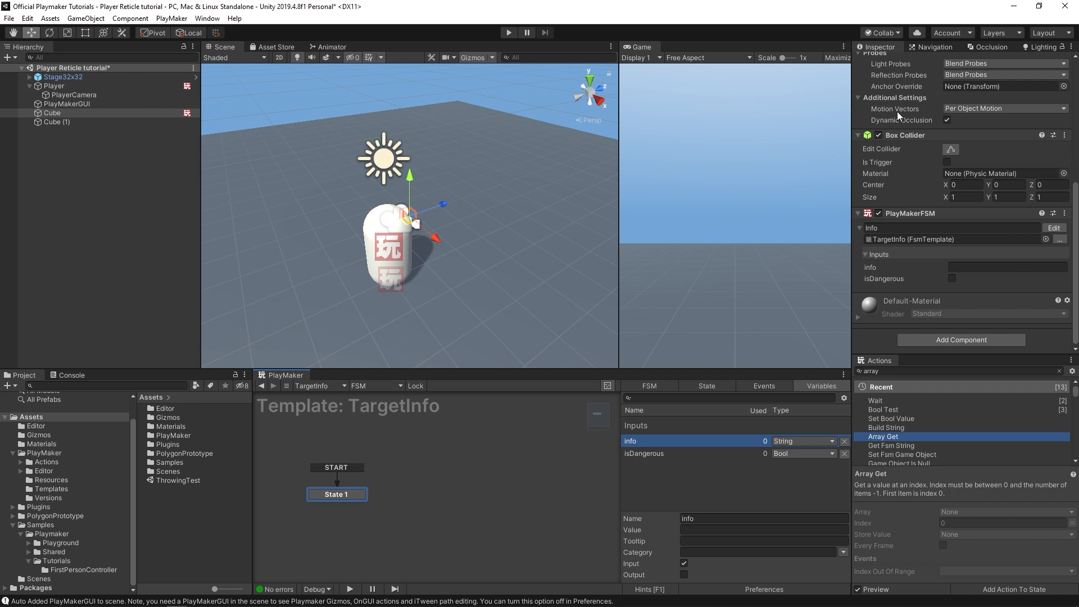
pyautogui.moveTo(898, 108)
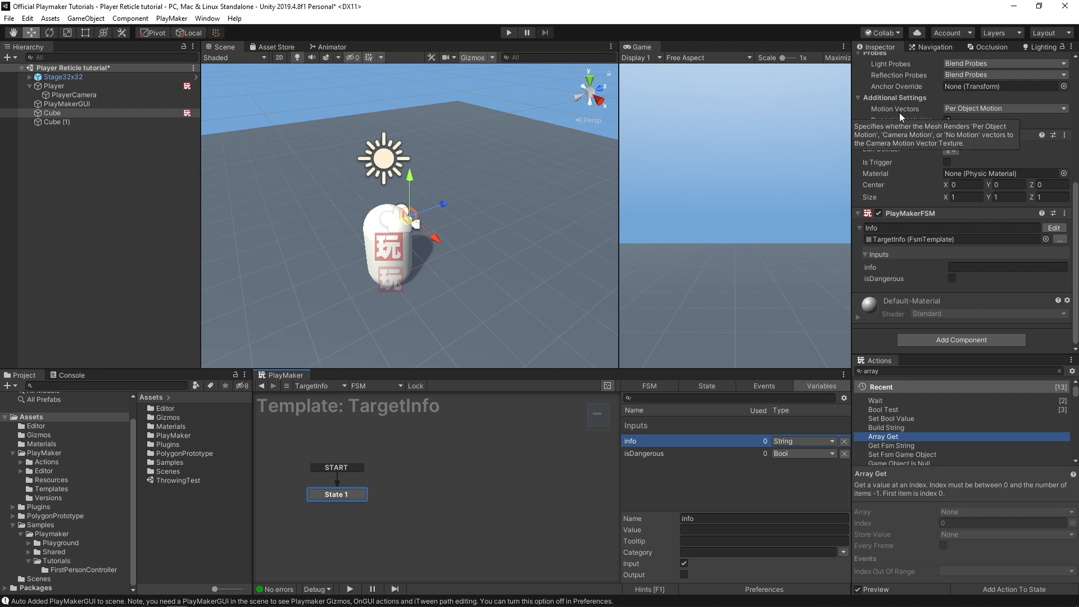
pyautogui.moveTo(993, 20)
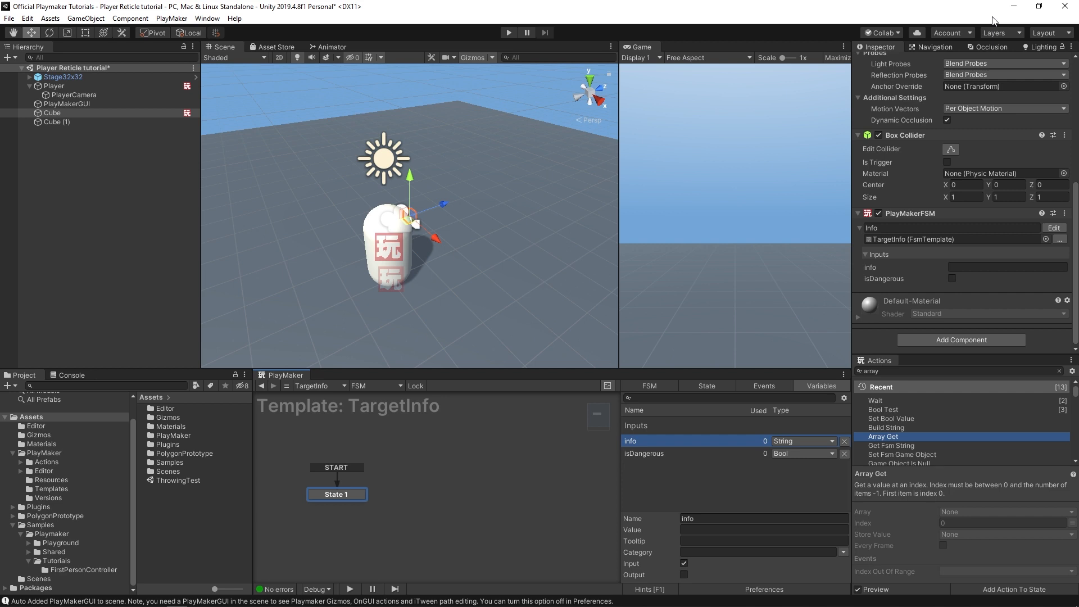
pyautogui.moveTo(654, 466)
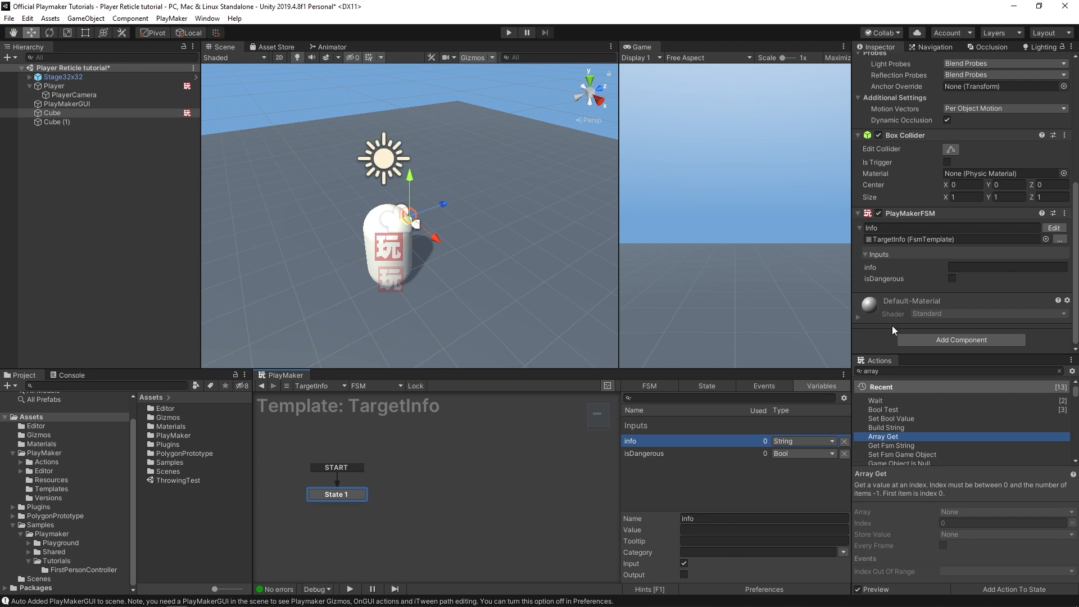
pyautogui.moveTo(941, 275)
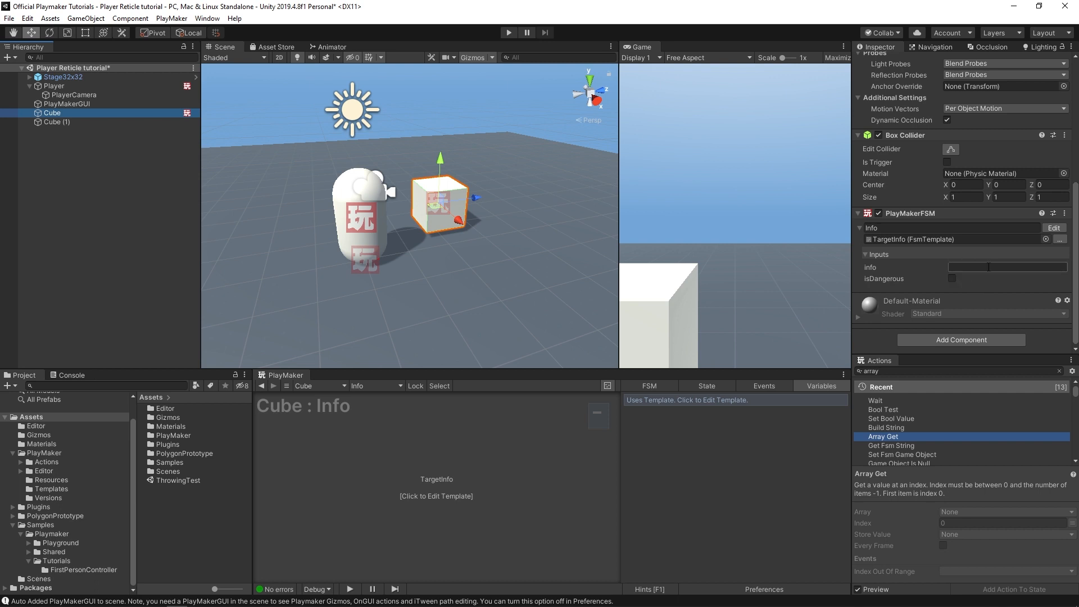
# Step: Enter 'seems chill' in the Cube's info input field
pyautogui.click(1006, 267)
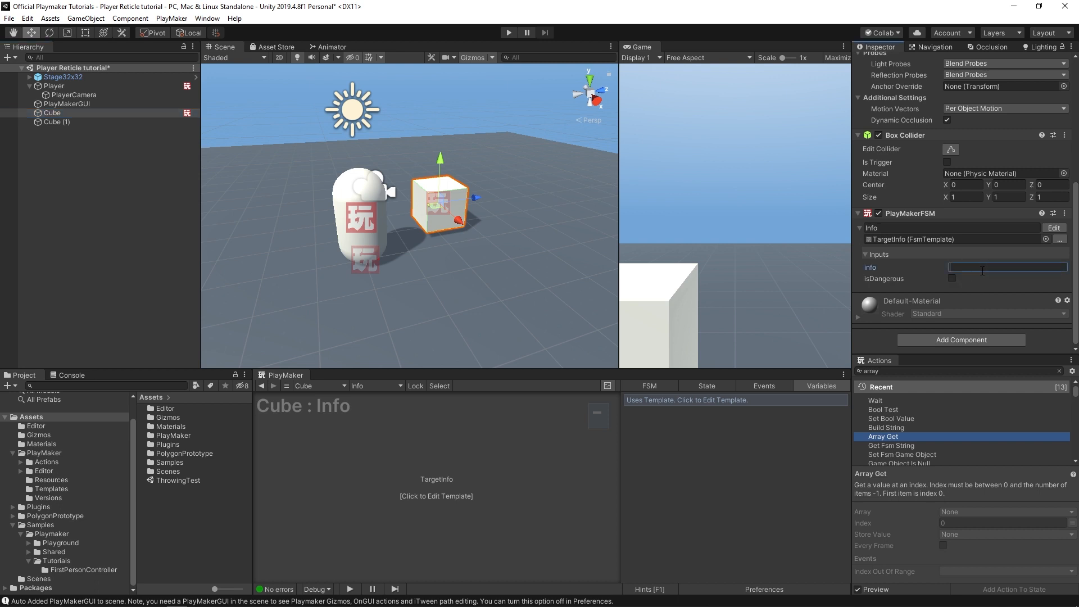
pyautogui.write('seems chill')
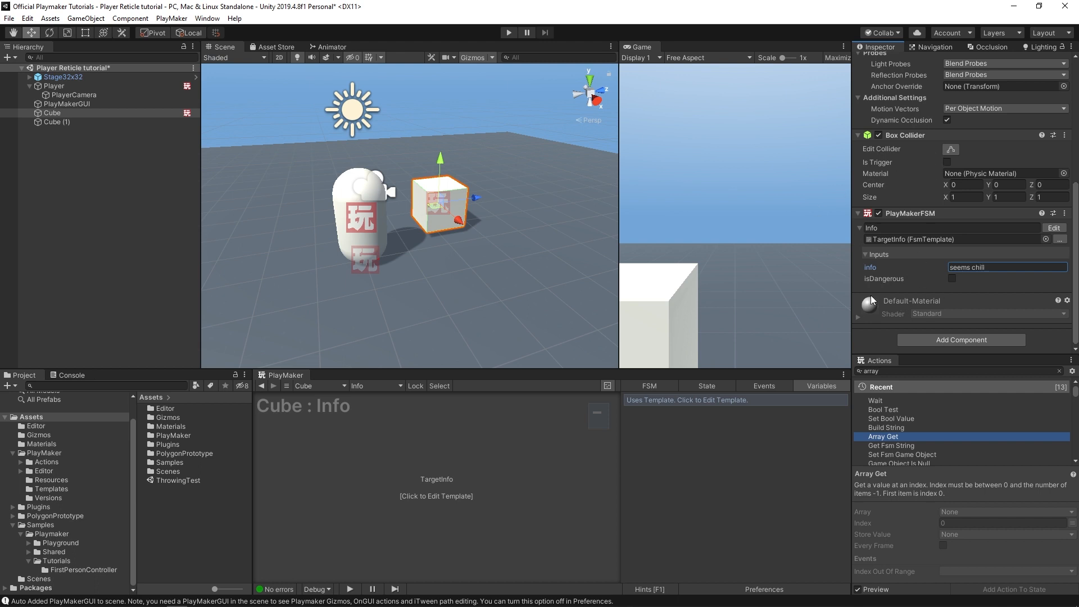
pyautogui.moveTo(935, 278)
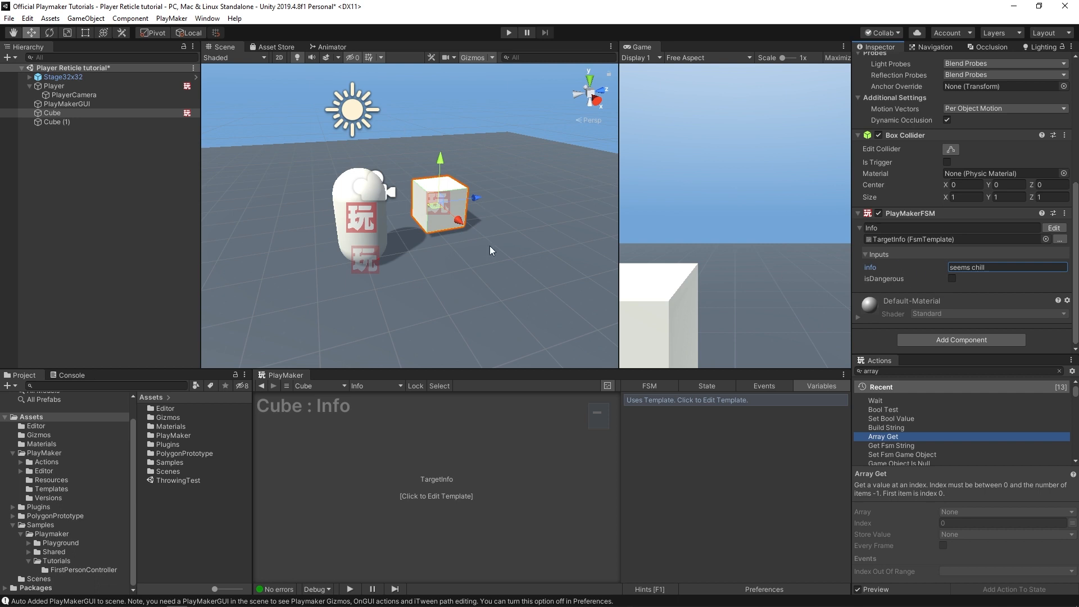
pyautogui.moveTo(918, 270)
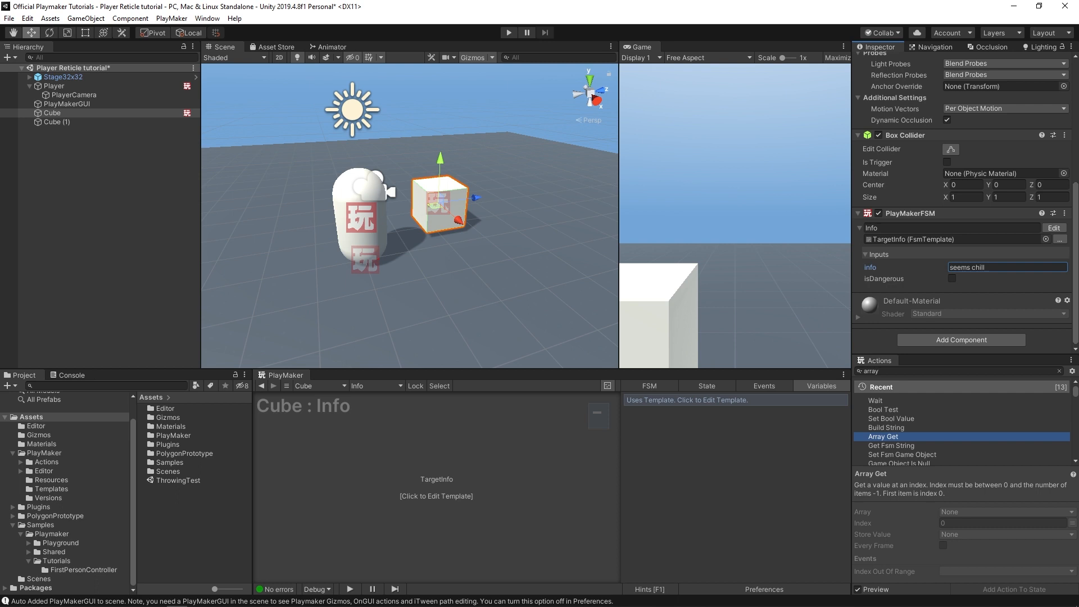
# Step: Add a UI Canvas to the scene, named UICanvas
pyautogui.rightClick(51, 113)
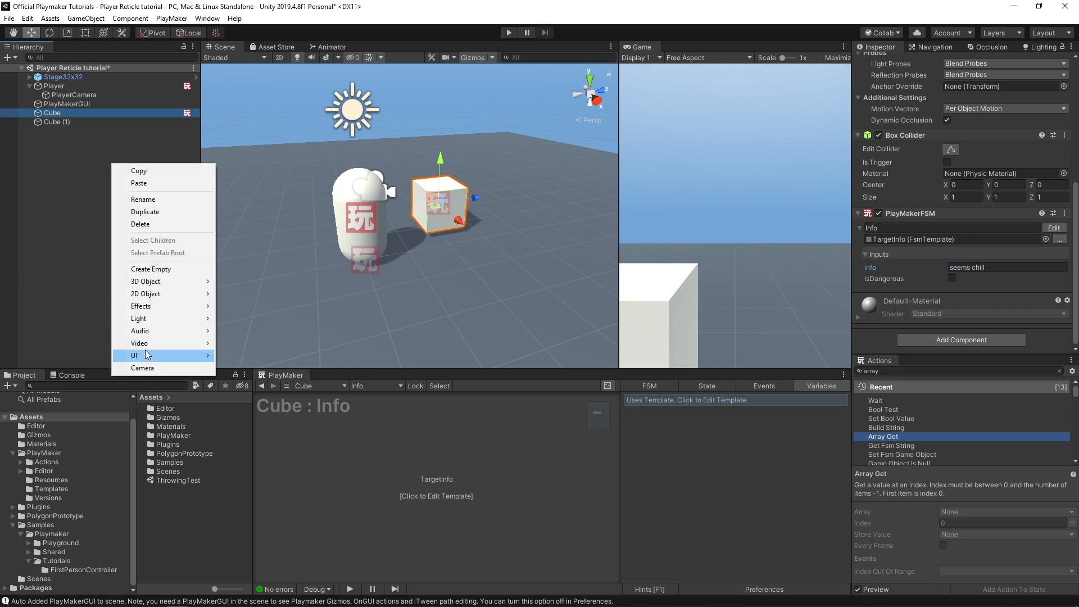
pyautogui.click(142, 356)
pyautogui.write('UICanvas')
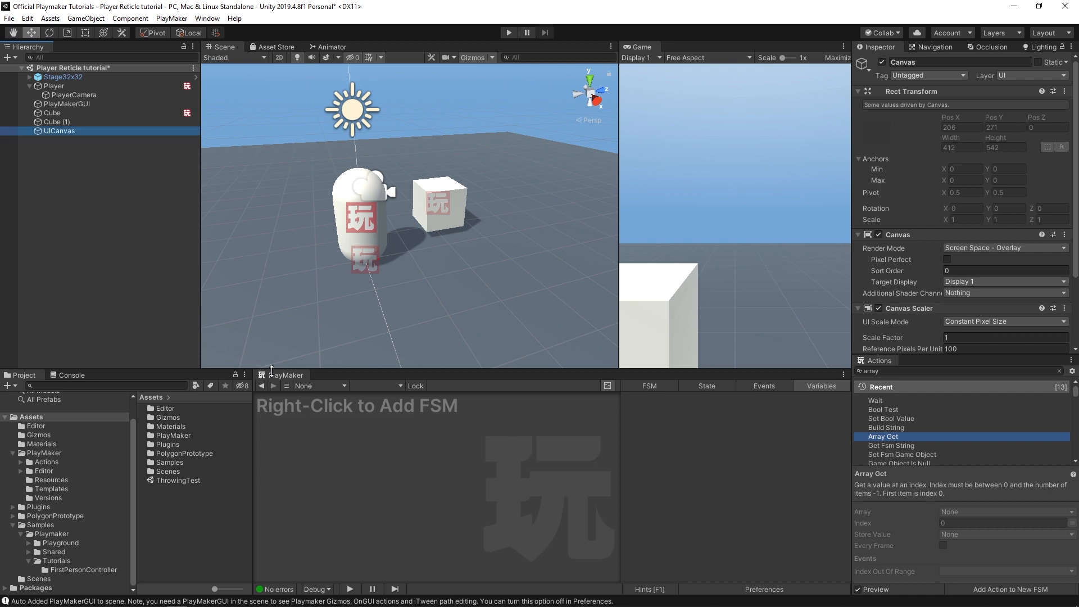
pyautogui.click(60, 131)
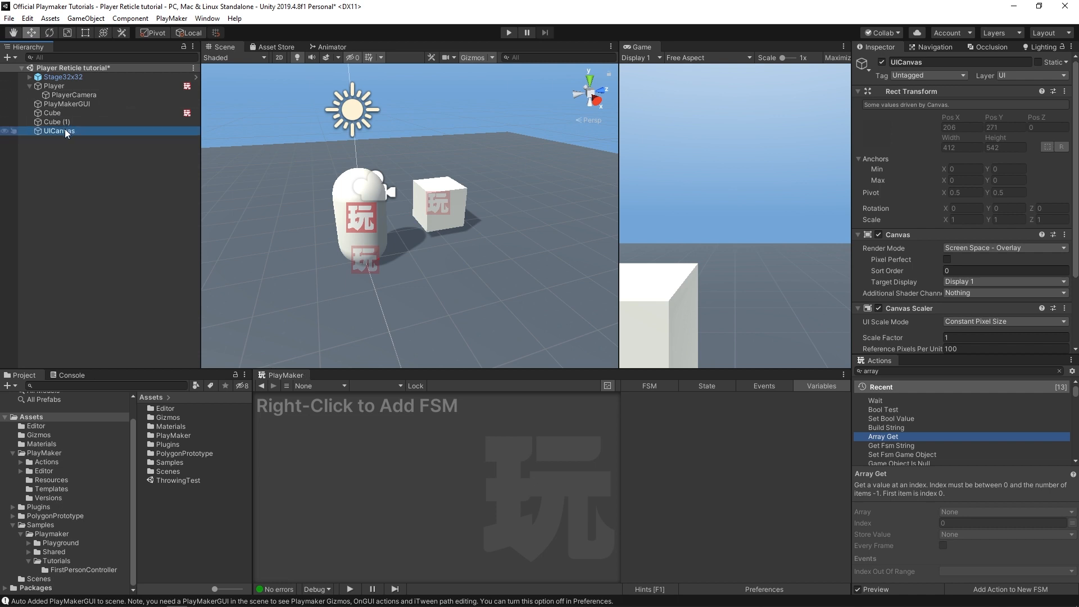
# Step: Add an Image named reticle and a Text element inside UICanvas
pyautogui.rightClick(64, 131)
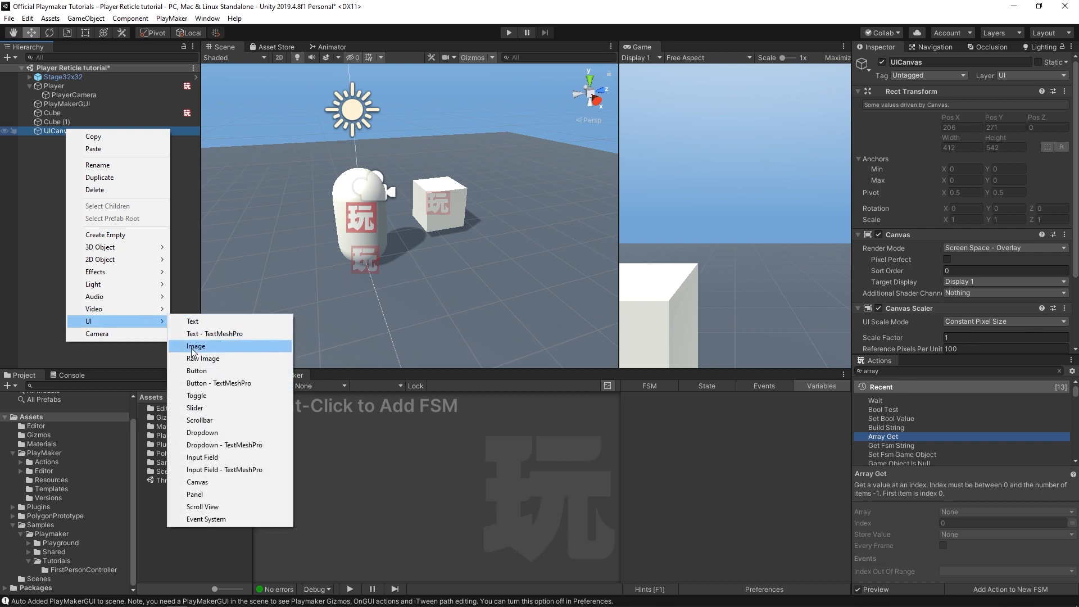
pyautogui.click(196, 346)
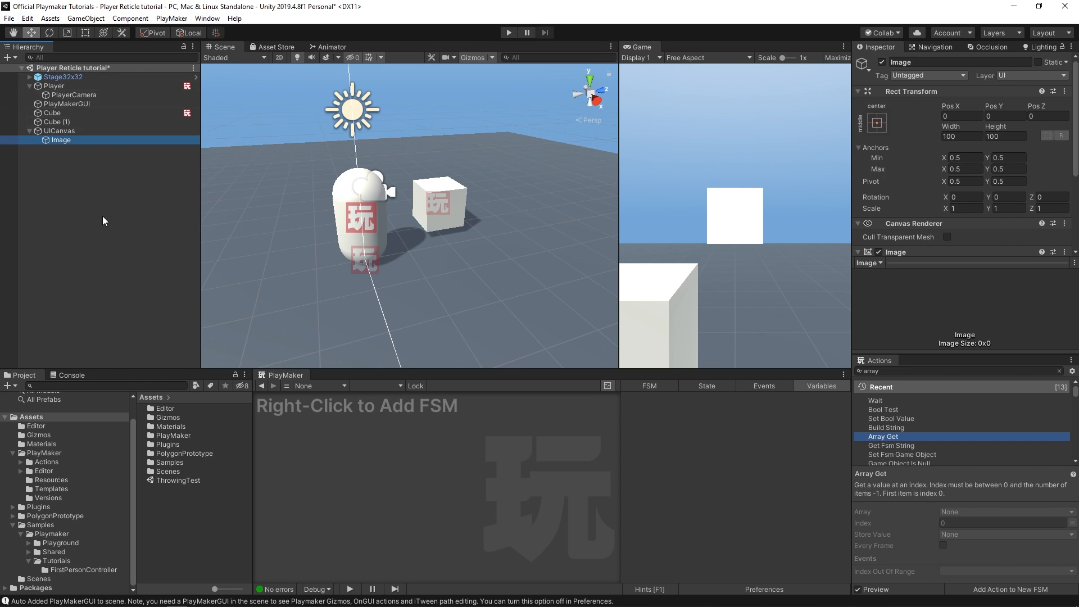
pyautogui.doubleClick(61, 140)
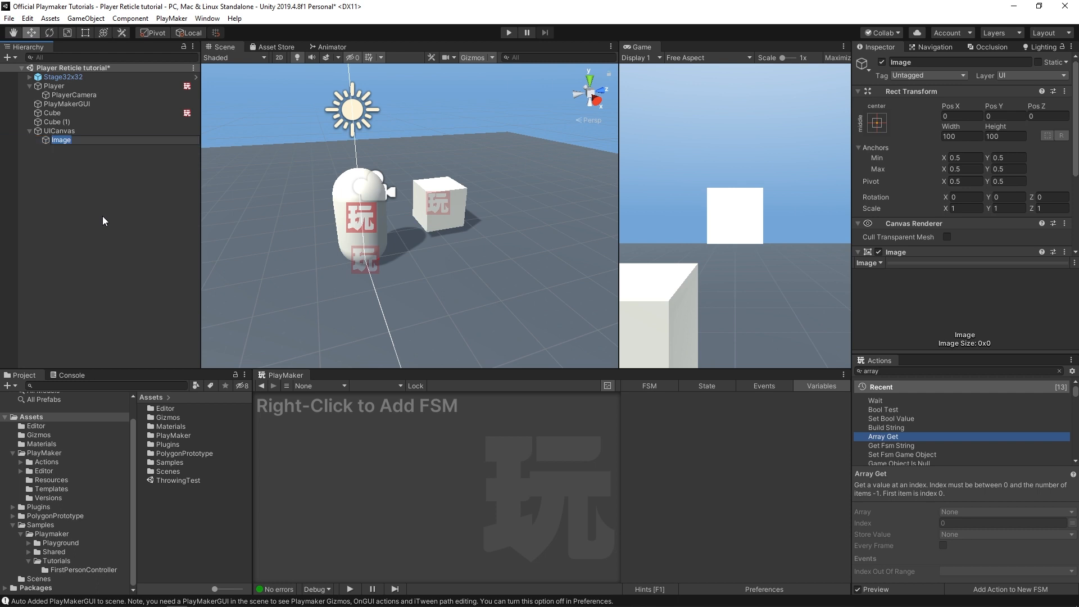
pyautogui.write('reticle')
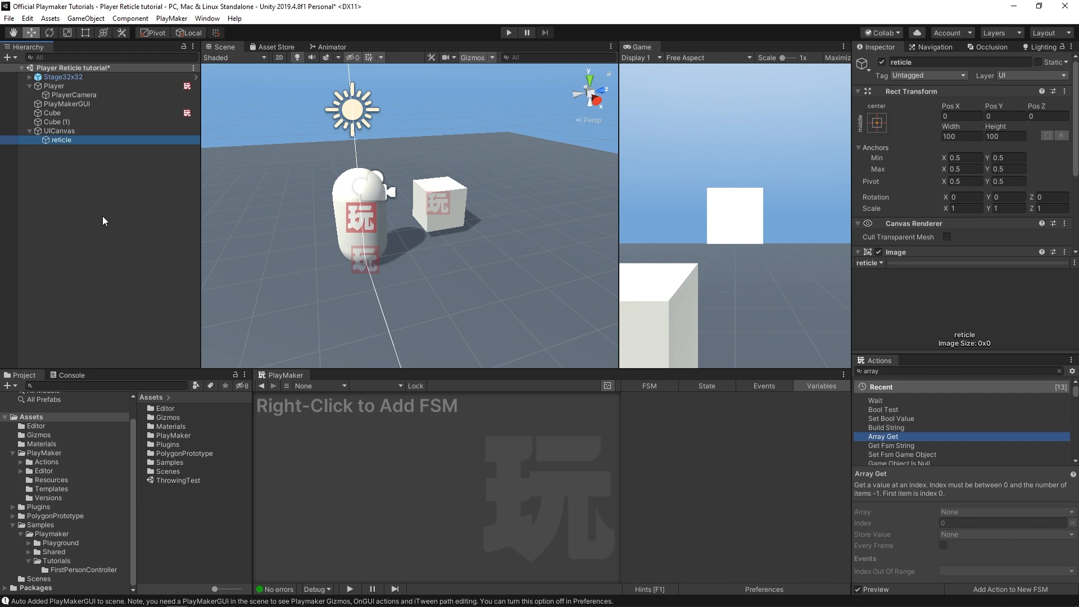
pyautogui.moveTo(130, 150)
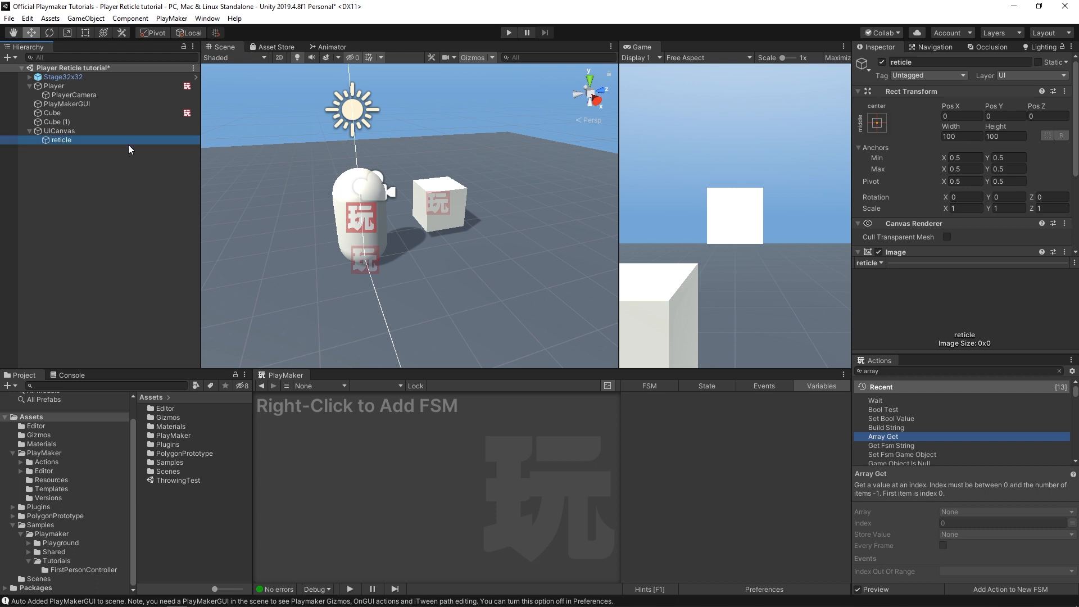
pyautogui.rightClick(59, 131)
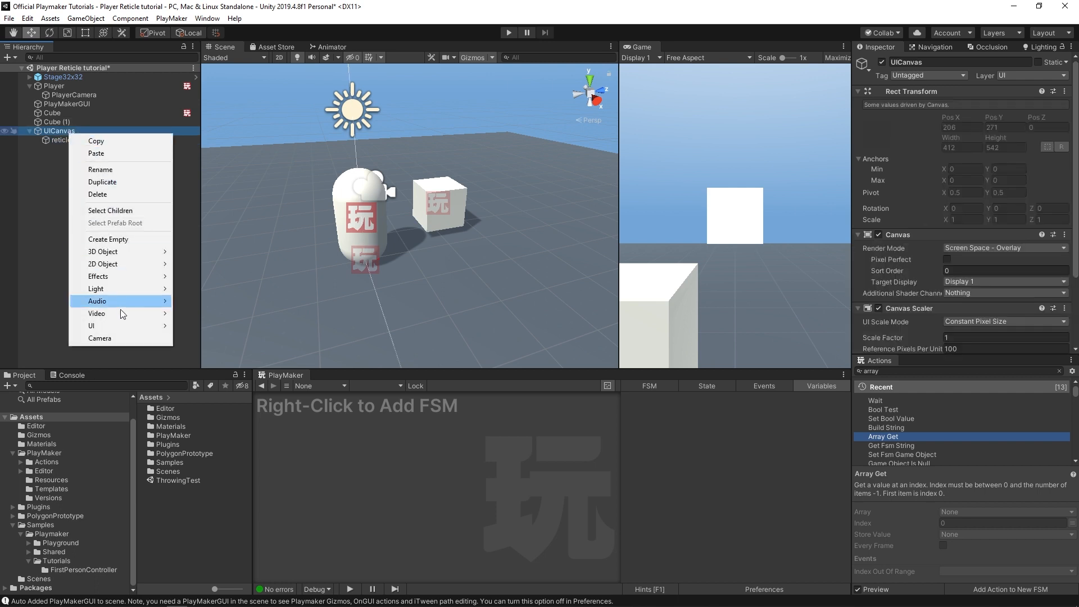
pyautogui.moveTo(92, 325)
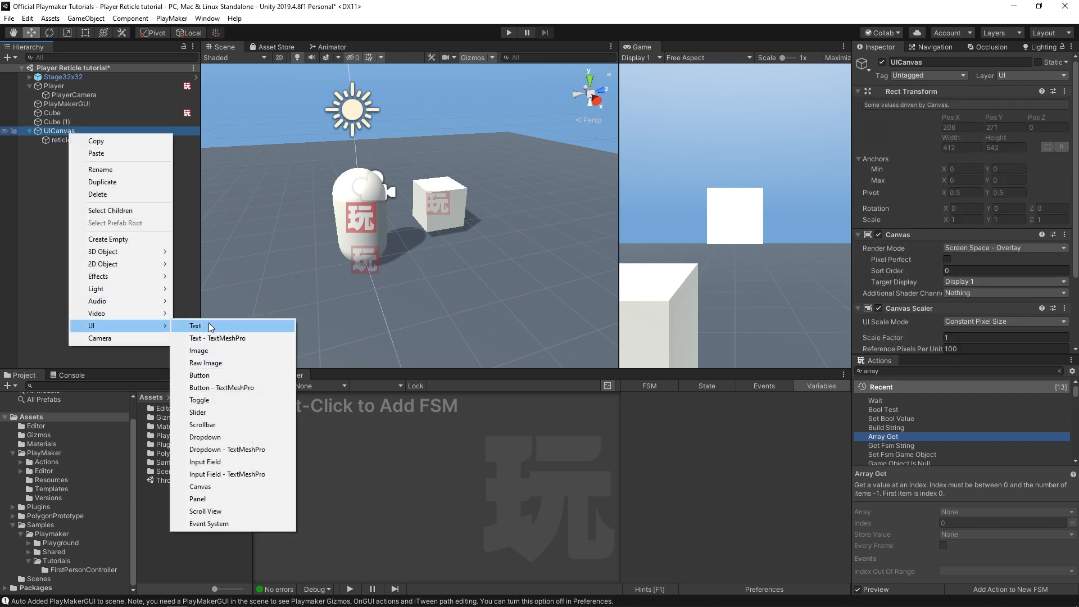
pyautogui.click(195, 325)
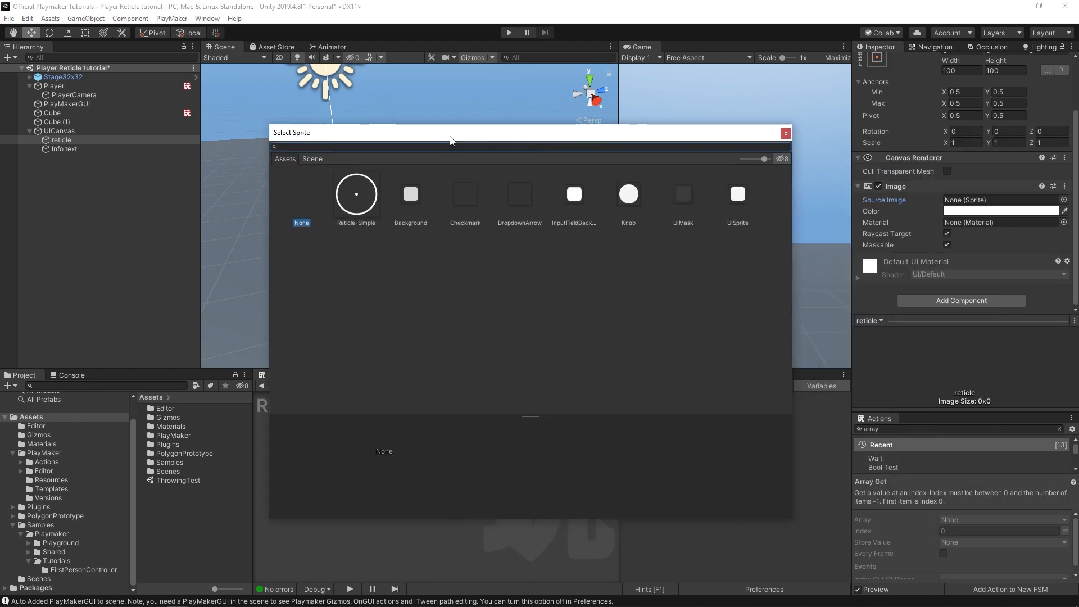
pyautogui.moveTo(327, 197)
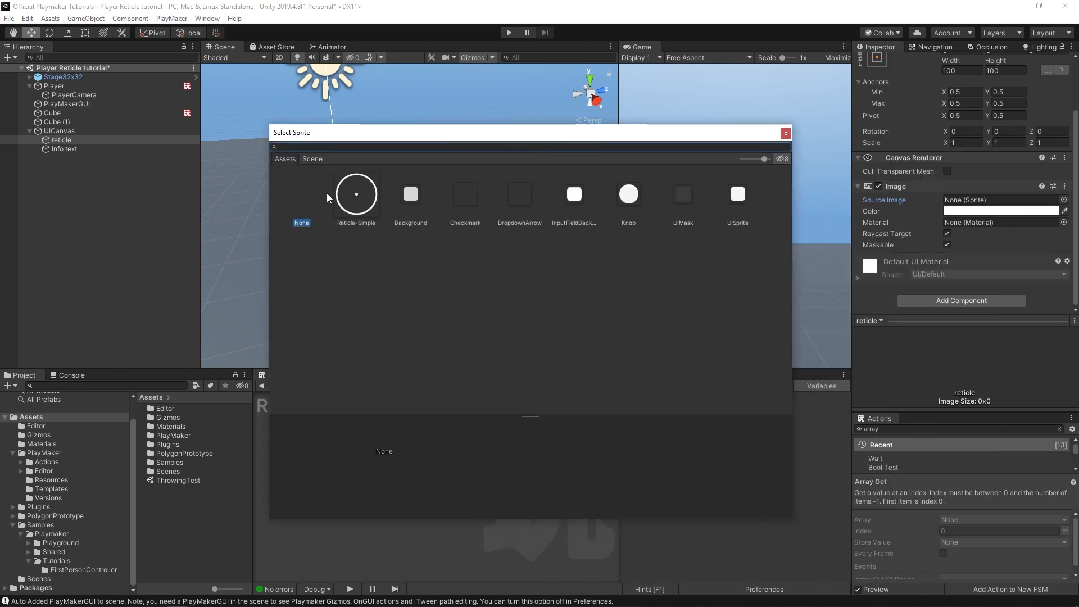
pyautogui.moveTo(364, 230)
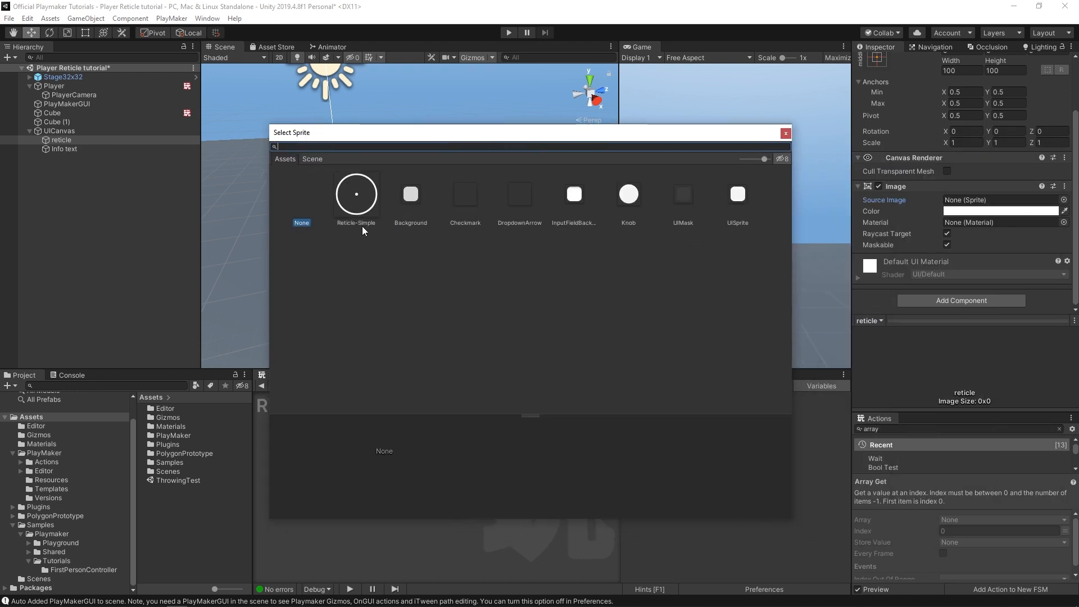
# Step: Assign the Reticle-Simple sprite to the reticle image and view its import settings
pyautogui.click(356, 193)
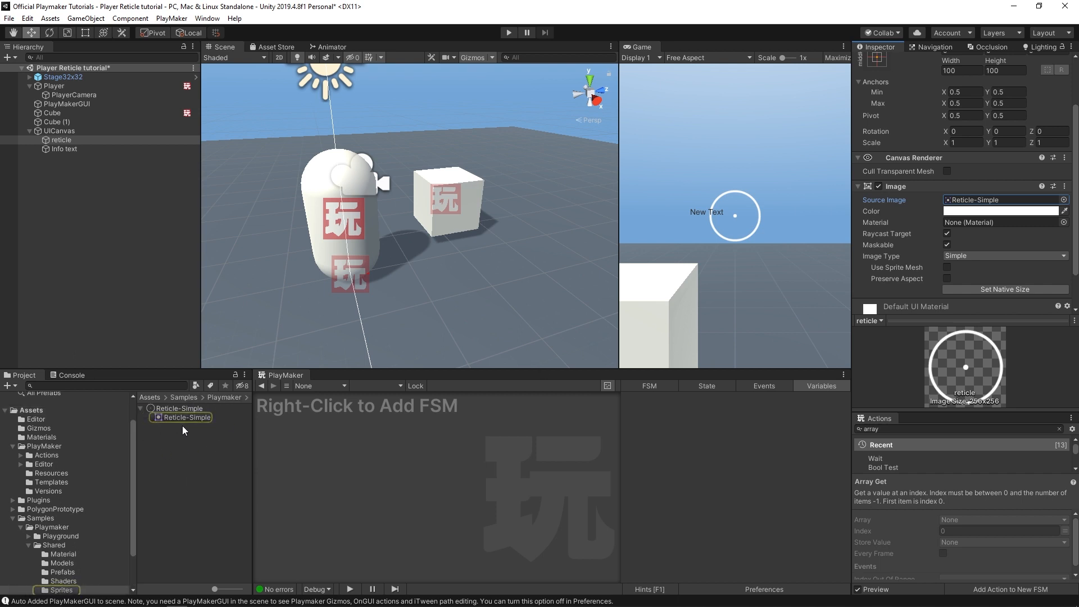
pyautogui.click(180, 408)
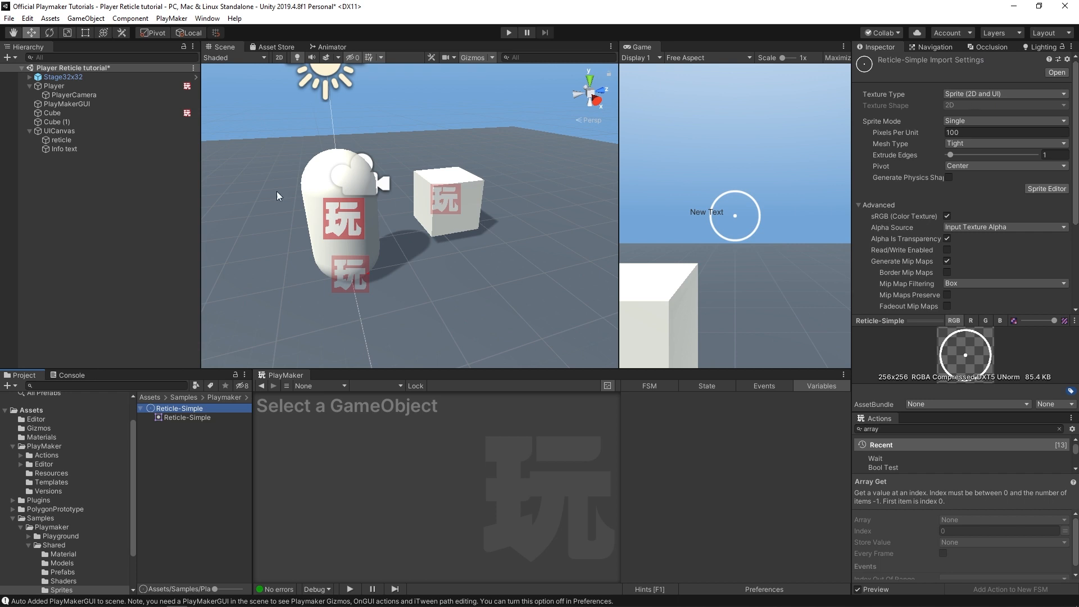
pyautogui.click(61, 139)
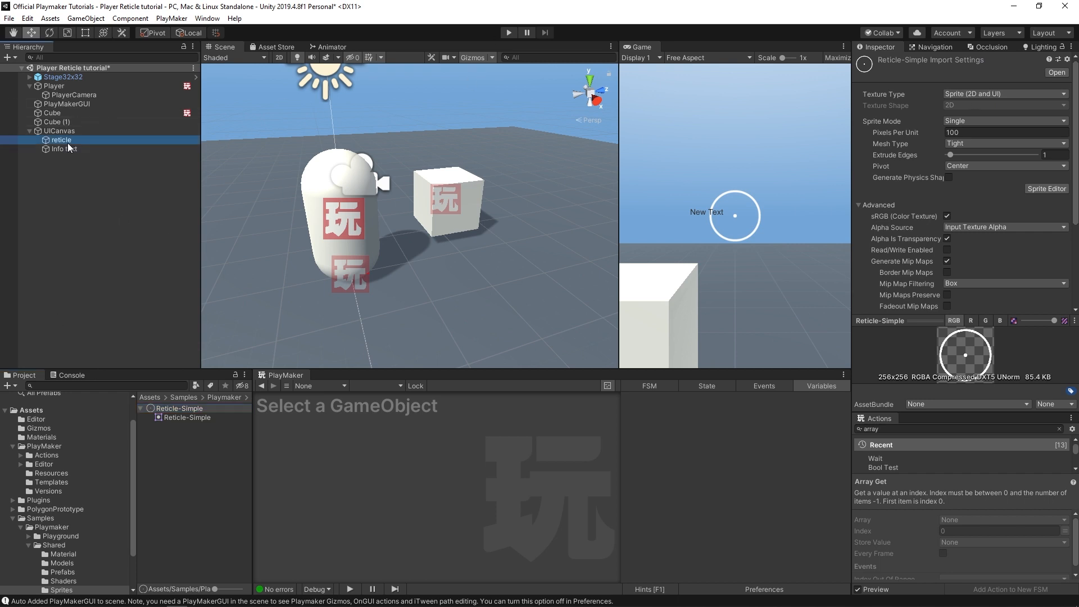
# Step: Keep the reticle anchored at centre and set its Width and Height to 50
pyautogui.click(61, 140)
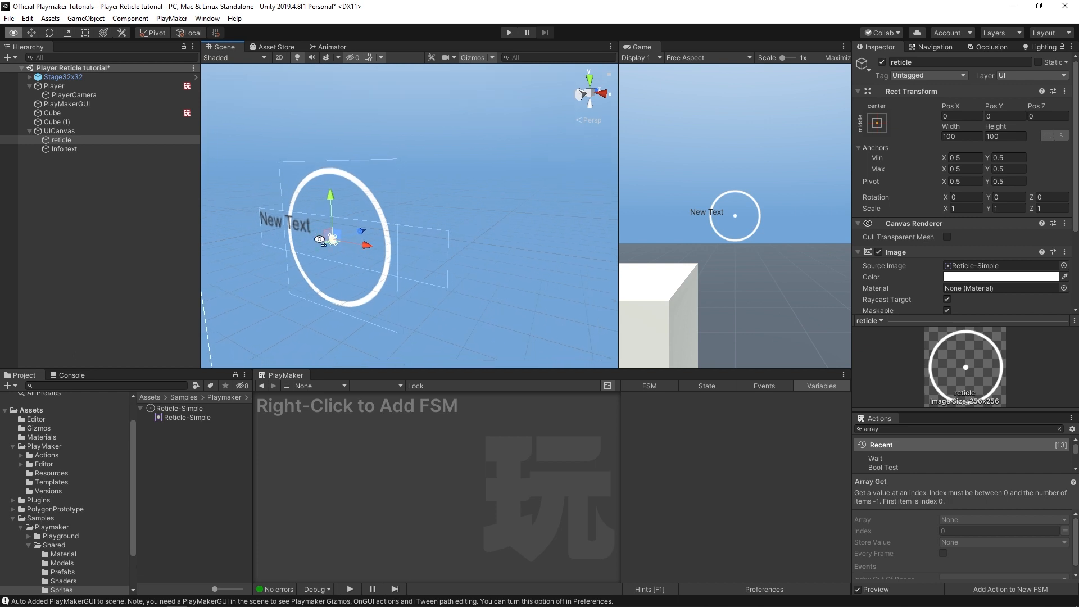
pyautogui.moveTo(331, 238); pyautogui.dragTo(438, 208)
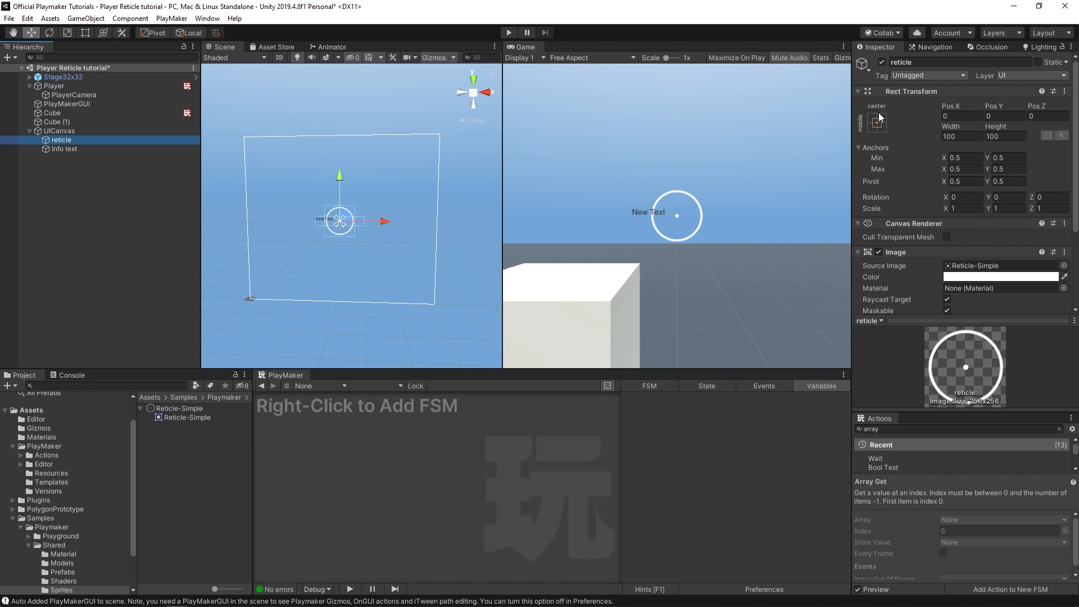
pyautogui.click(876, 122)
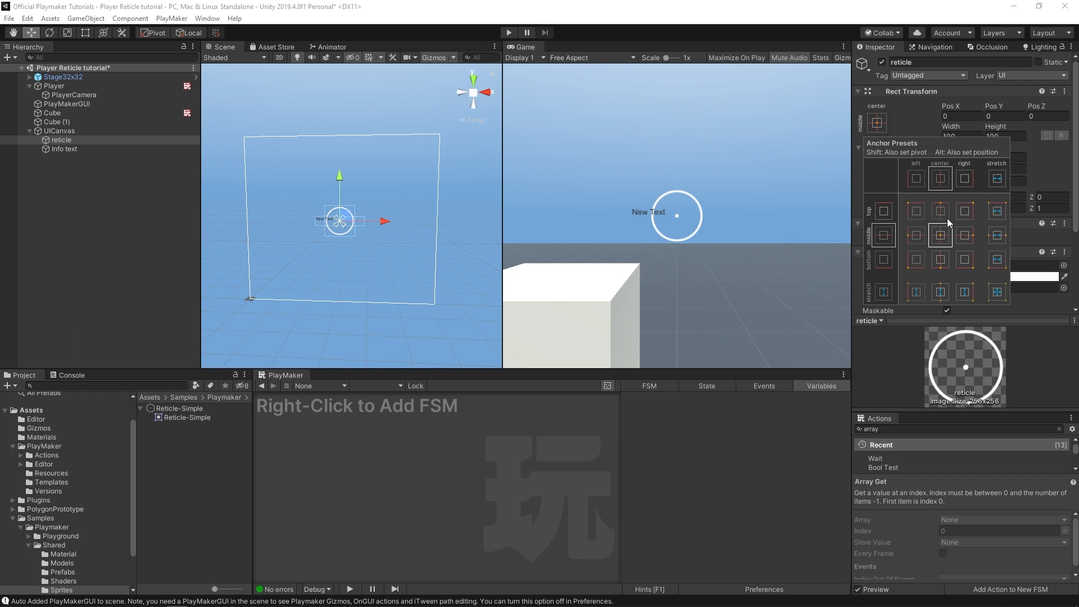
pyautogui.moveTo(920, 227)
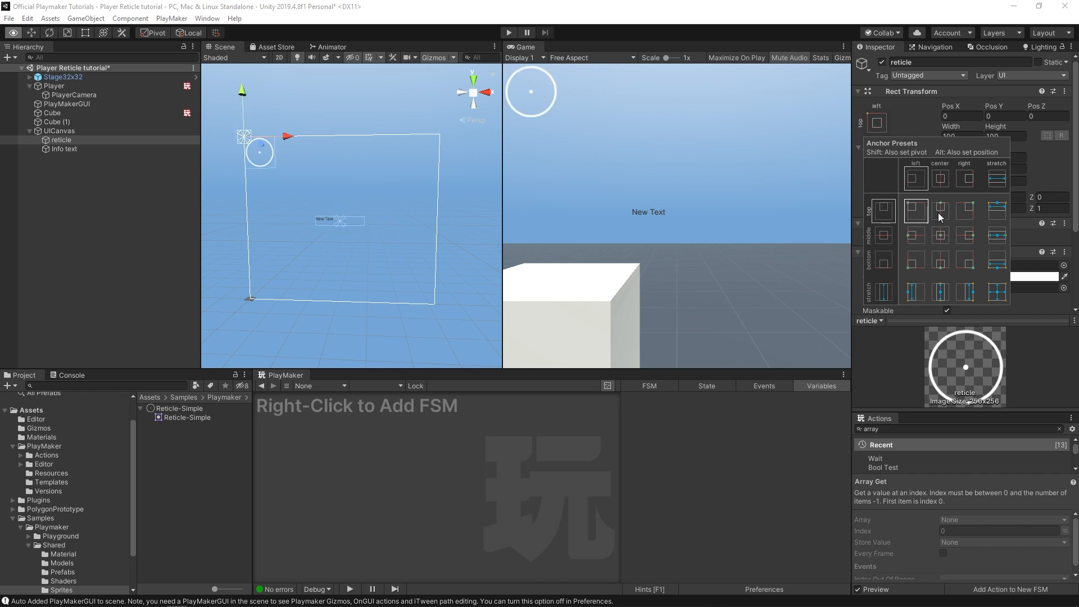
pyautogui.click(963, 259)
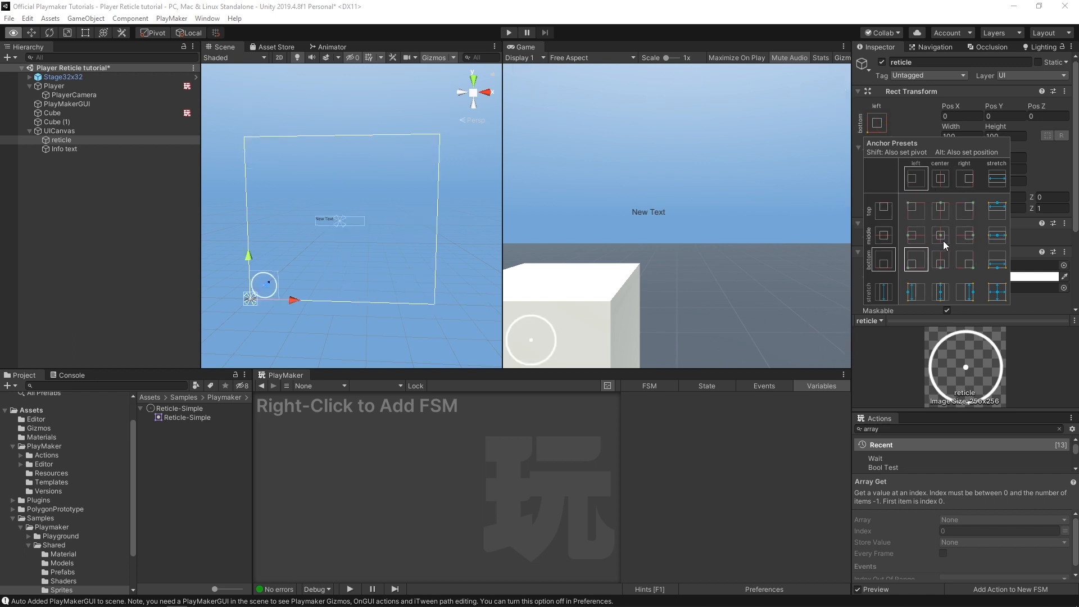
pyautogui.click(939, 234)
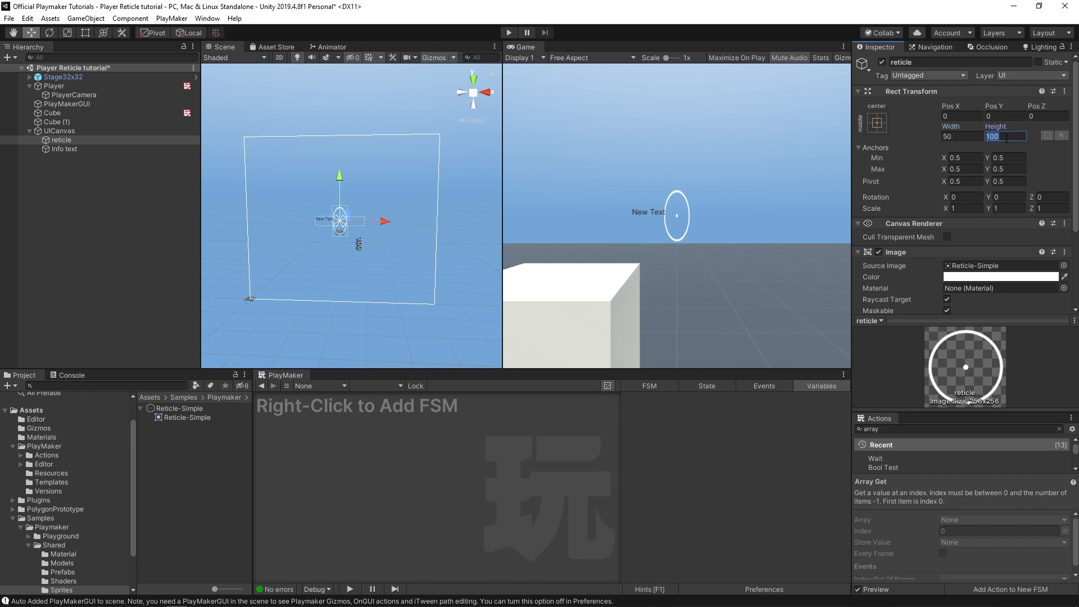
pyautogui.write('50')
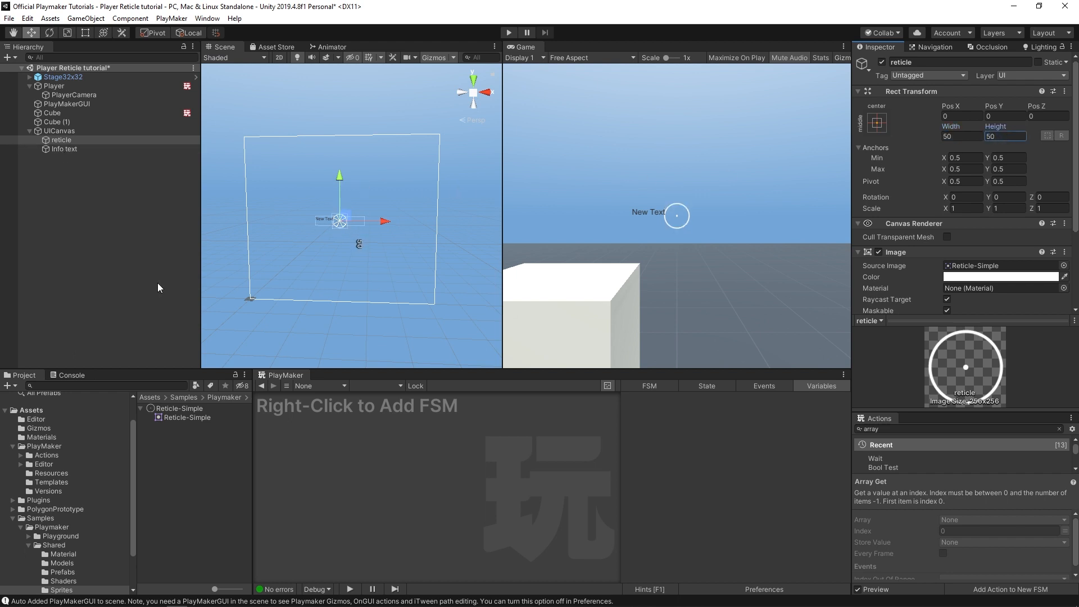
pyautogui.click(64, 148)
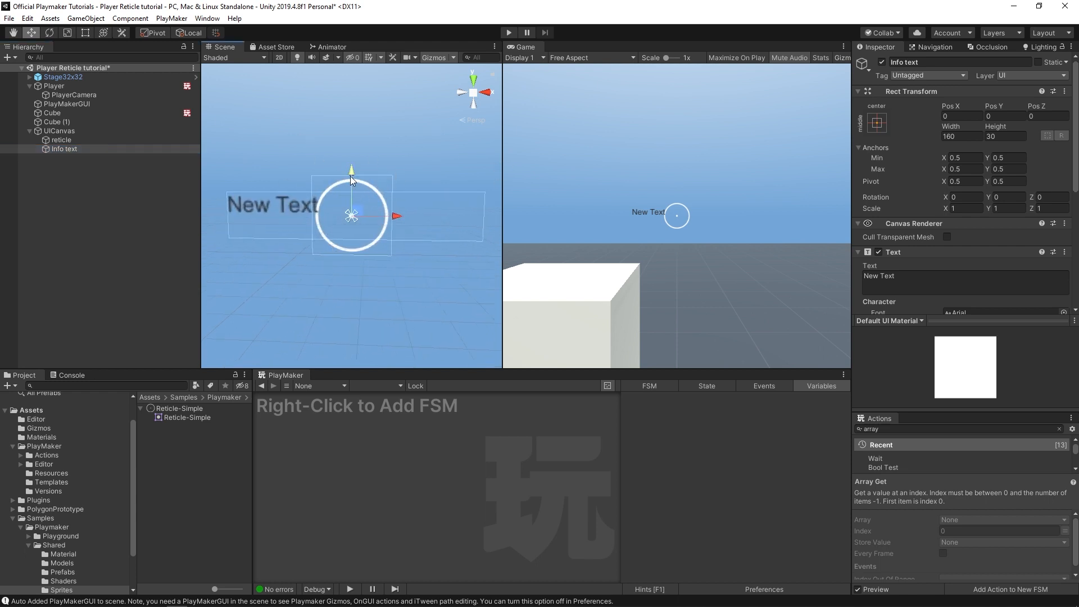
# Step: Move the label below the reticle, centre-align it and change its text to 'Info'
pyautogui.moveTo(351, 171); pyautogui.dragTo(350, 240)
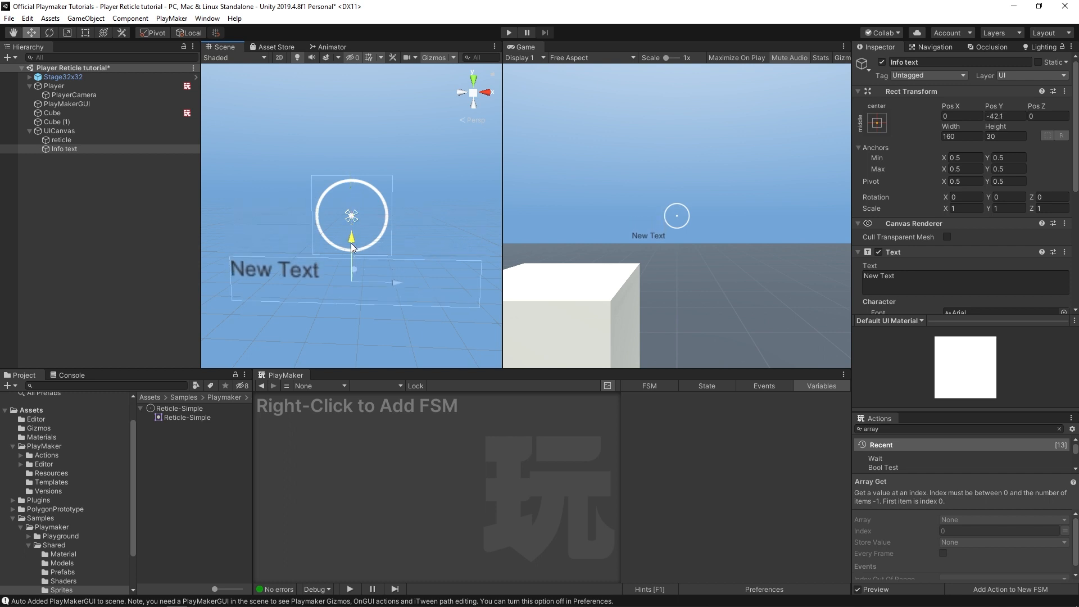
pyautogui.scroll(-3)
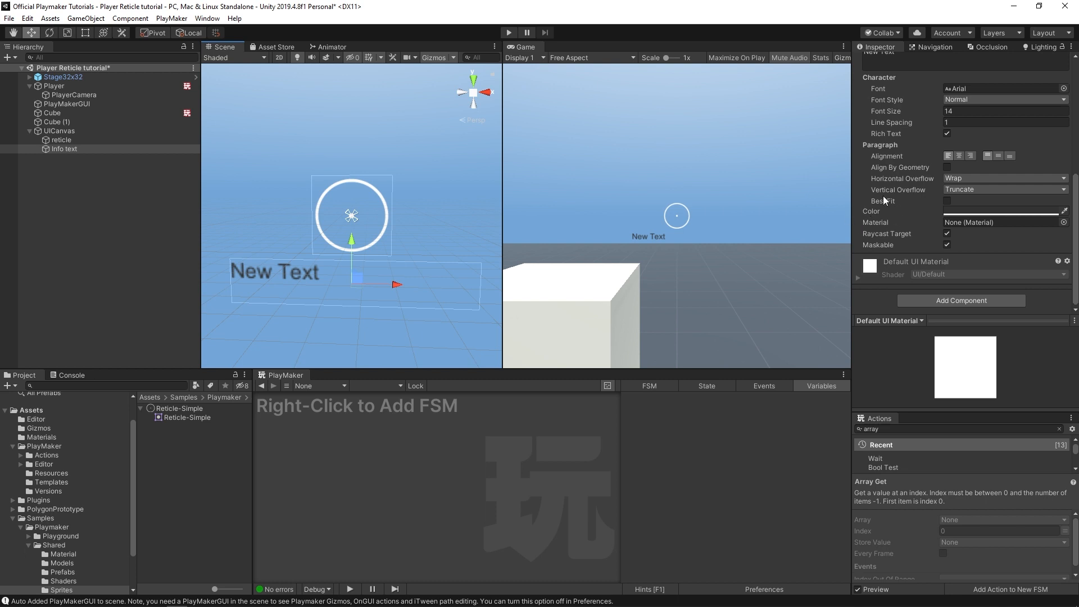
pyautogui.click(1005, 211)
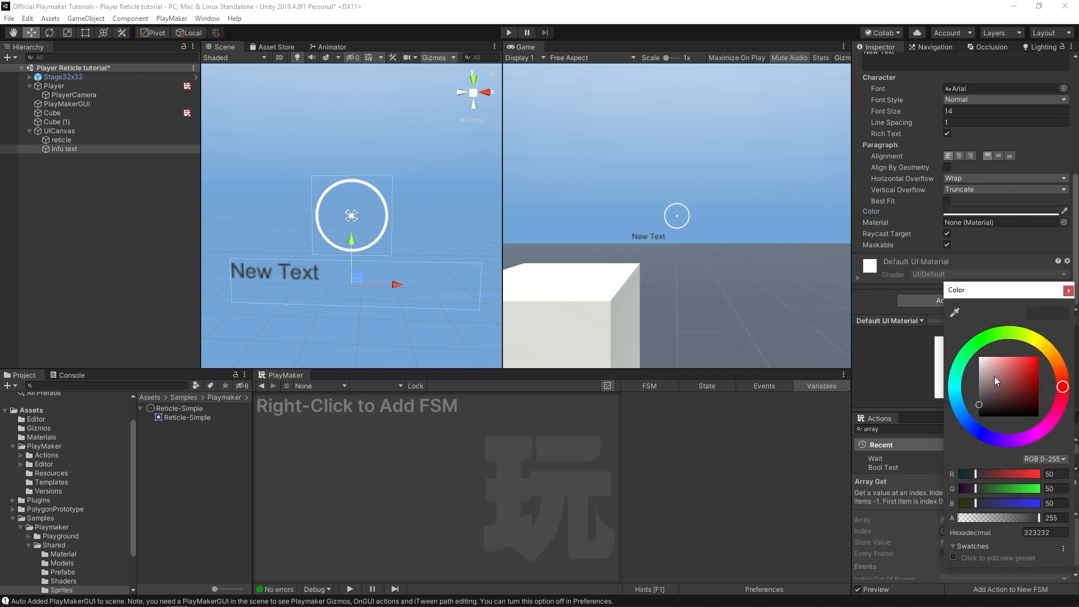
pyautogui.click(1068, 290)
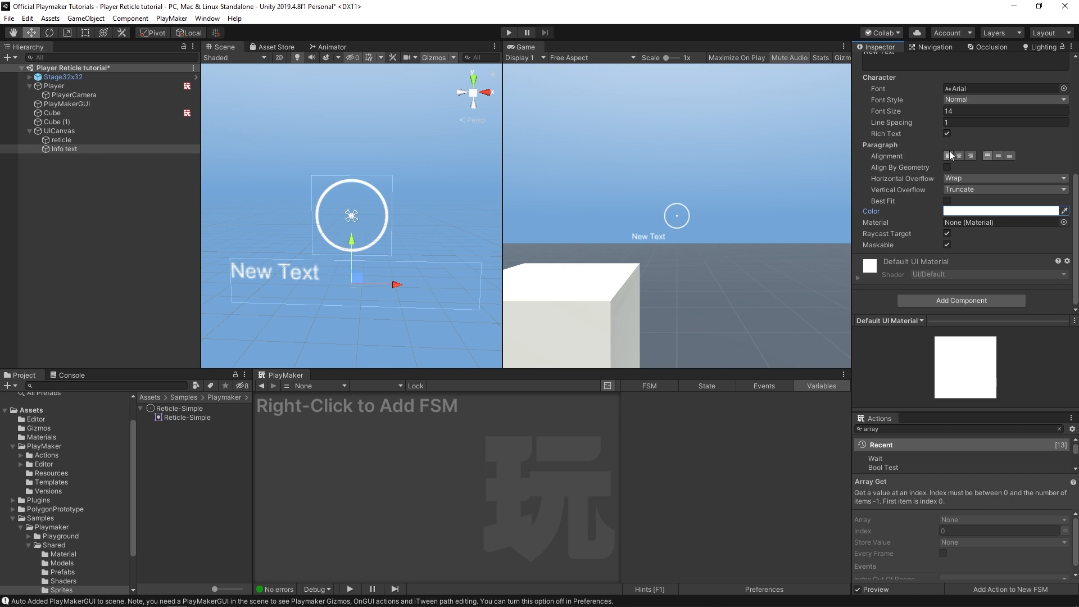
pyautogui.click(959, 155)
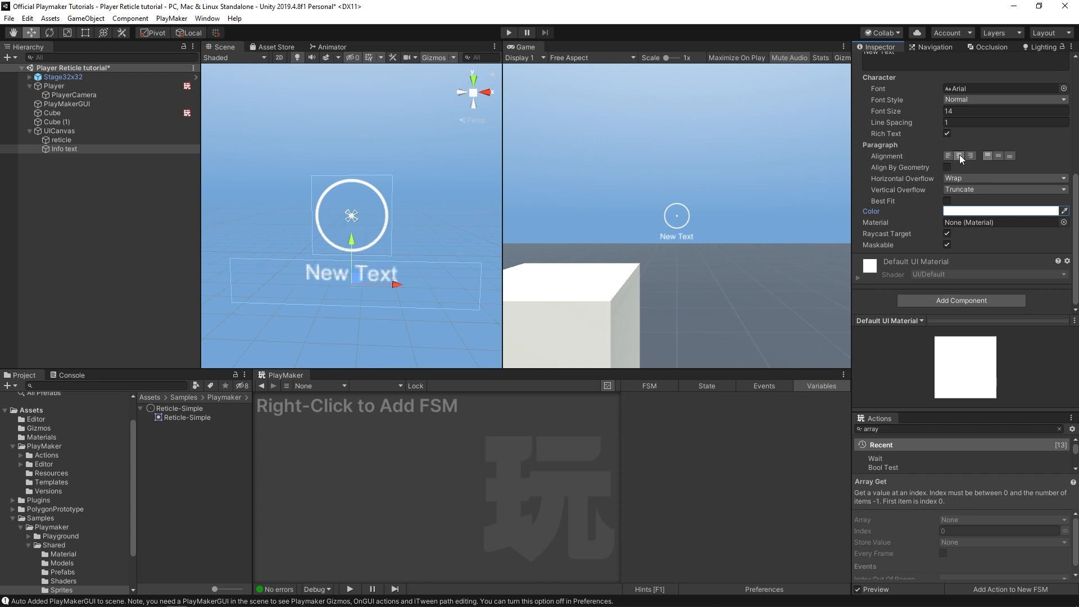
pyautogui.write('Info')
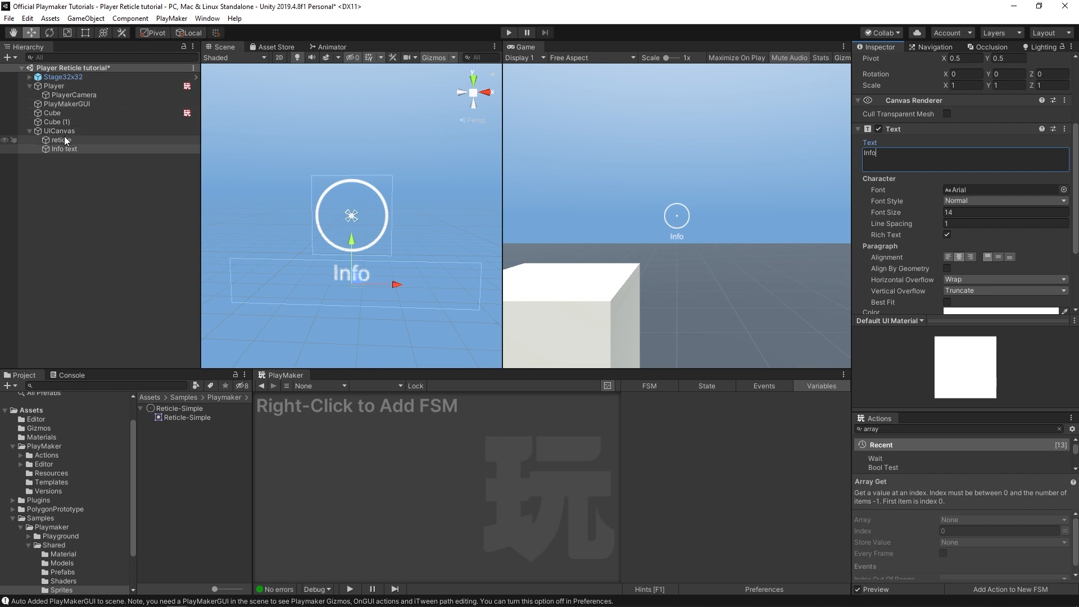
pyautogui.click(61, 140)
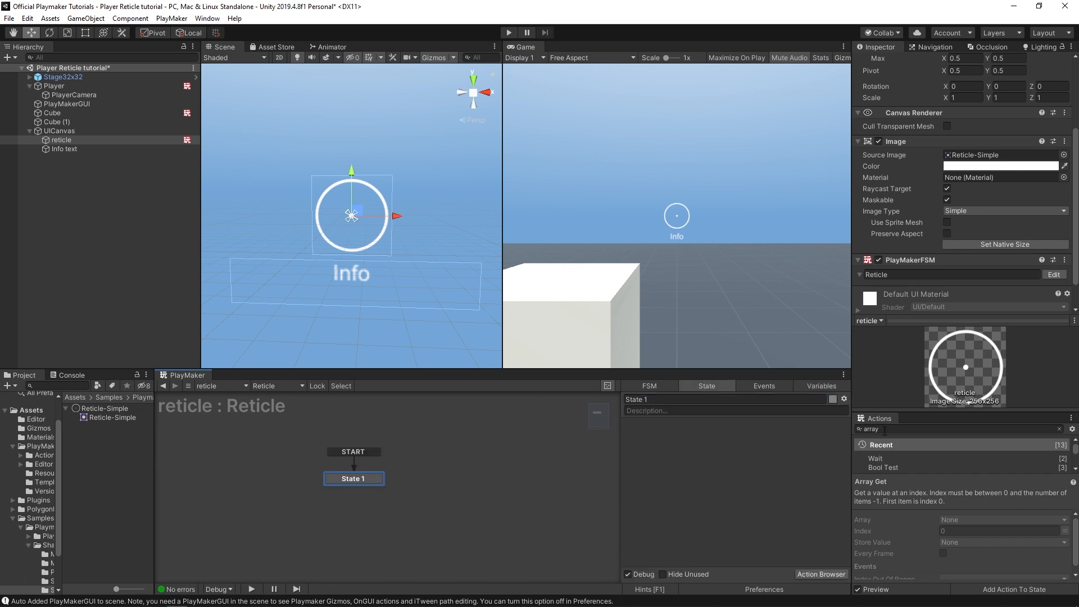
# Step: Add a Raycast from PlayerCamera, 5 units along Z, storing the hit in new objectHit
pyautogui.write('raycast')
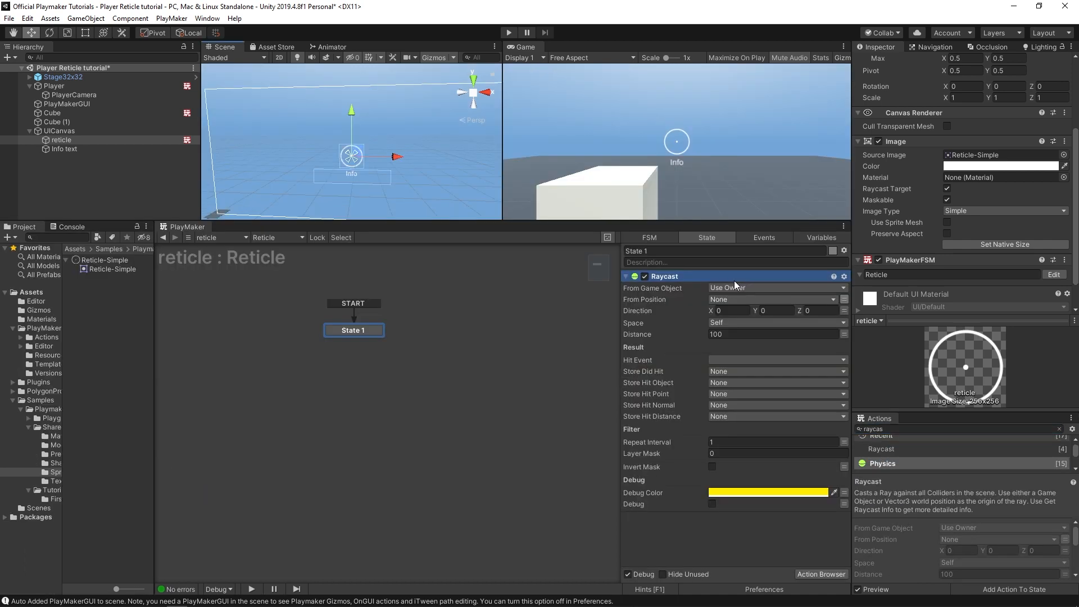
pyautogui.click(772, 287)
pyautogui.write('5')
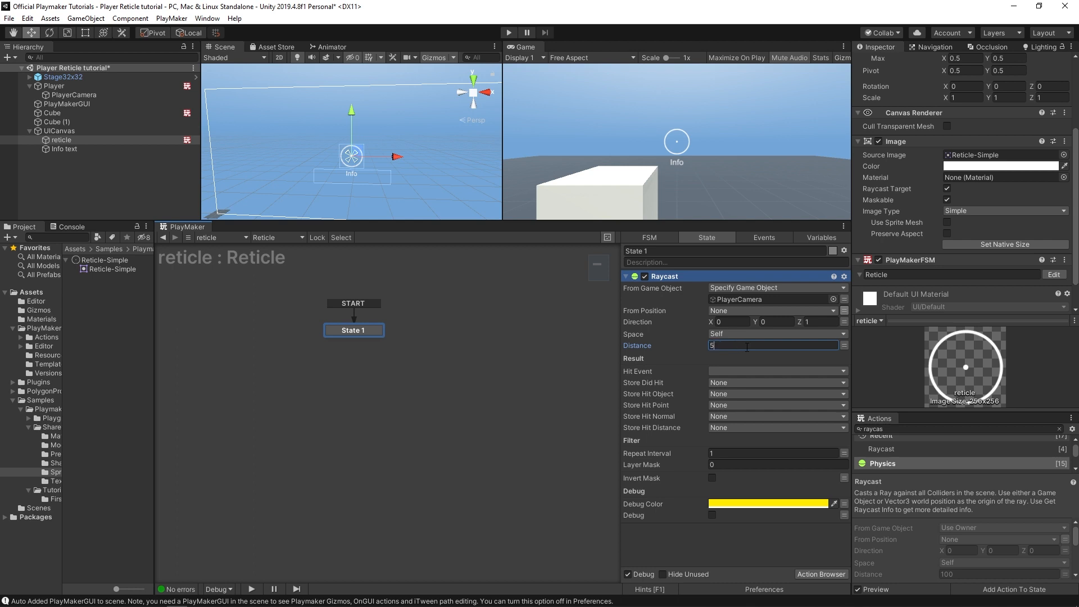
pyautogui.moveTo(701, 392)
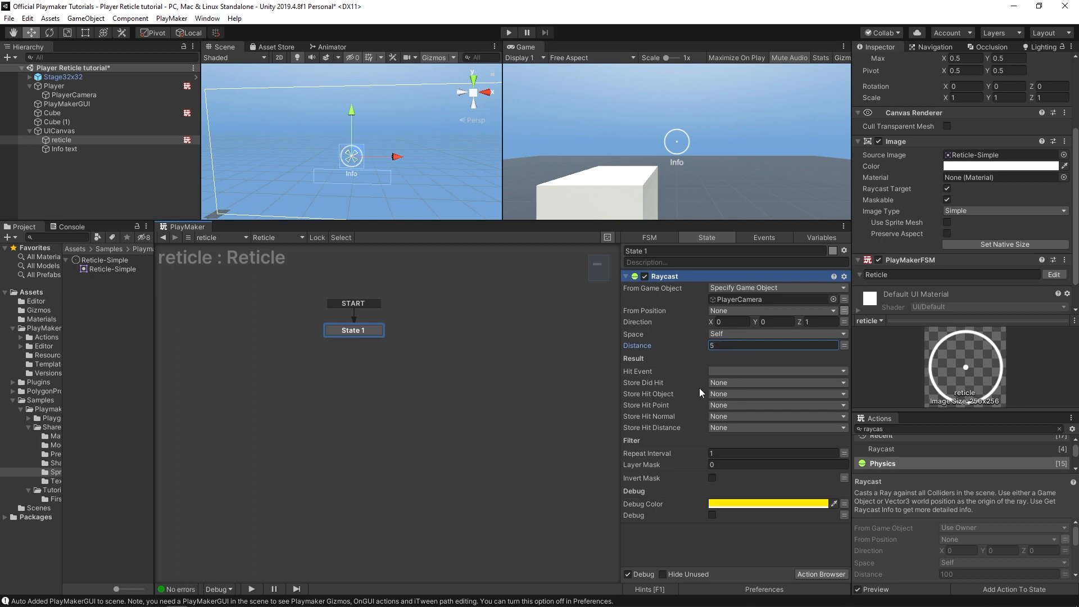
pyautogui.click(775, 393)
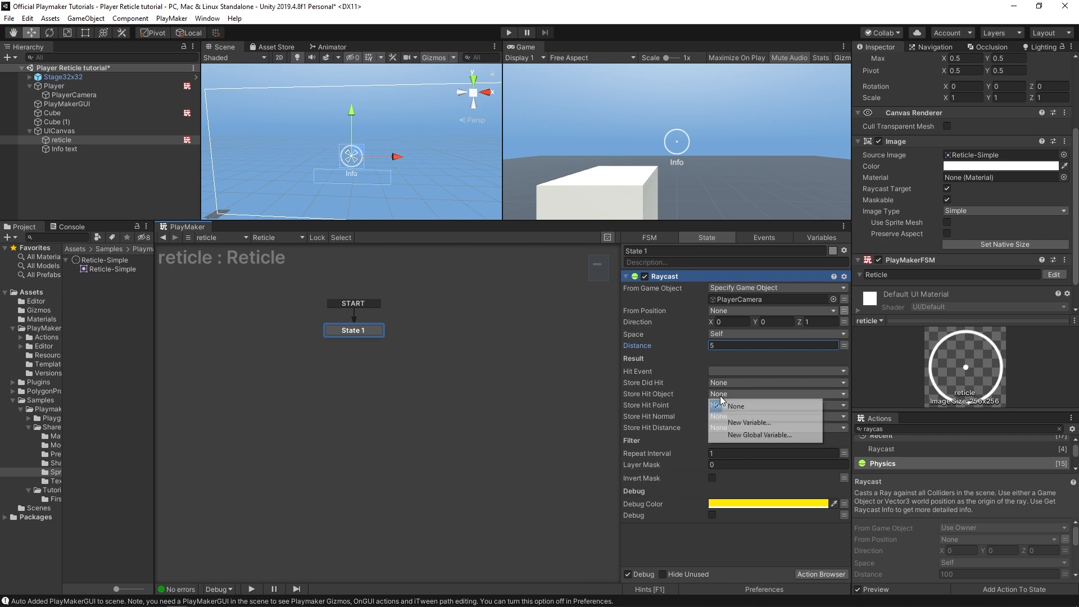
pyautogui.click(748, 422)
pyautogui.write('bjectHit')
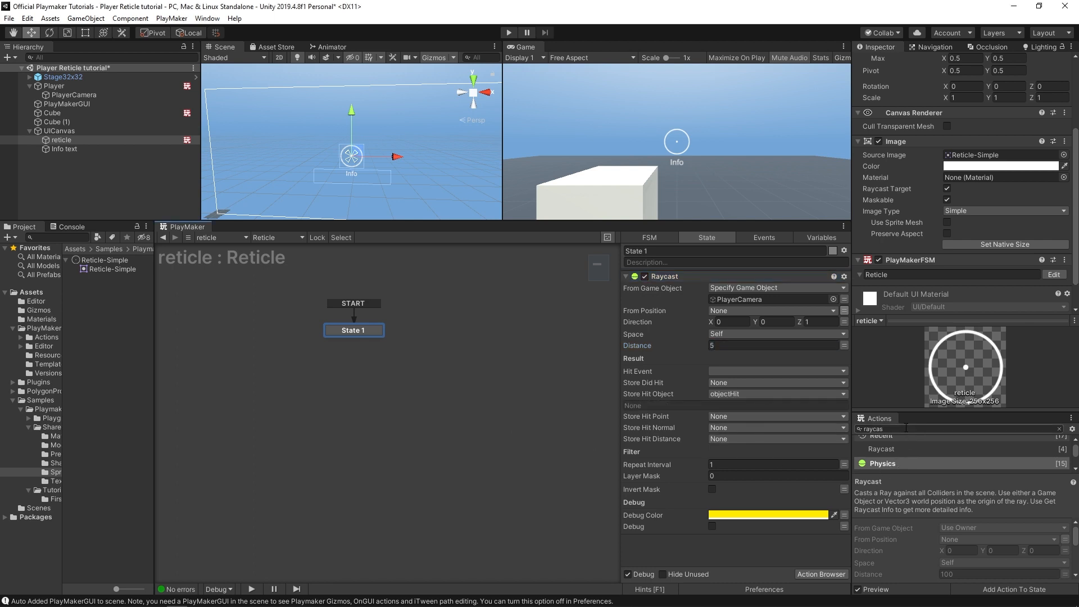
# Step: Add Game Object Compare of objectHit against new currentTarget, sending Update UI every frame
pyautogui.write('compare')
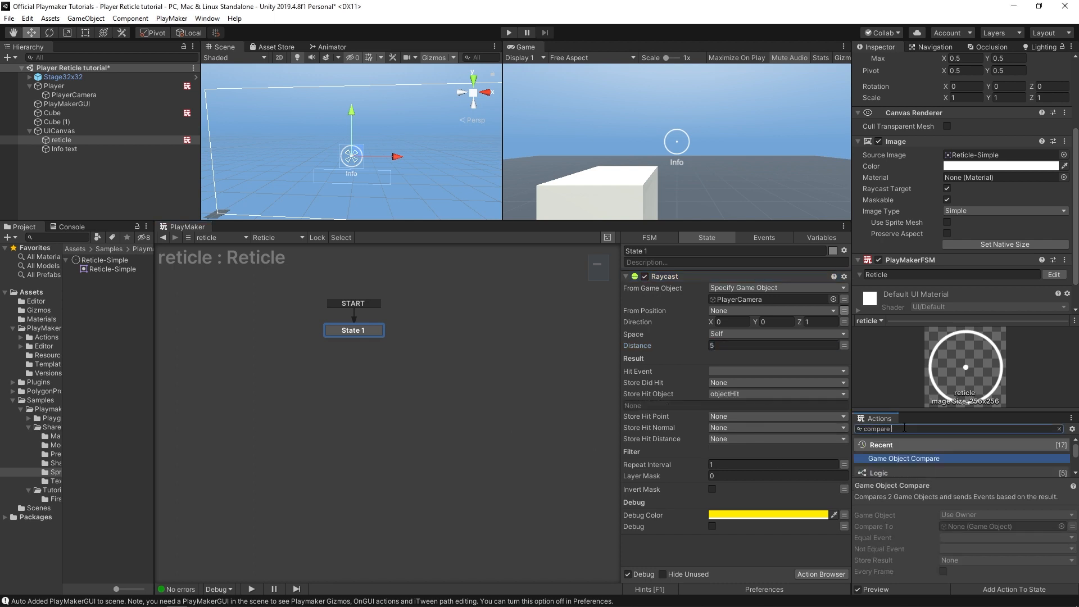
pyautogui.click(924, 459)
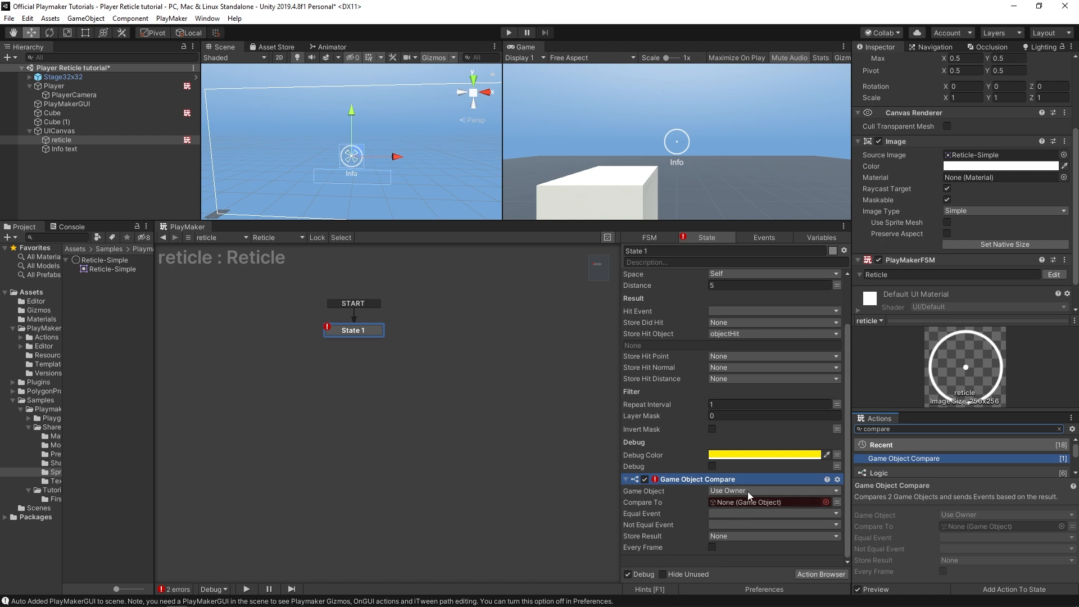
pyautogui.click(773, 490)
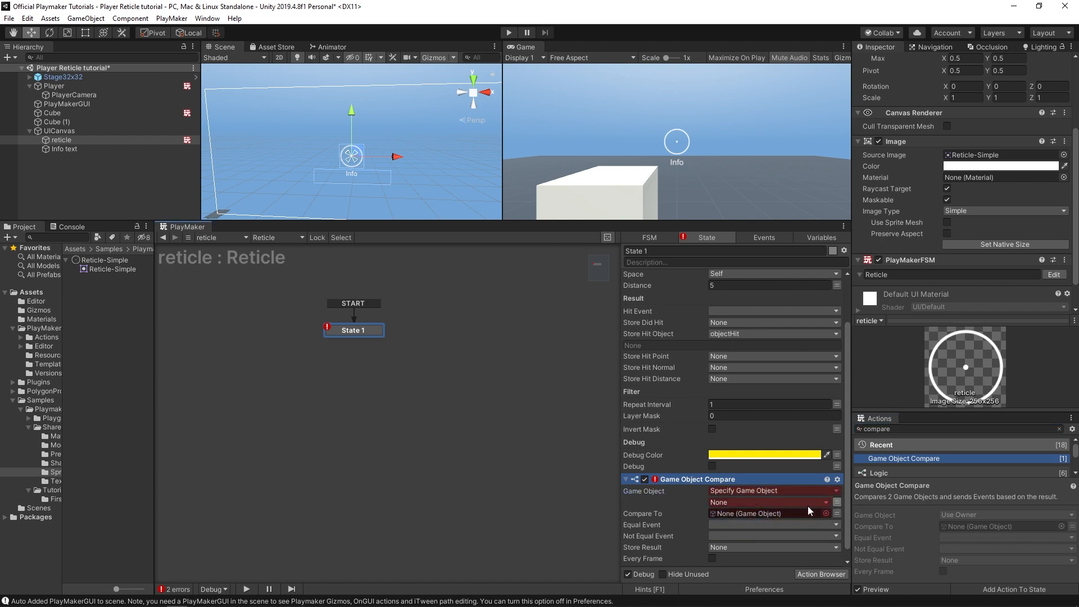
pyautogui.click(770, 500)
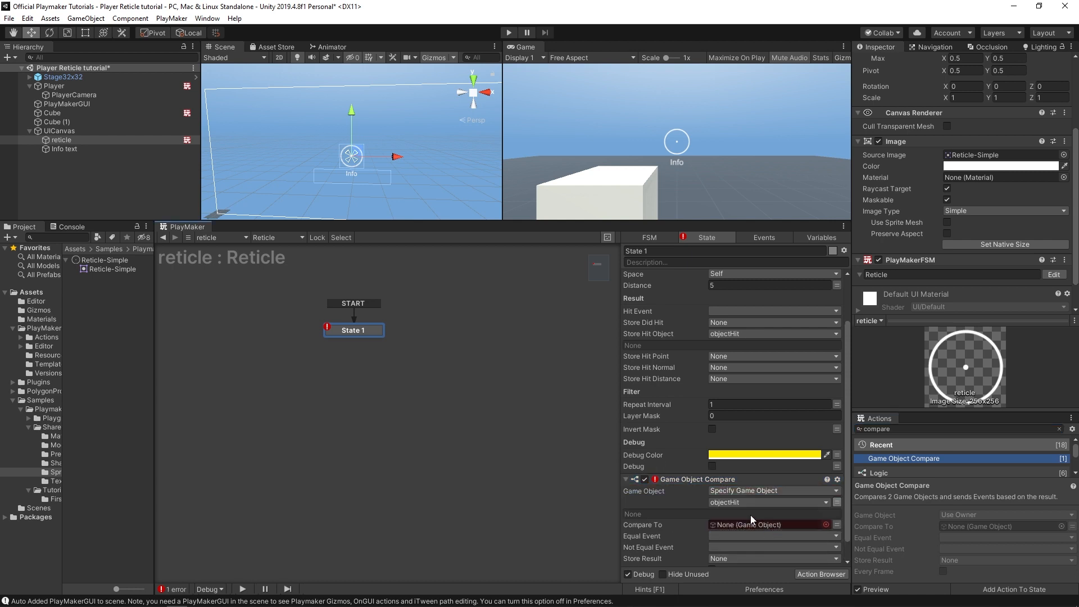
pyautogui.click(772, 525)
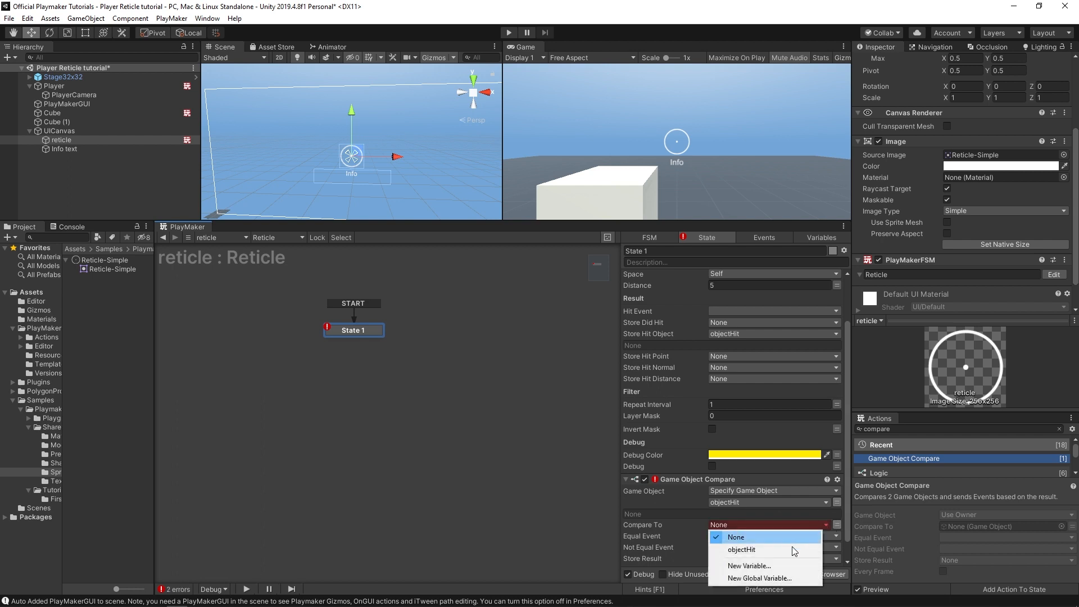
pyautogui.click(748, 565)
pyautogui.write('currentTarget')
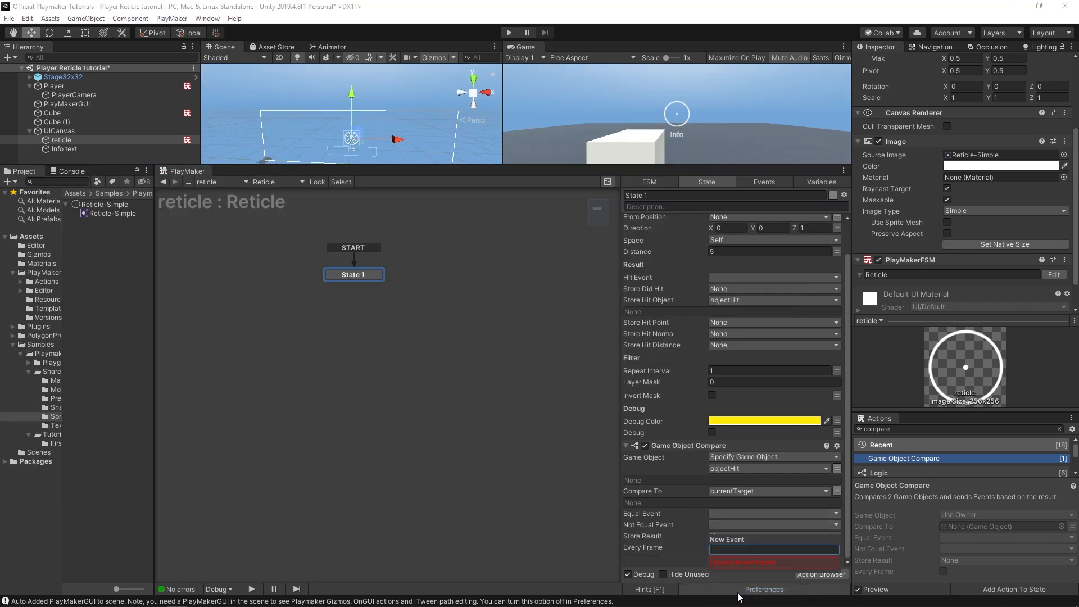
pyautogui.write('Update UI')
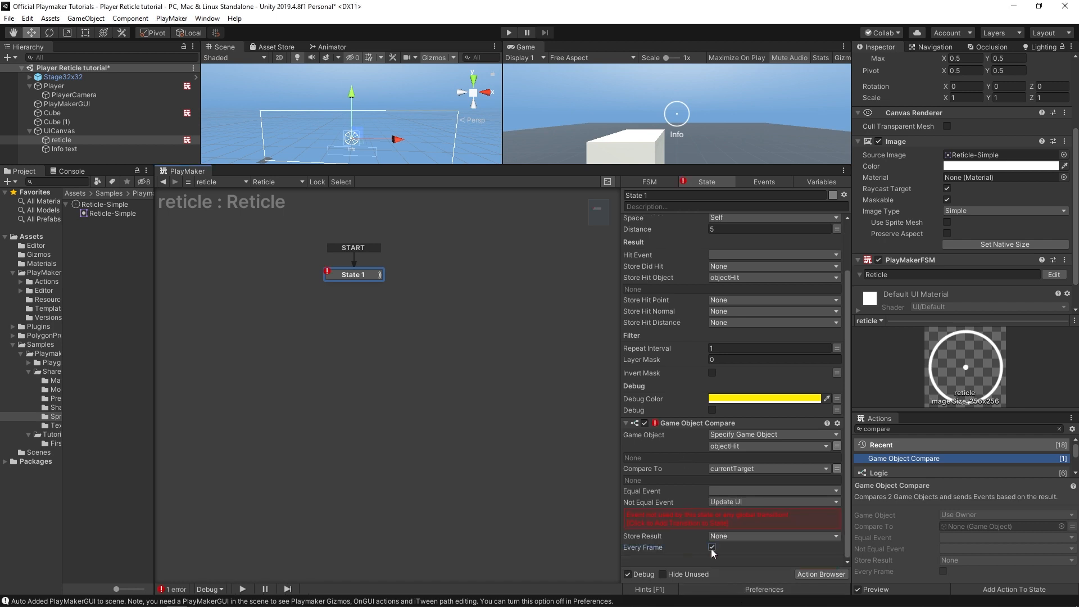
pyautogui.click(712, 546)
pyautogui.write('New target')
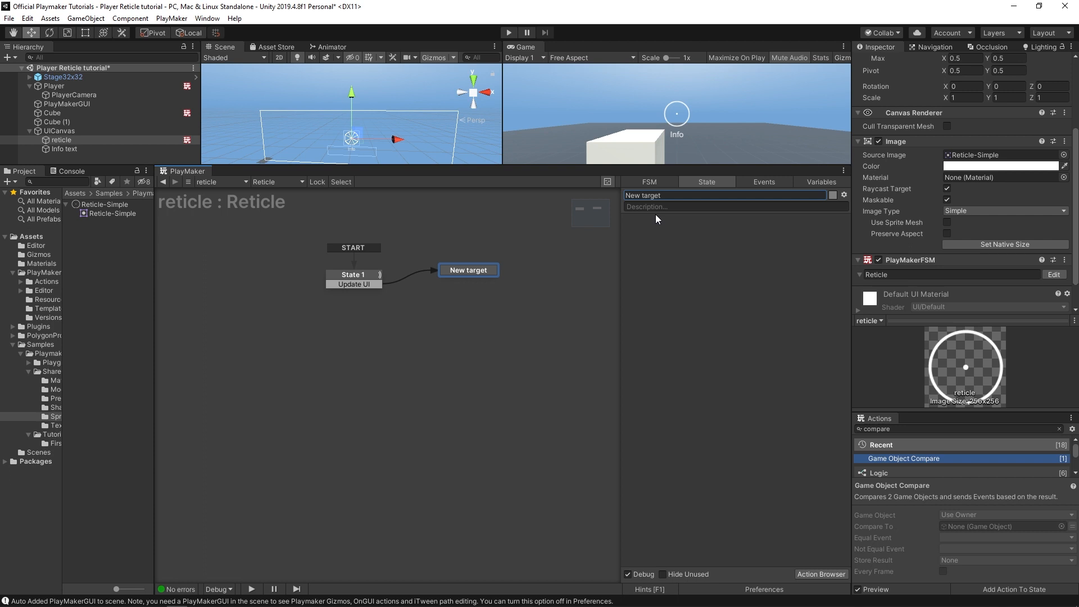
# Step: Add a Set Game Object action moved to the top that resets objectHit
pyautogui.click(353, 275)
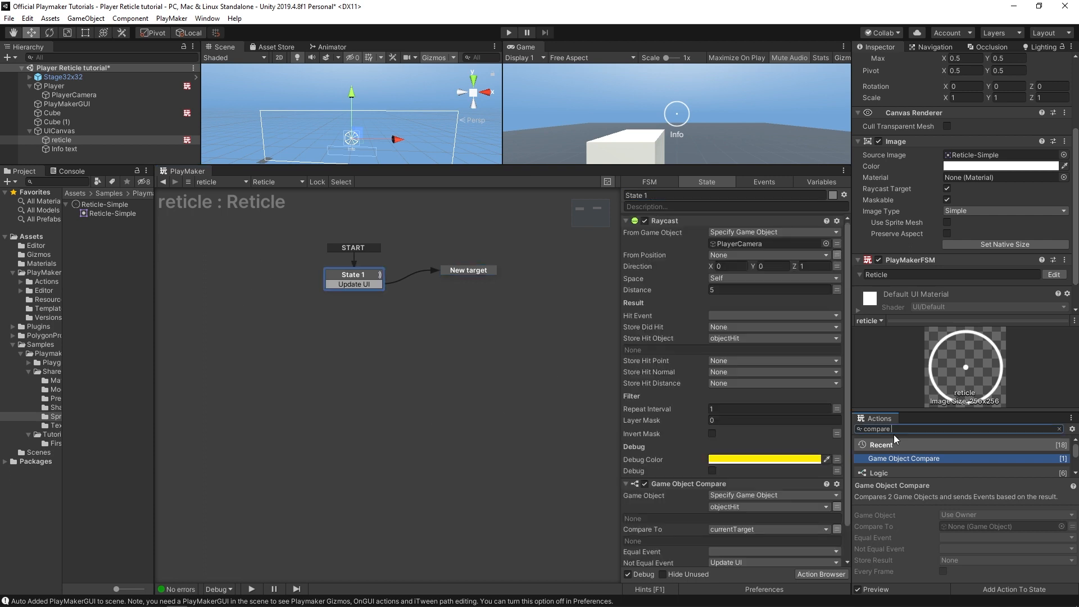
pyautogui.write('set game')
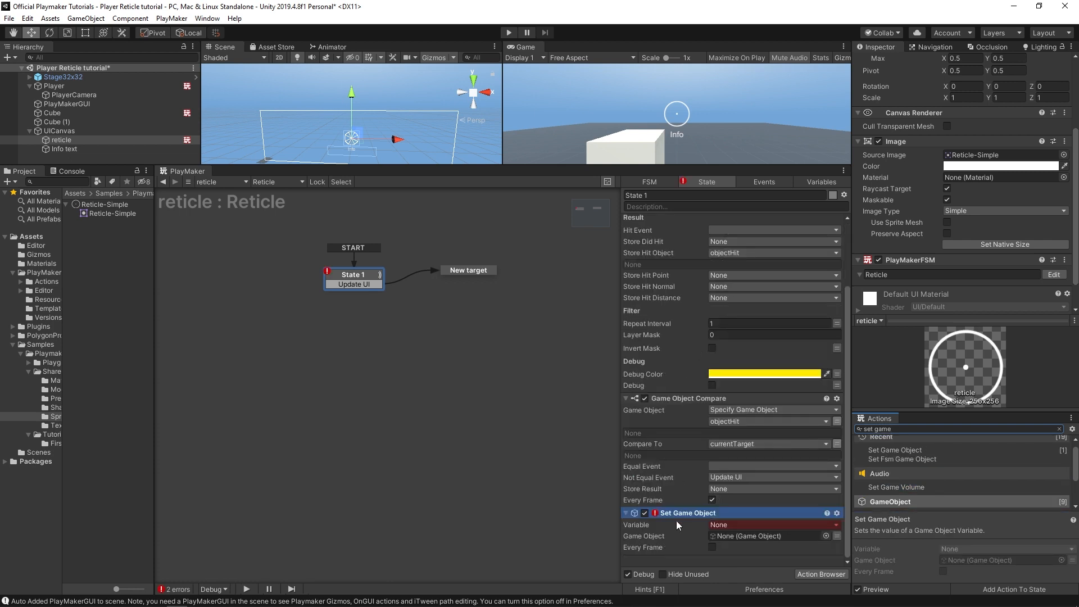
pyautogui.rightClick(686, 512)
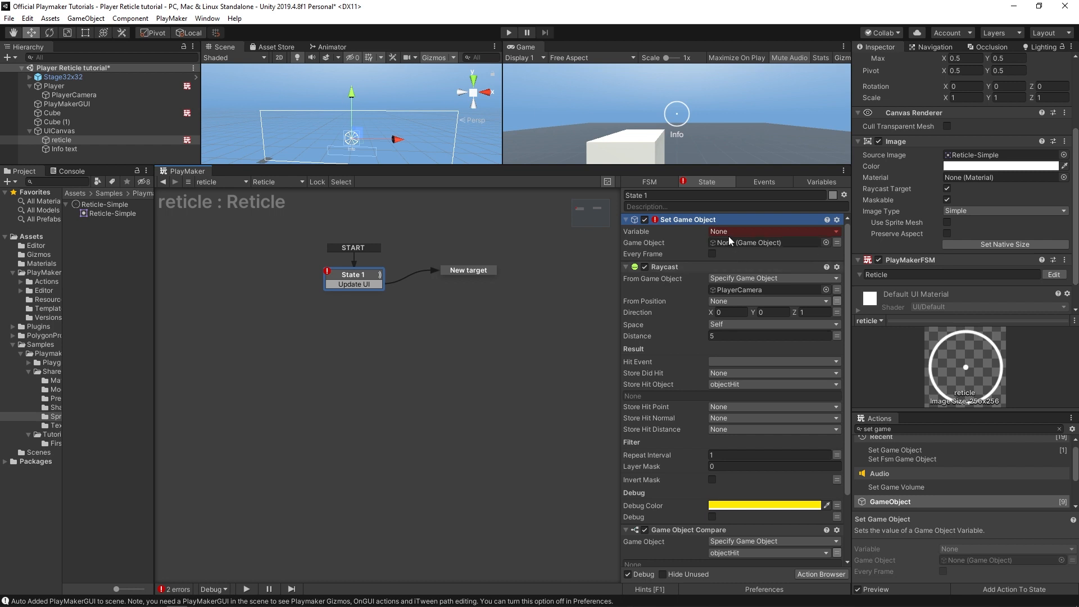
pyautogui.click(770, 231)
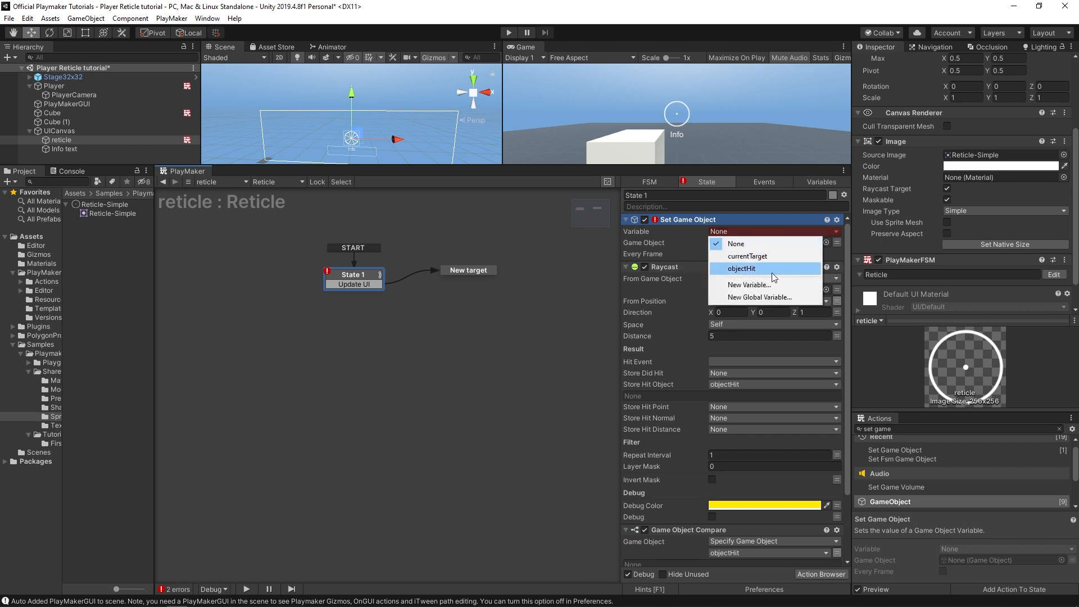
pyautogui.click(742, 268)
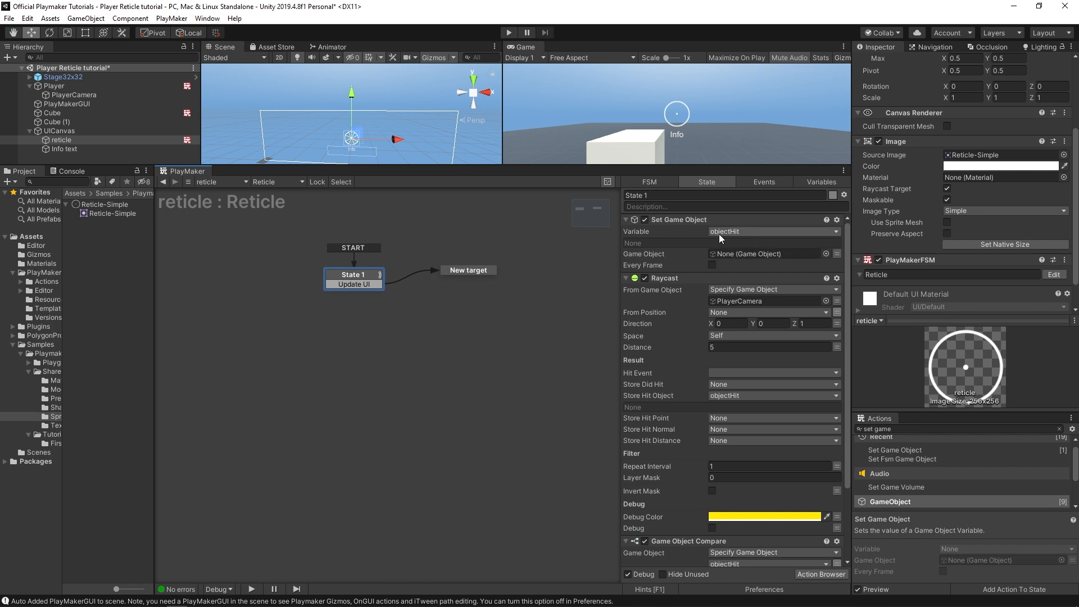
pyautogui.moveTo(730, 239)
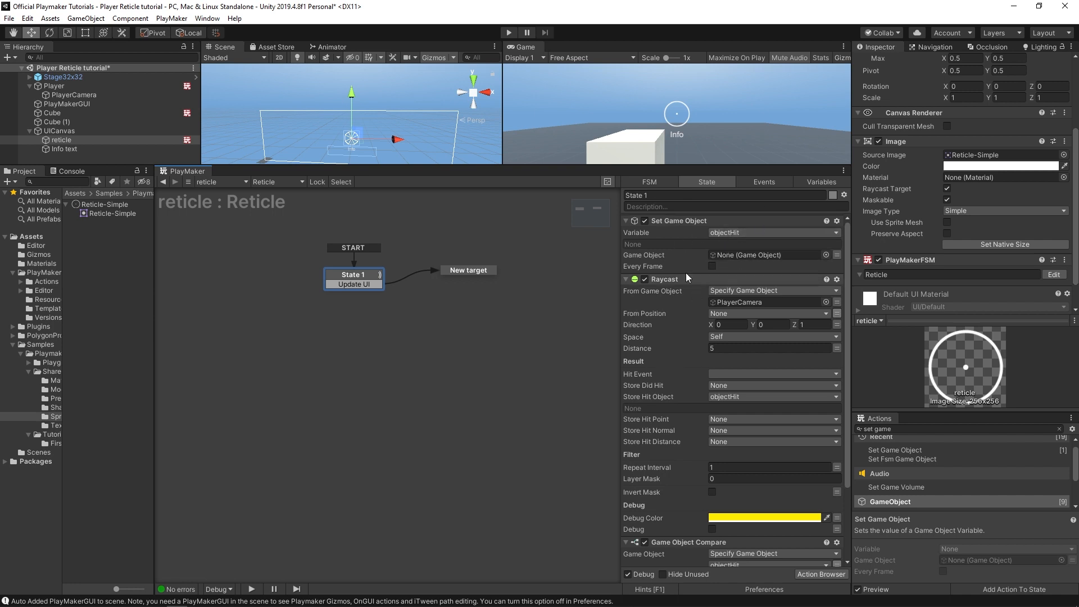
pyautogui.moveTo(709, 475)
pyautogui.write('Raycast')
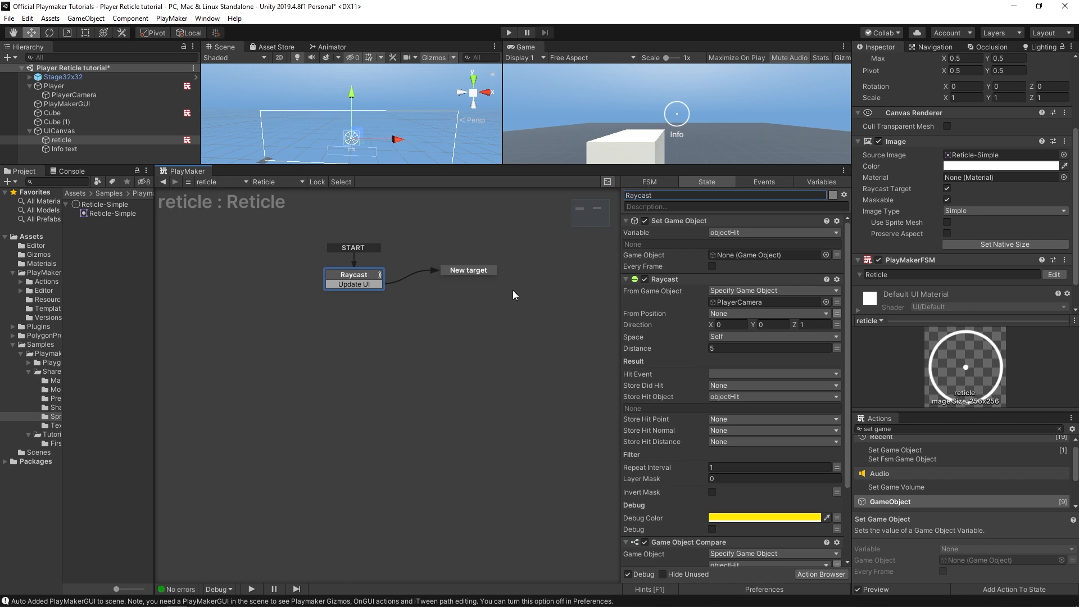
# Step: In New target, add Set Game Object copying objectHit into currentTarget
pyautogui.click(468, 270)
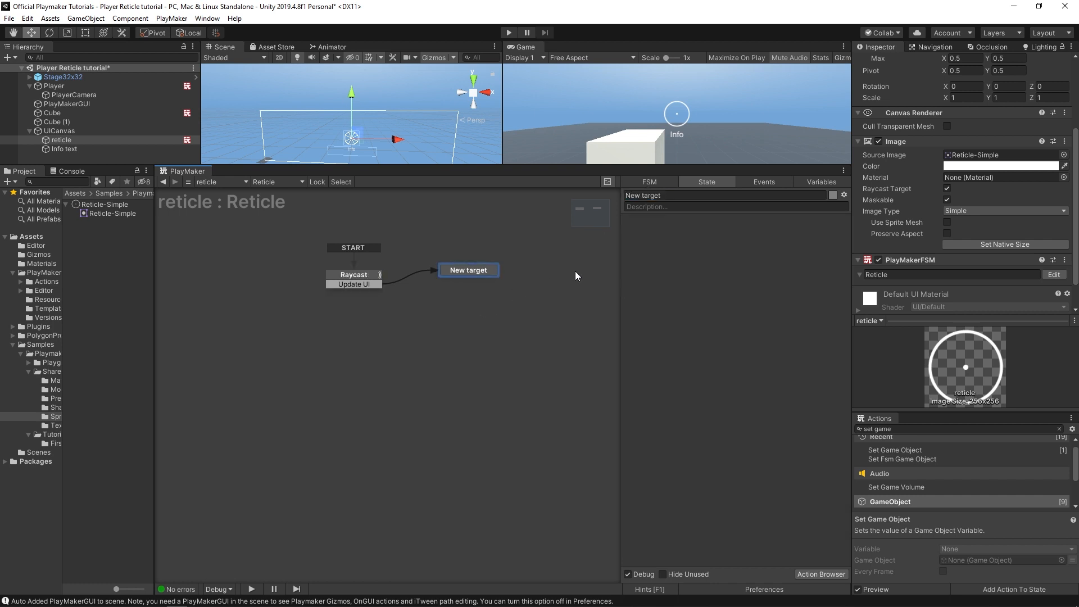
pyautogui.click(894, 451)
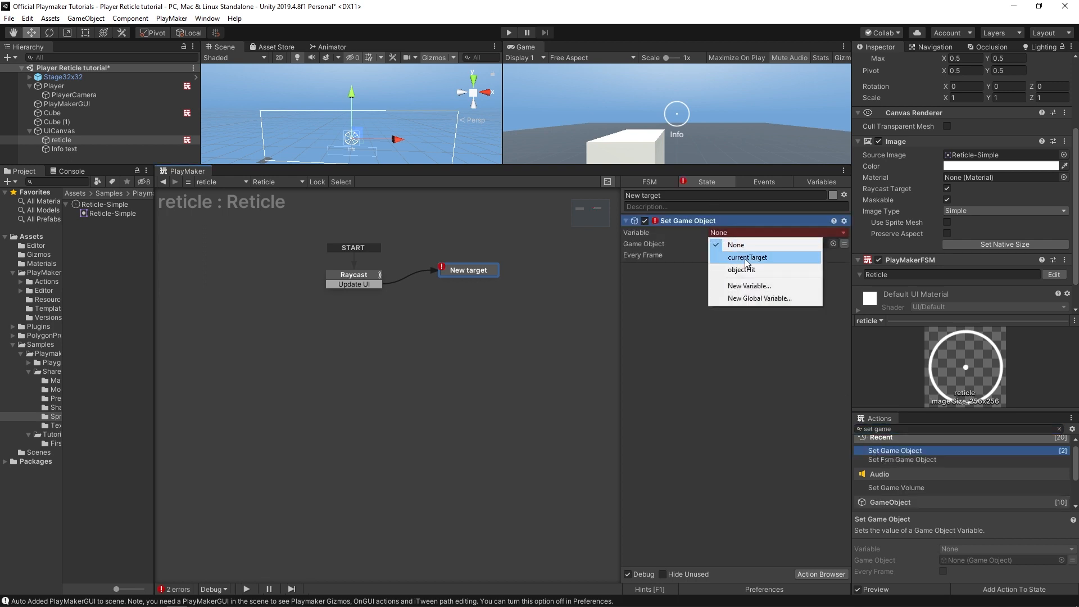
pyautogui.click(746, 256)
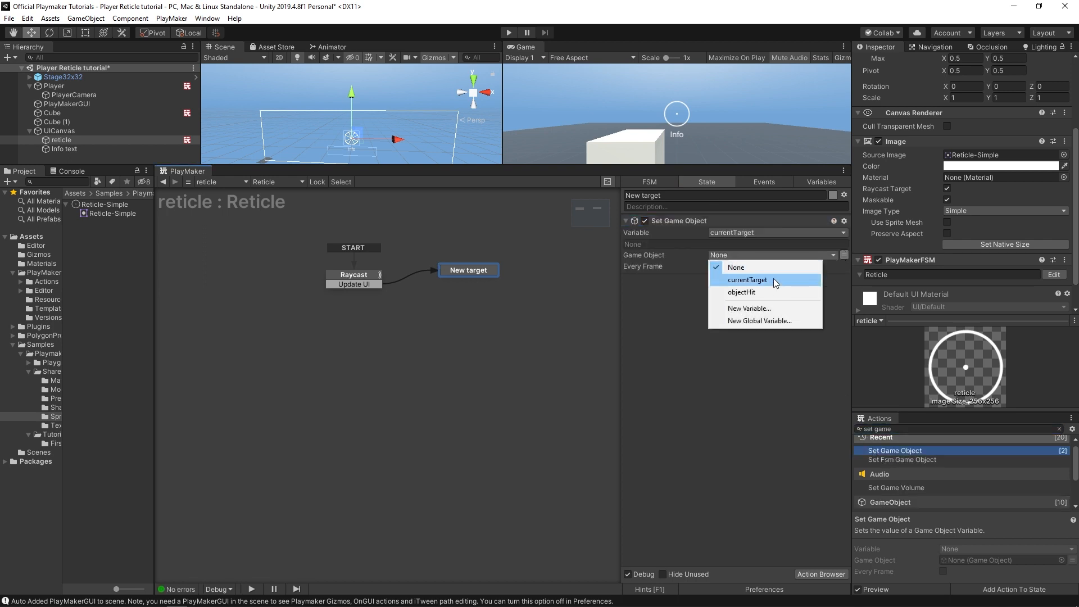
pyautogui.click(742, 292)
pyautogui.write('null')
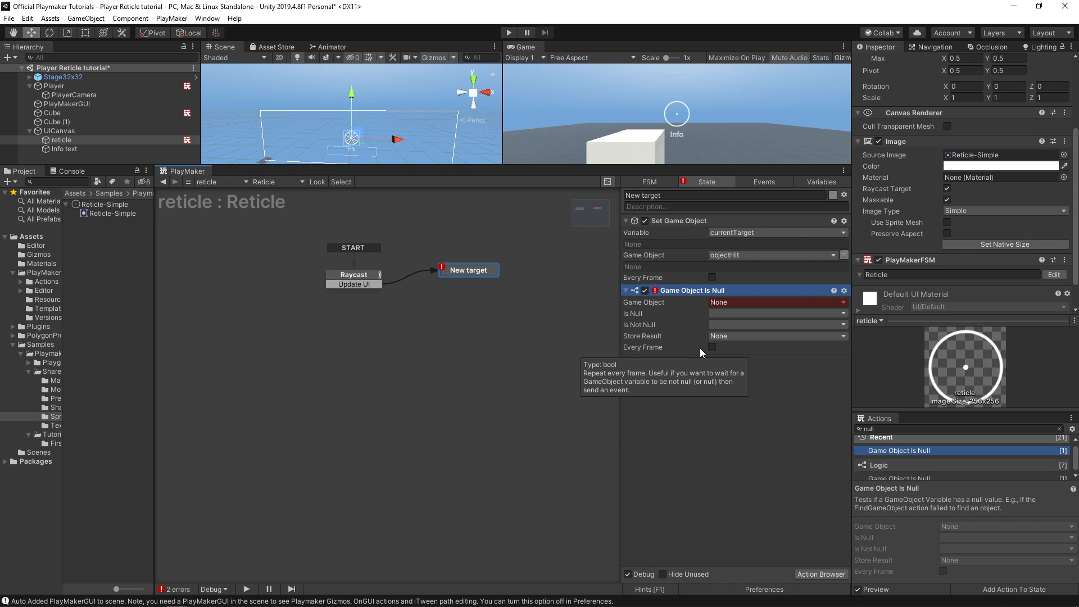
# Step: Add a null check on currentTarget sending Clear UI if null, Update UI otherwise
pyautogui.click(776, 302)
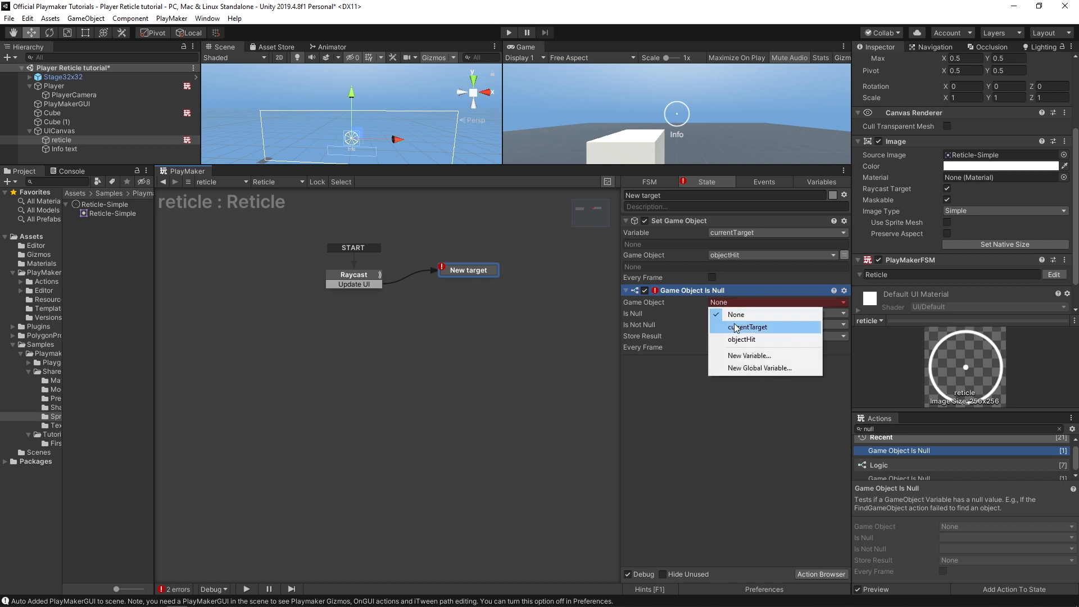
pyautogui.click(747, 327)
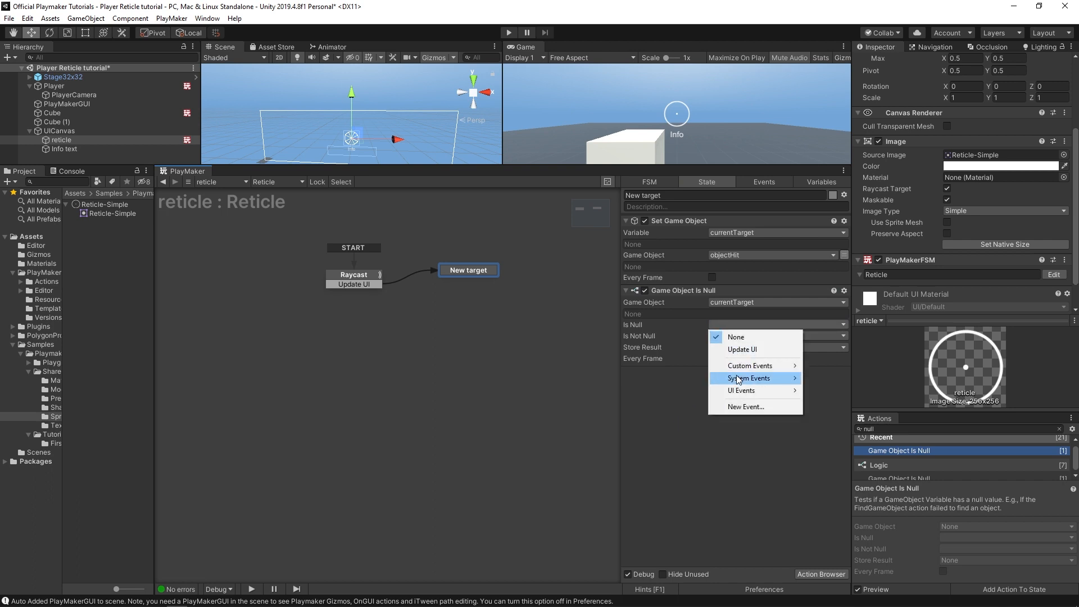
pyautogui.click(744, 407)
pyautogui.write('Clear UI')
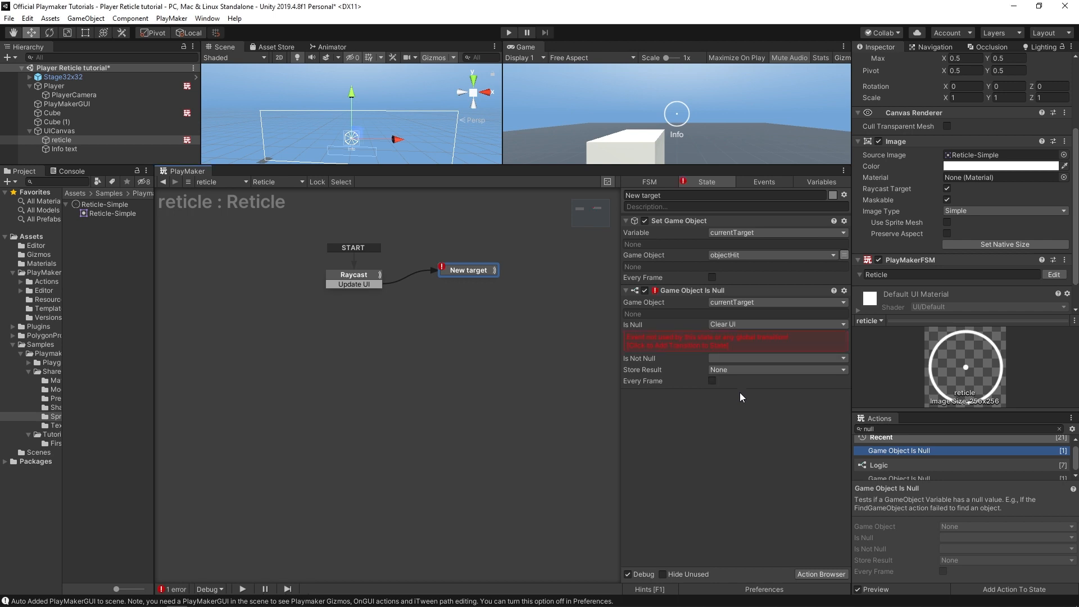
pyautogui.click(776, 358)
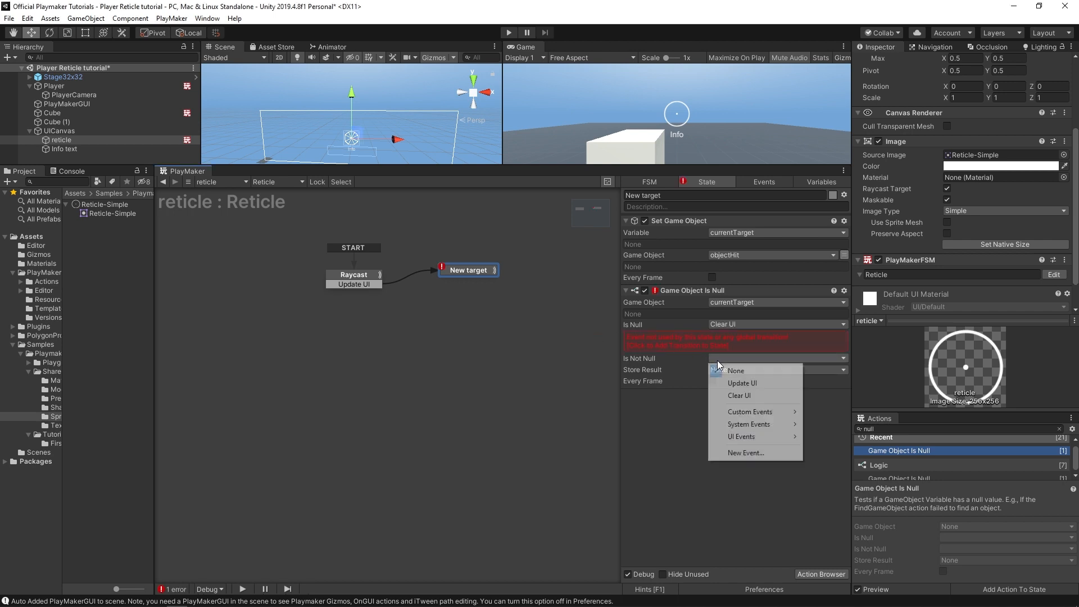
pyautogui.moveTo(742, 382)
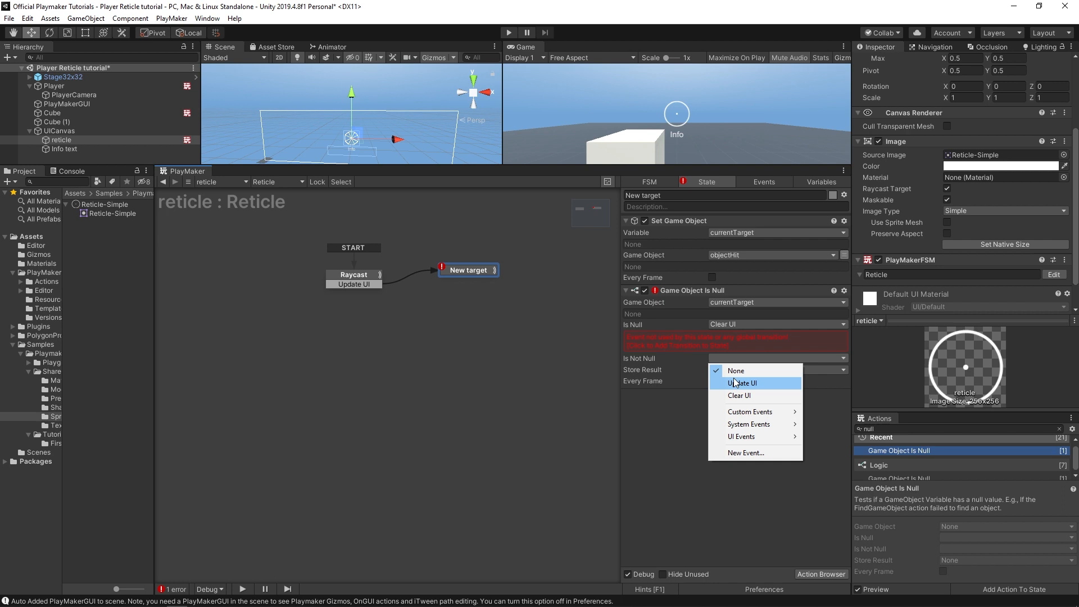
pyautogui.click(742, 383)
pyautogui.write('Update Reticle')
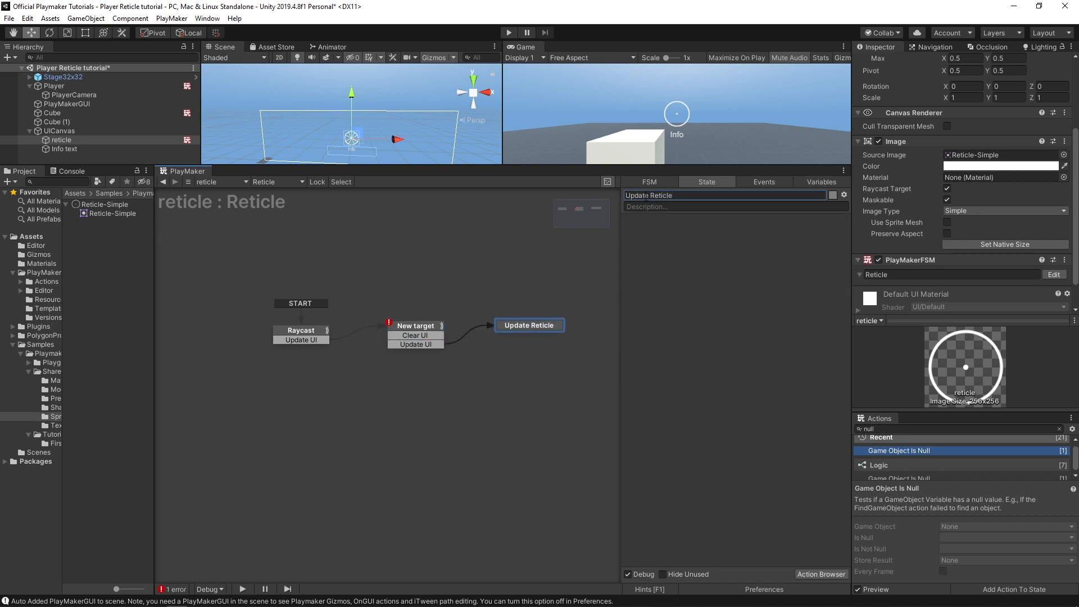
# Step: Name the new state 'Clear reticle' and select it in the Reticle graph
pyautogui.click(416, 326)
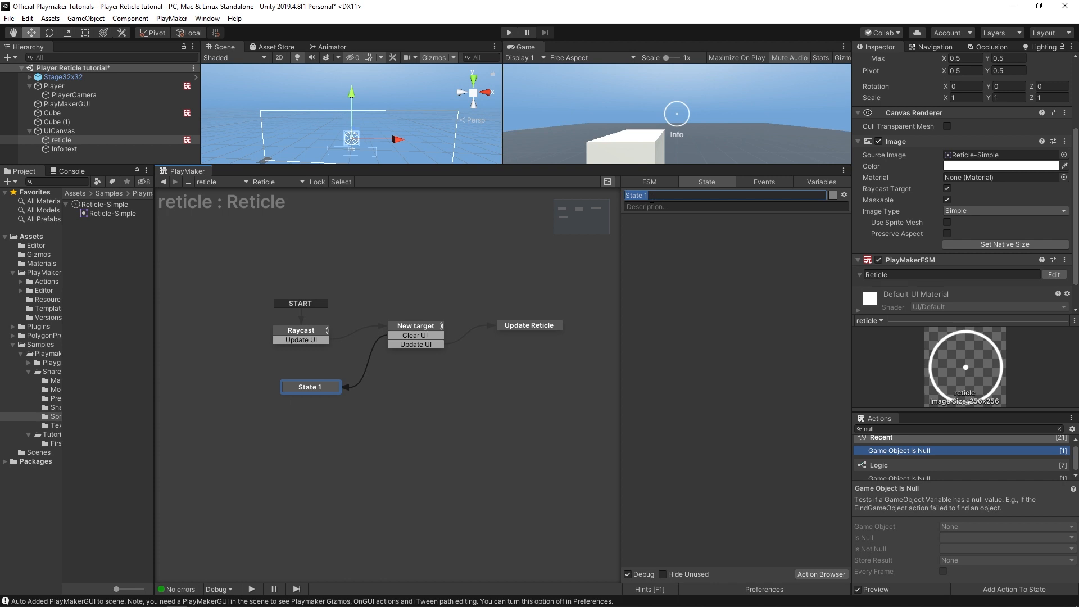
pyautogui.write('Clear reticle')
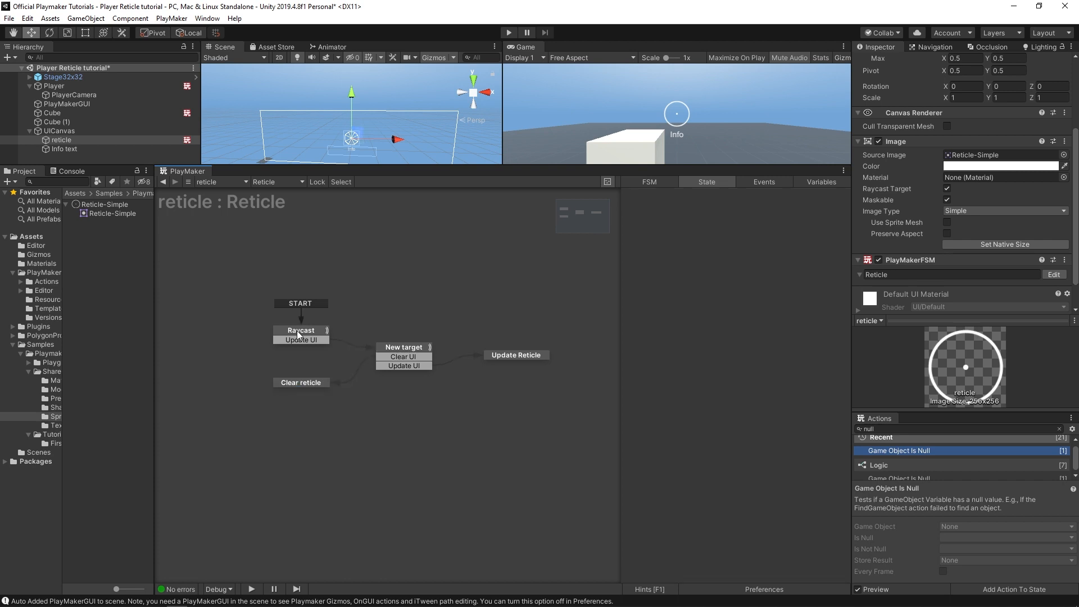
pyautogui.click(301, 330)
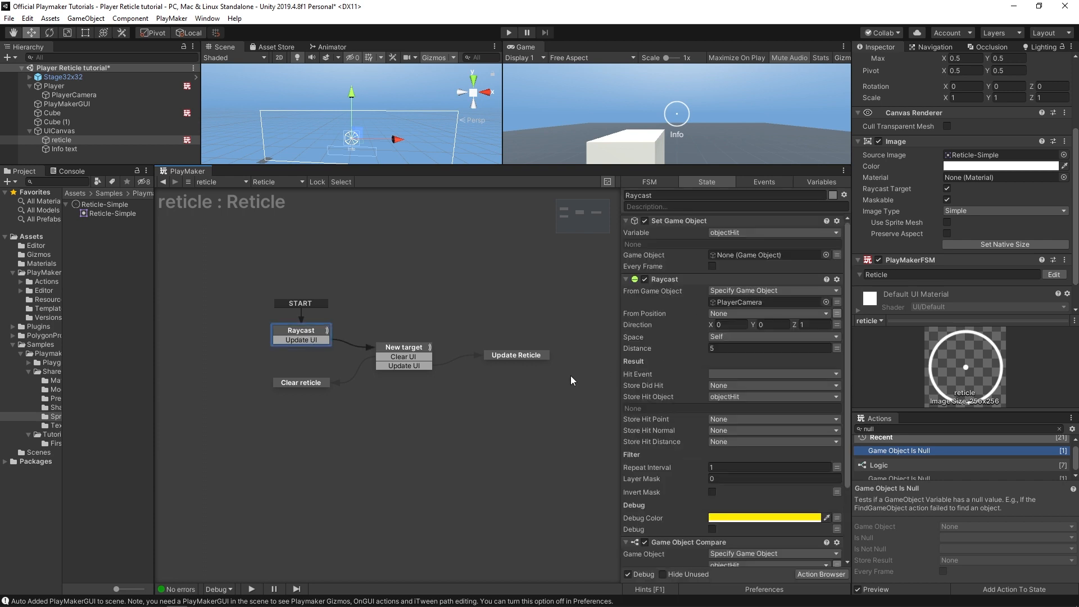
pyautogui.moveTo(712, 338)
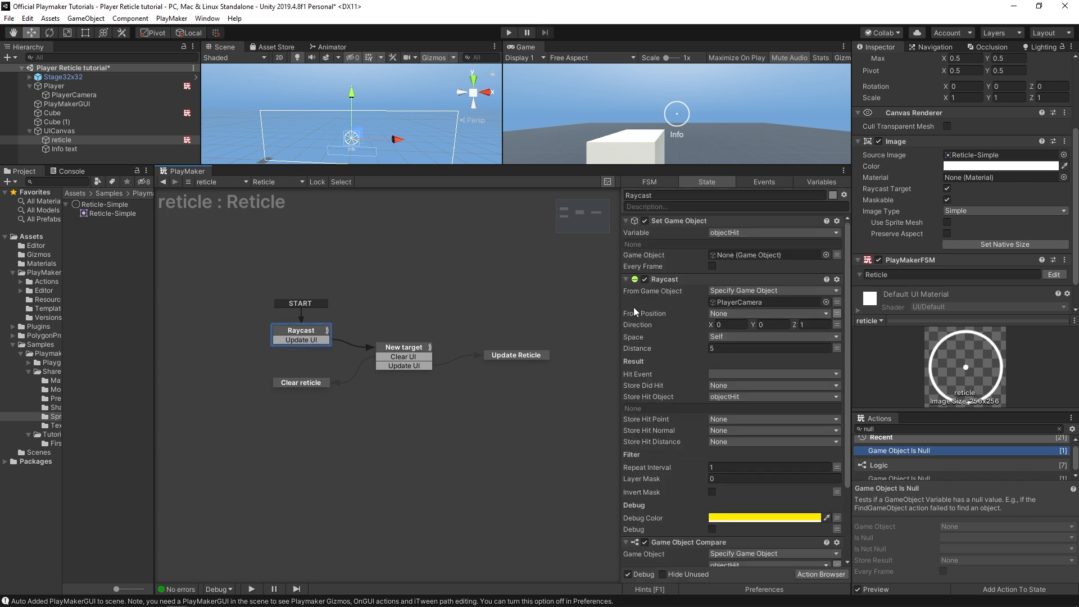
pyautogui.moveTo(311, 389)
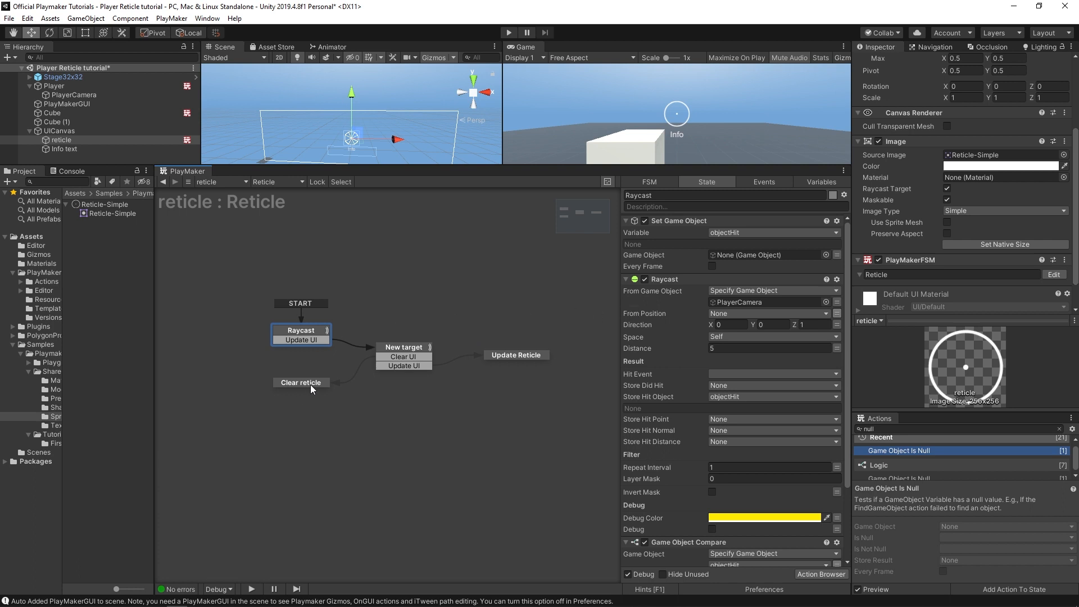
pyautogui.click(301, 382)
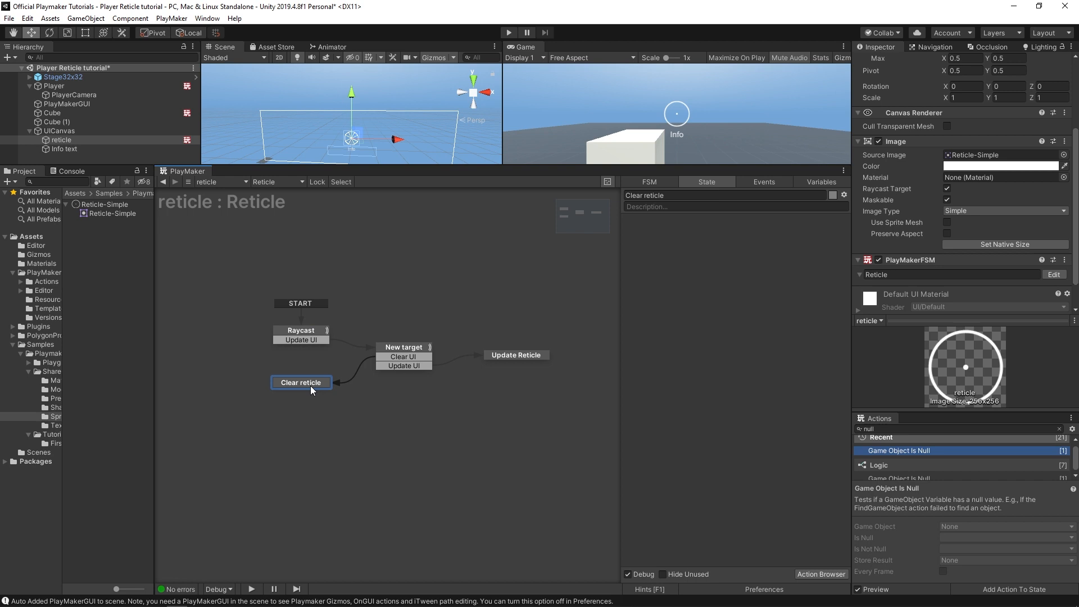
pyautogui.moveTo(926, 416)
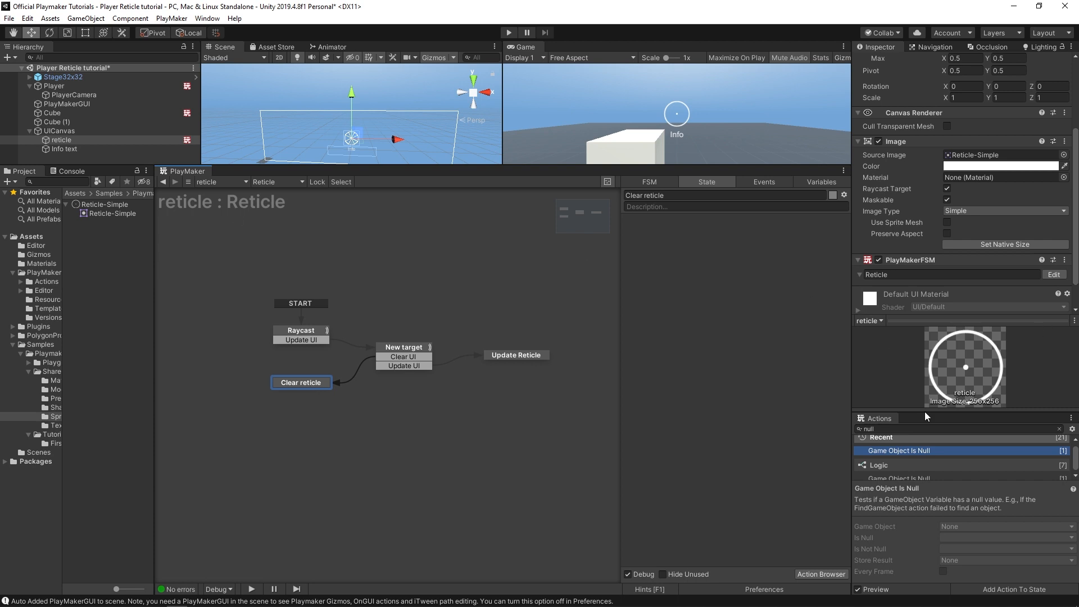
# Step: Add a UI Graphic Set Color action to Clear reticle, keeping the colour white
pyautogui.write('u')
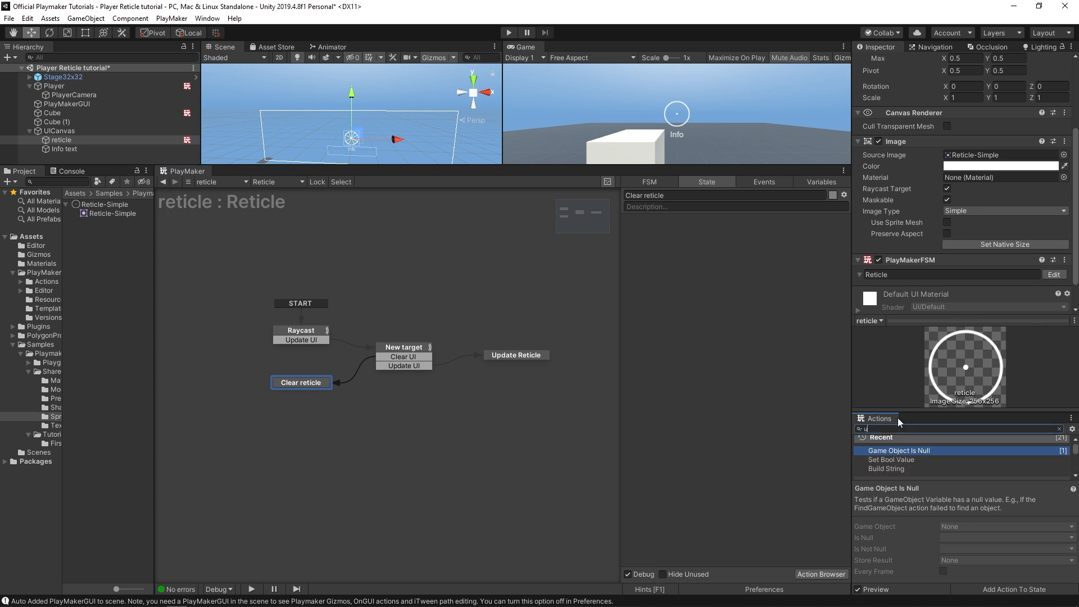
pyautogui.write('ui grap')
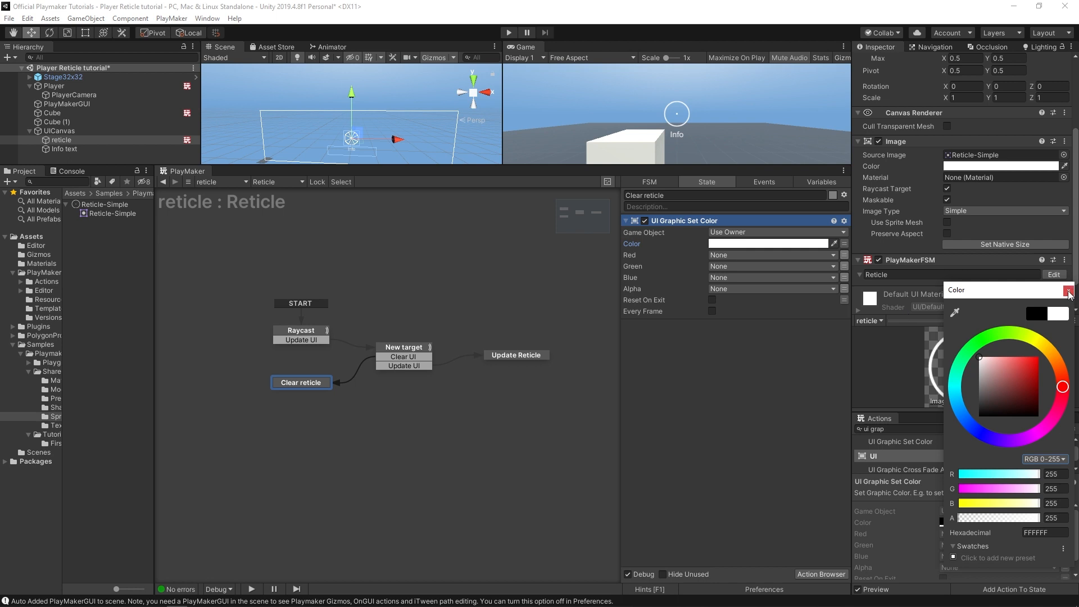
pyautogui.click(1069, 290)
pyautogui.write('ui textset')
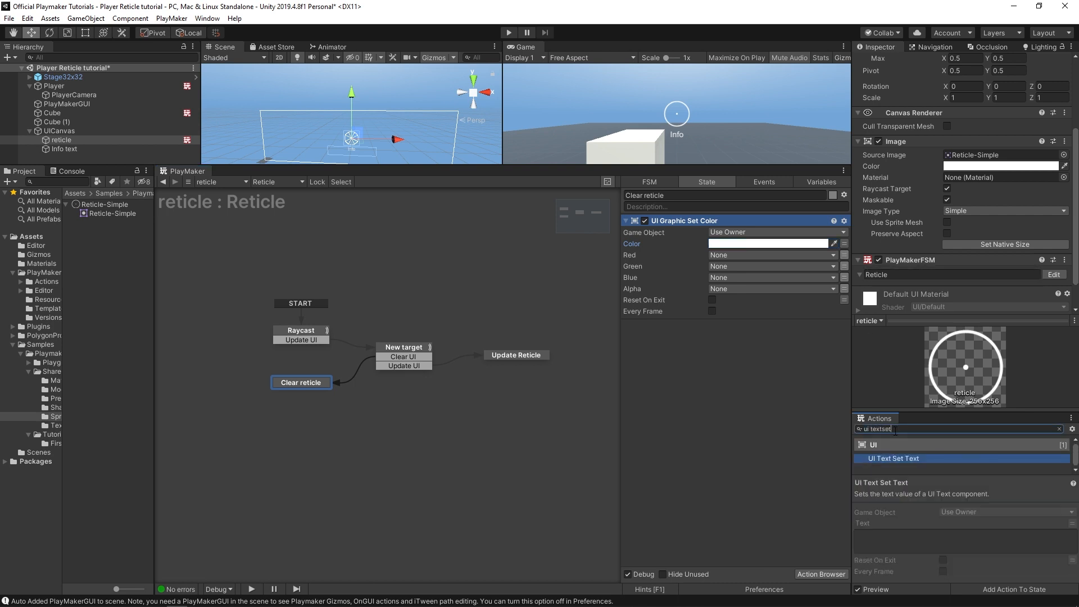
# Step: Add UI Text Set Text targeting a new uiText variable that holds Info text
pyautogui.doubleClick(892, 458)
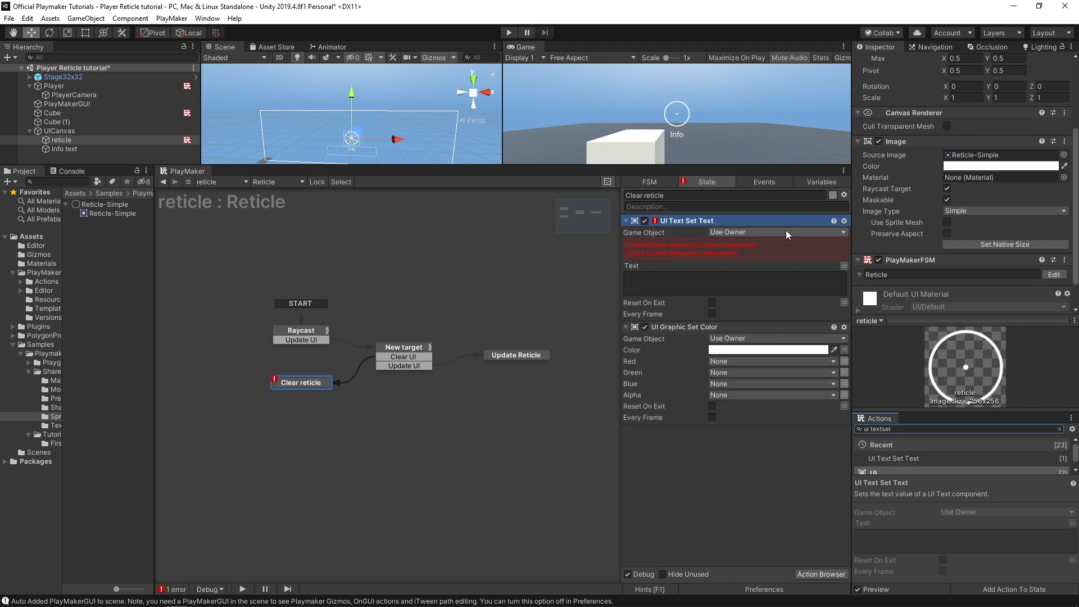
pyautogui.click(774, 232)
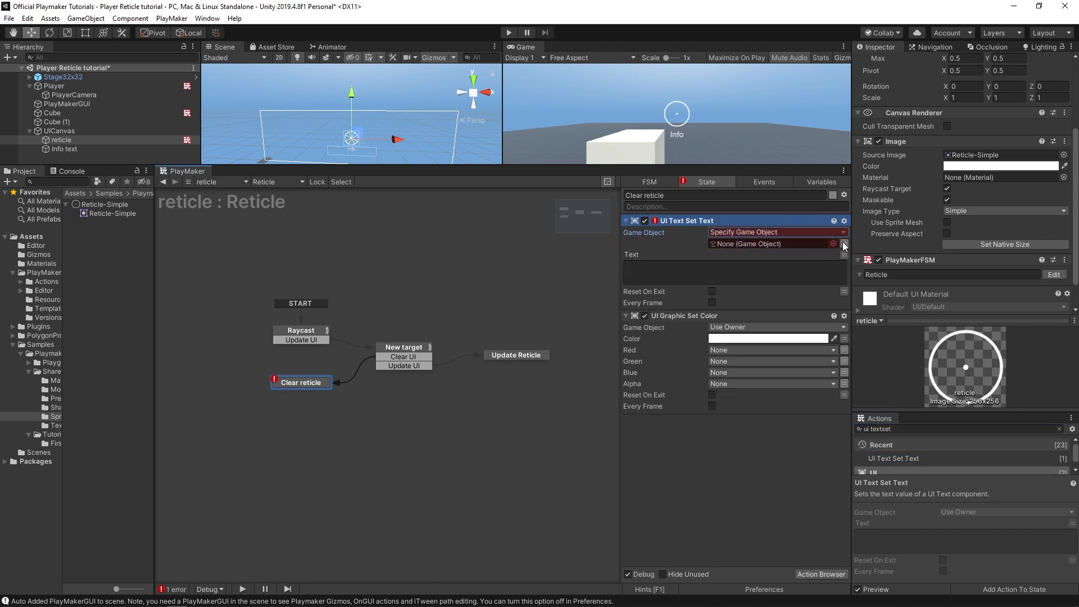
pyautogui.write('uiText')
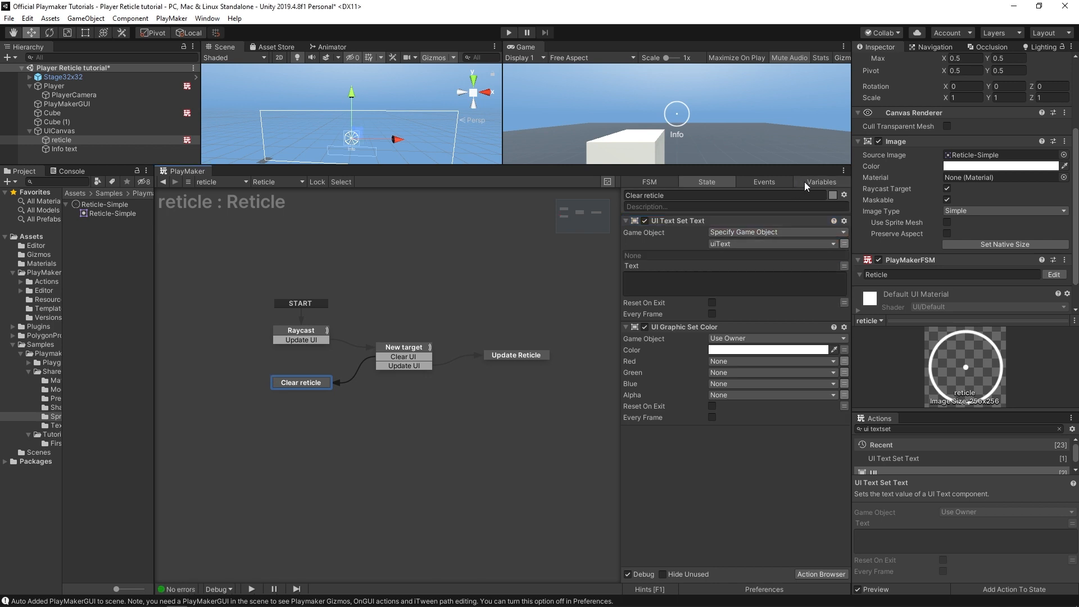
pyautogui.click(821, 182)
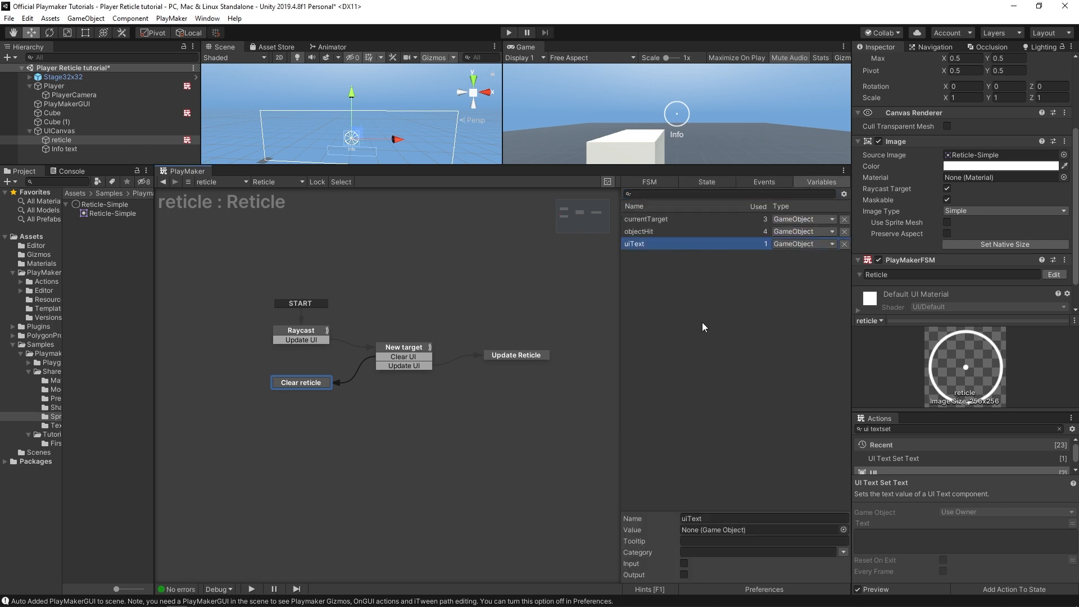
pyautogui.click(63, 149)
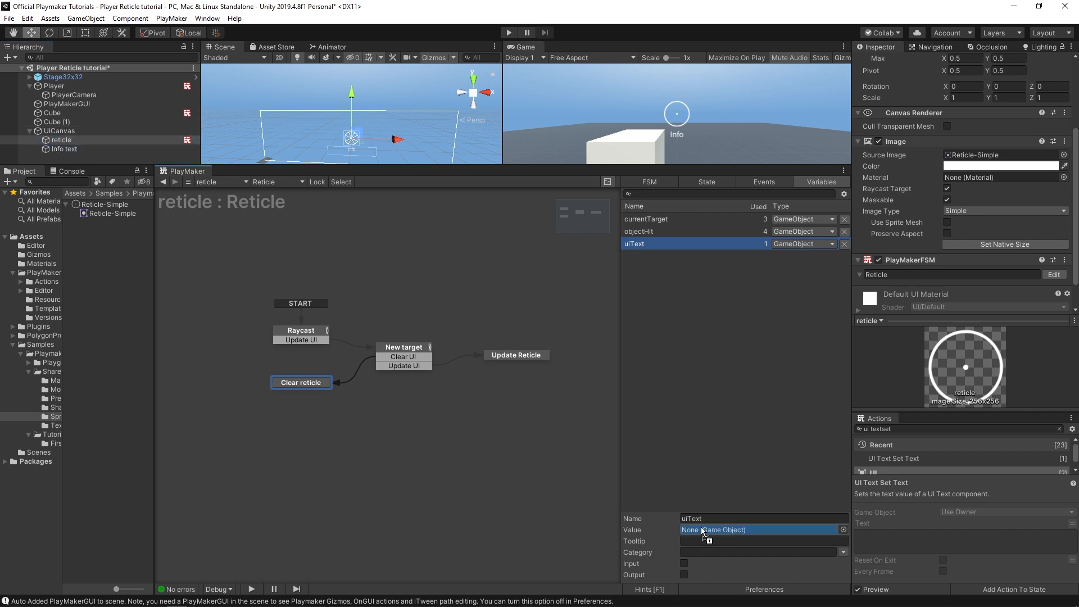
pyautogui.click(706, 182)
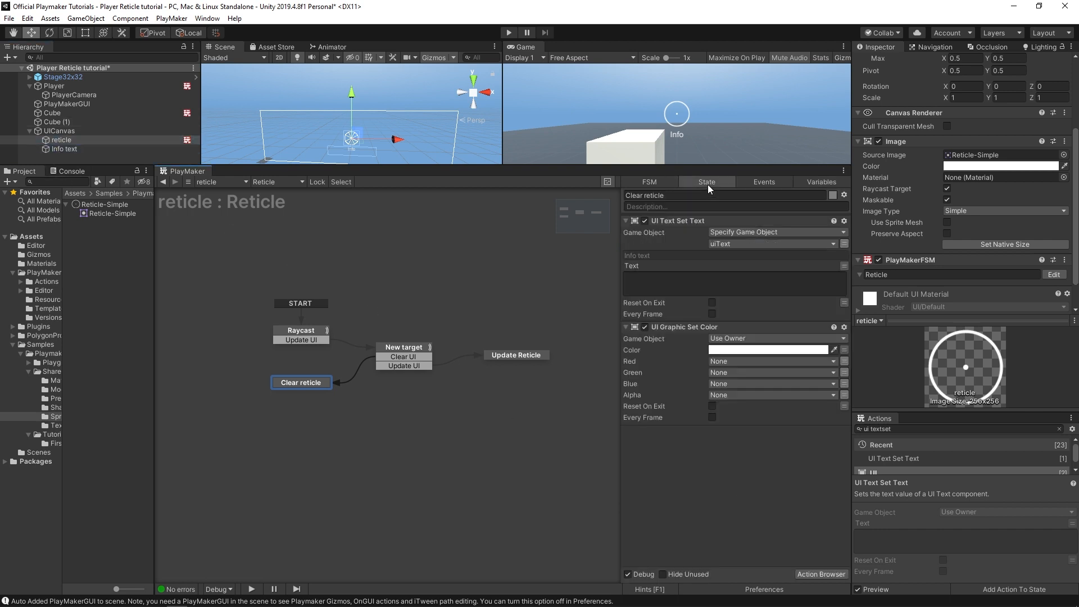
pyautogui.click(733, 282)
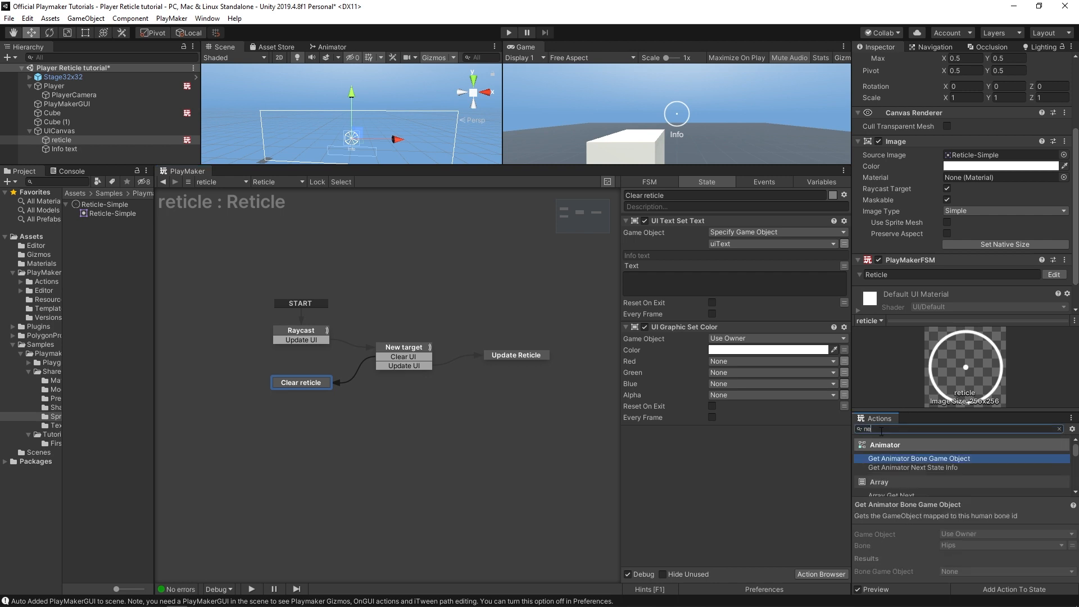
# Step: Add a Next Frame Event to Clear reticle and a global Next Frame transition on Raycast
pyautogui.write('next fram')
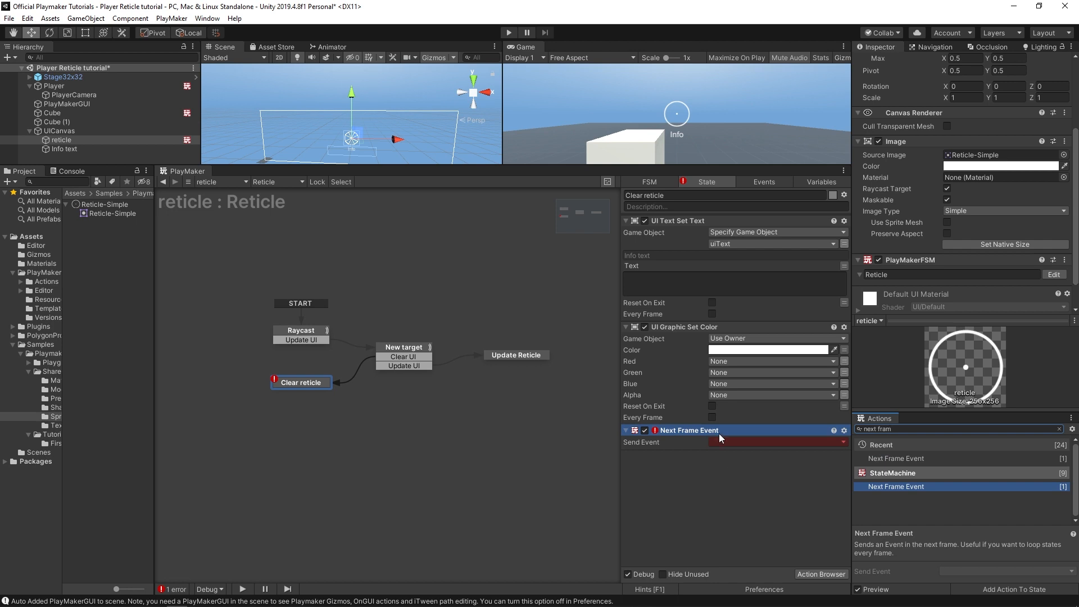
pyautogui.click(778, 442)
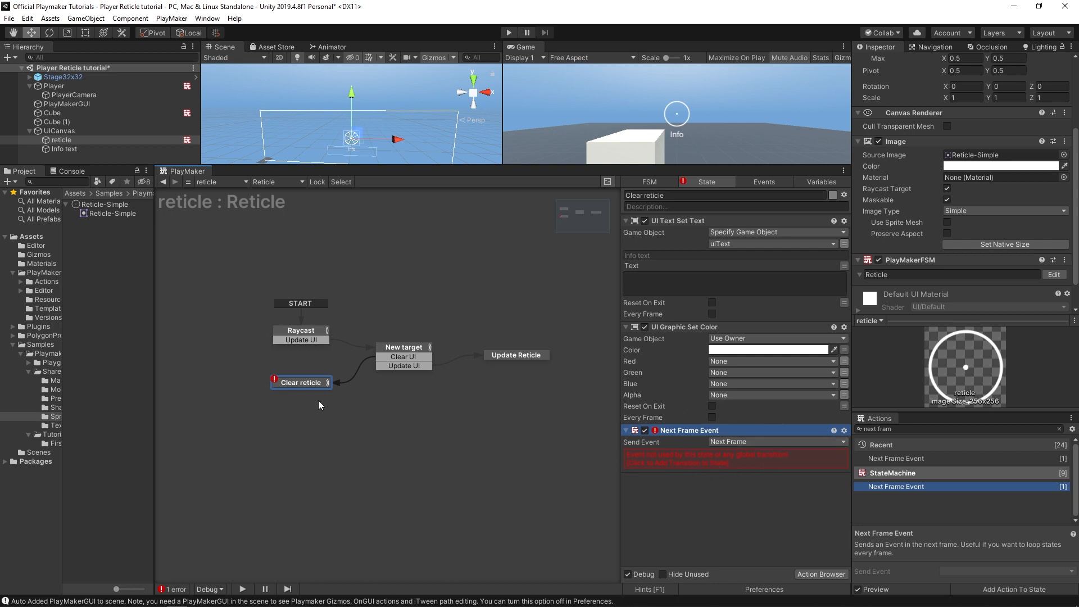
pyautogui.click(301, 331)
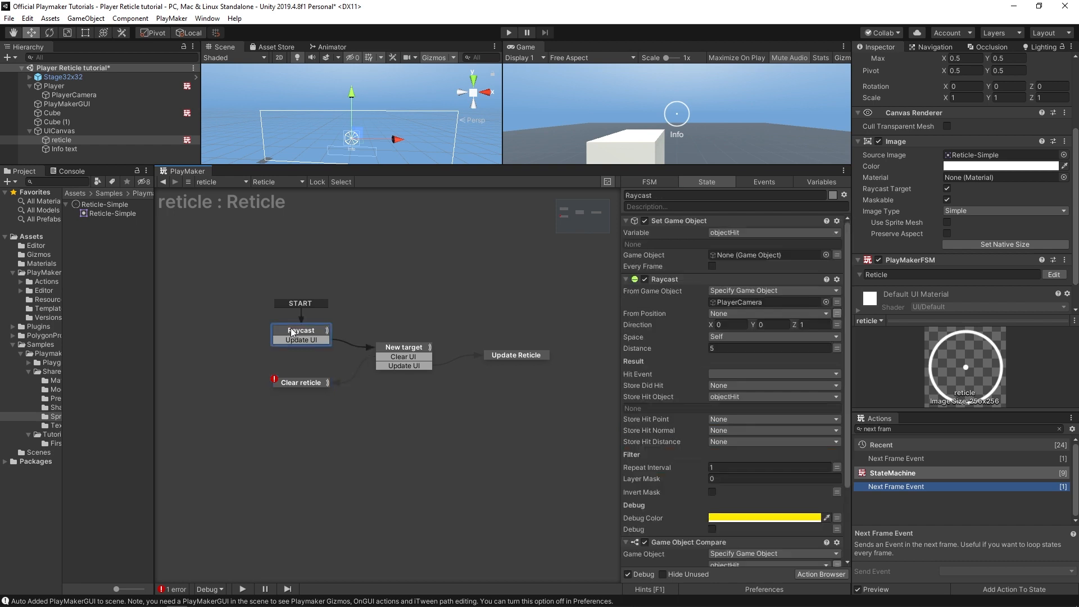
pyautogui.rightClick(301, 331)
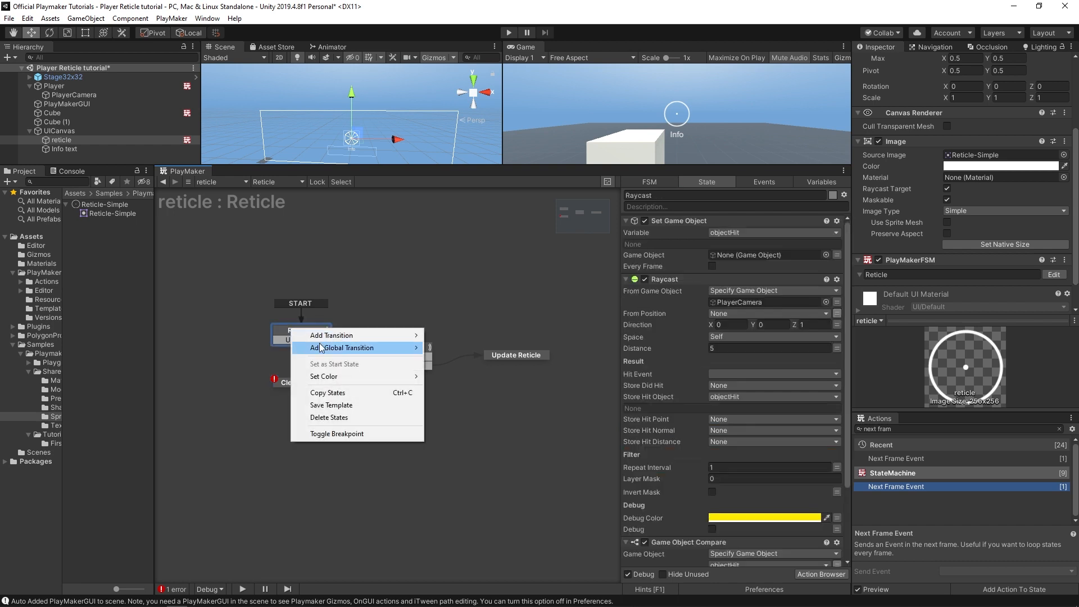
pyautogui.click(462, 372)
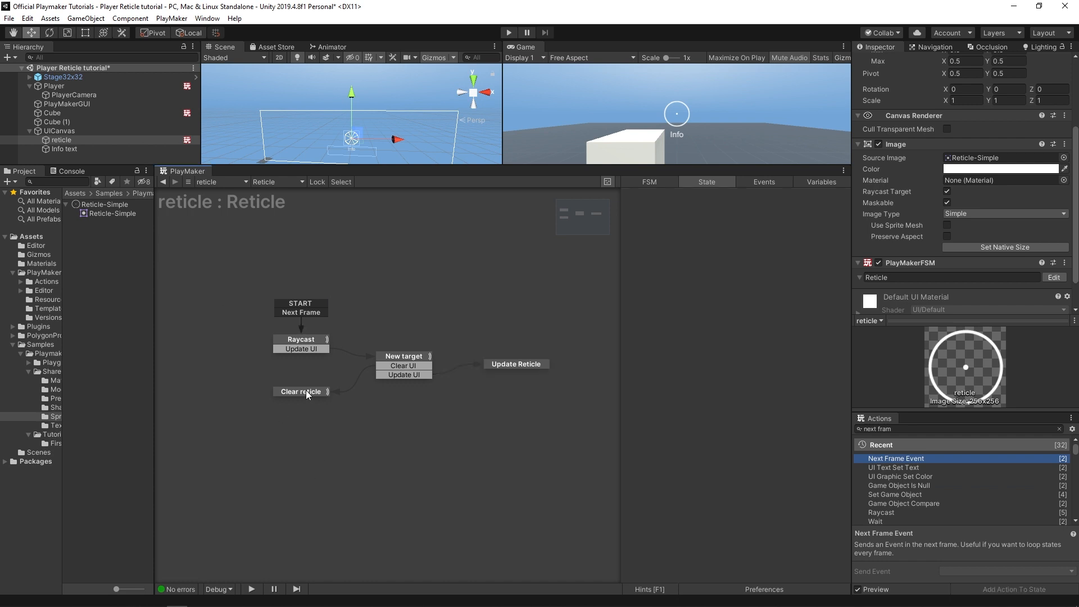
# Step: Delete the FINISHED transition from the Clear reticle state
pyautogui.click(301, 391)
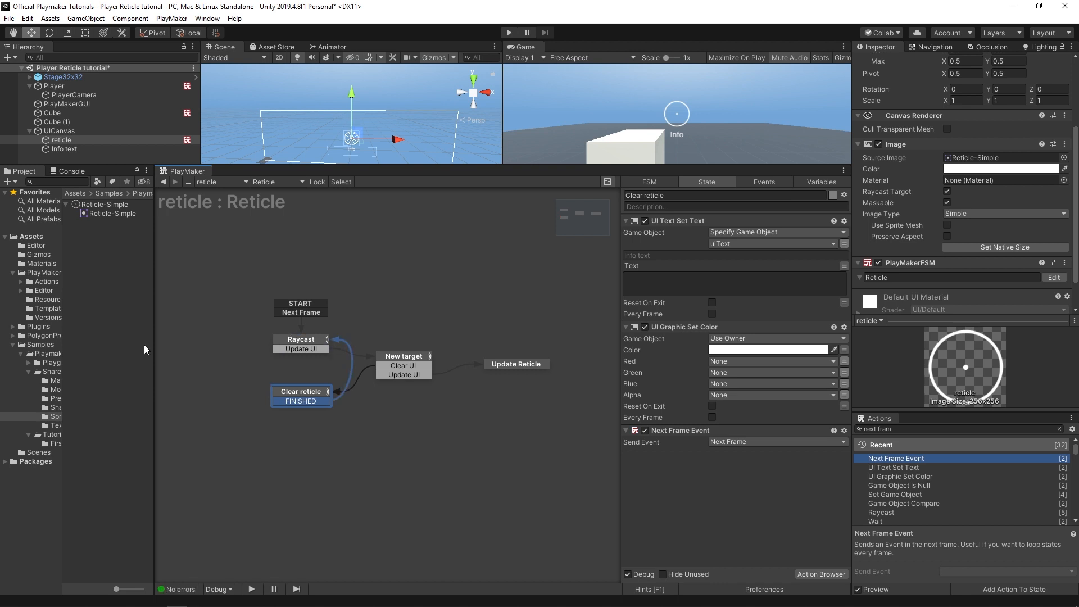
pyautogui.moveTo(142, 349)
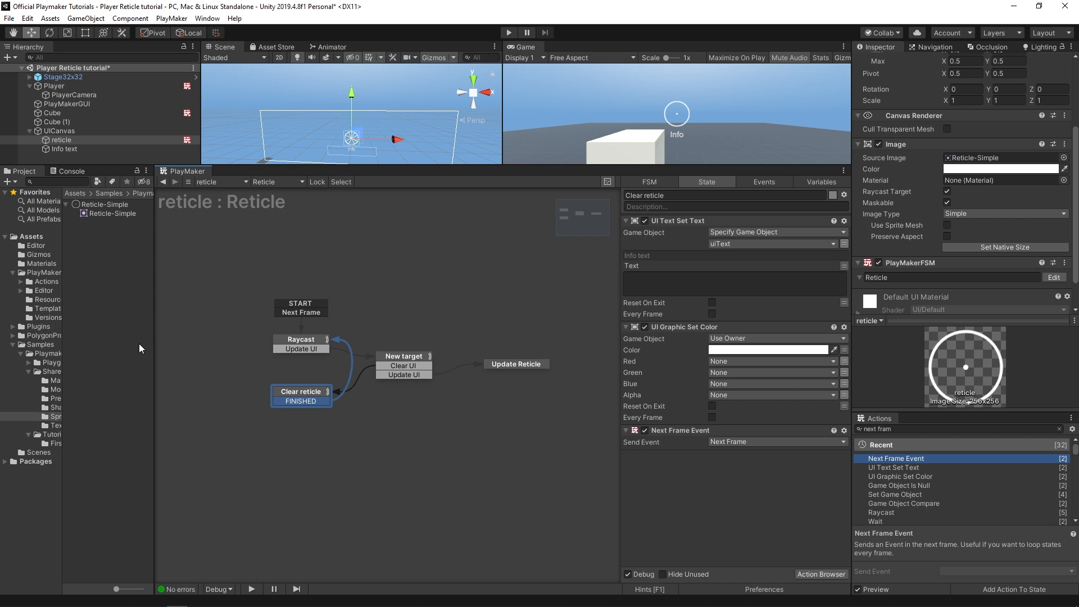
pyautogui.moveTo(140, 349)
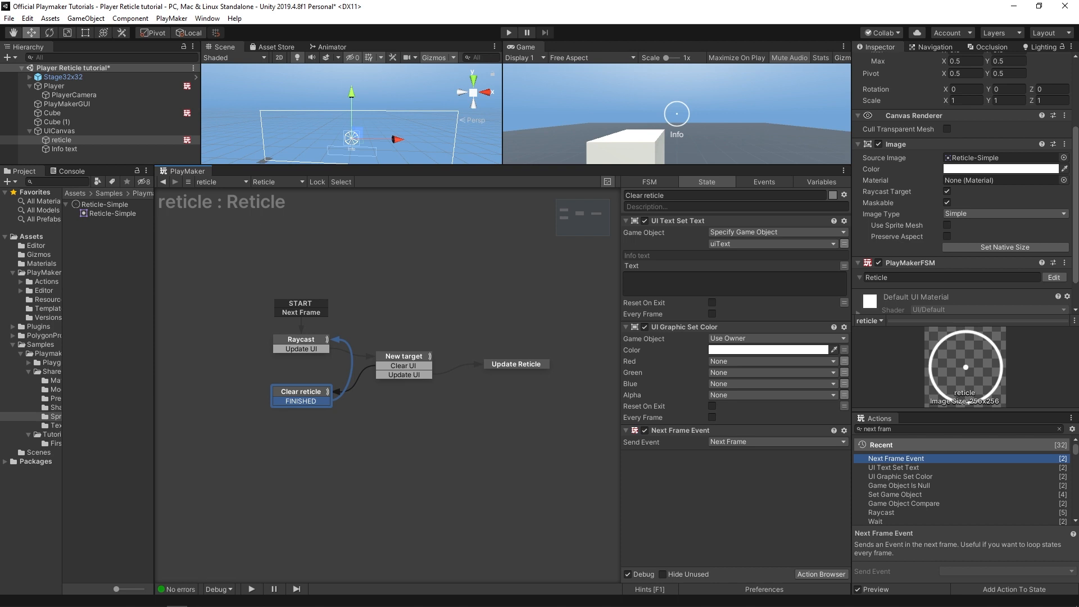
pyautogui.rightClick(301, 401)
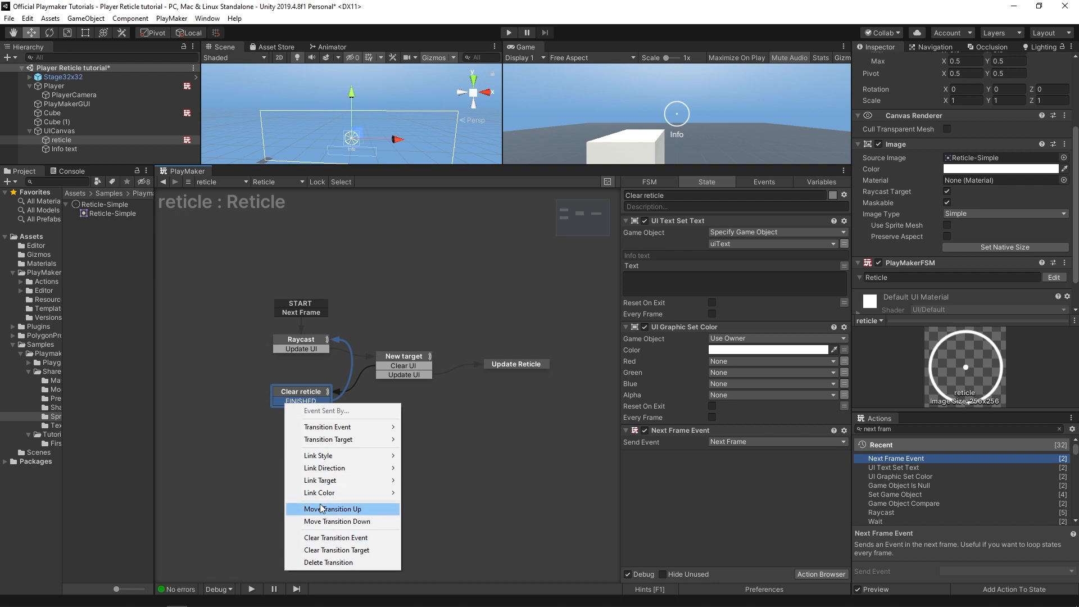
pyautogui.click(332, 508)
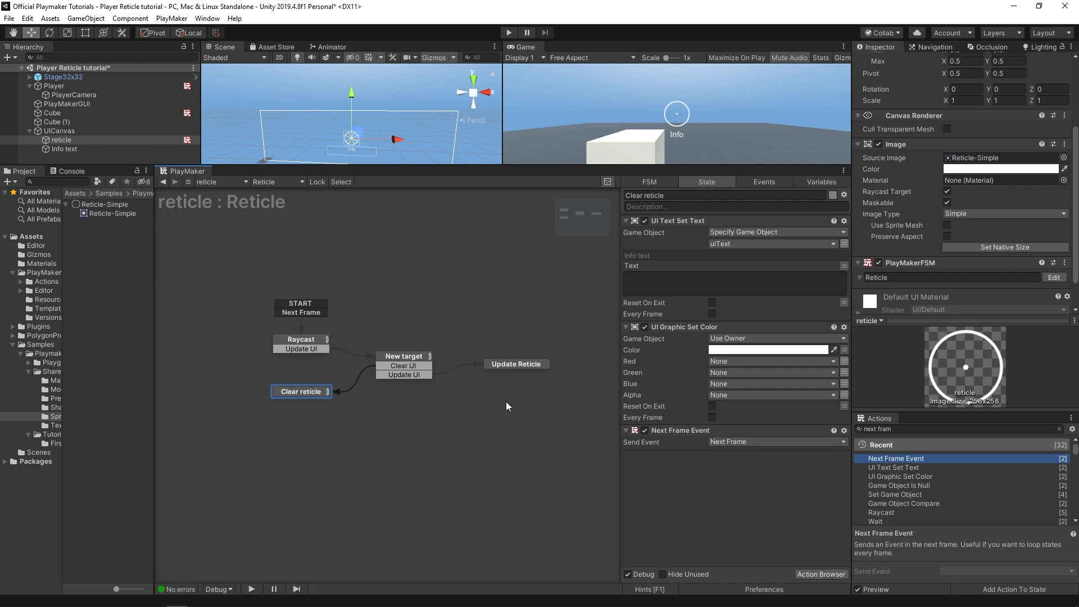
# Step: In Update Reticle, set a targetInfo string variable and a new targetIsDangerous bool
pyautogui.click(515, 363)
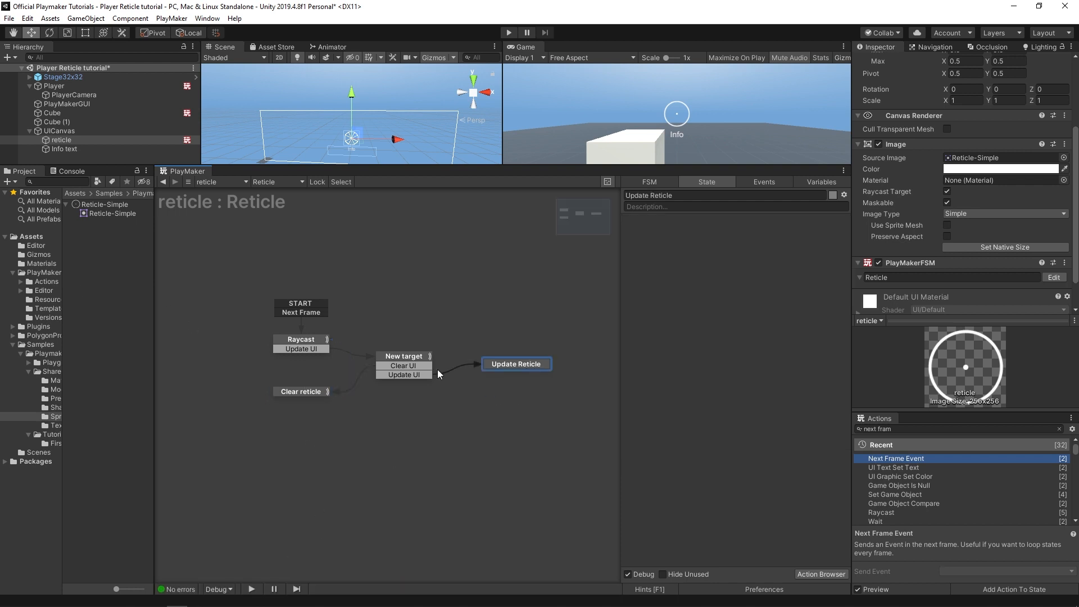
pyautogui.write('set')
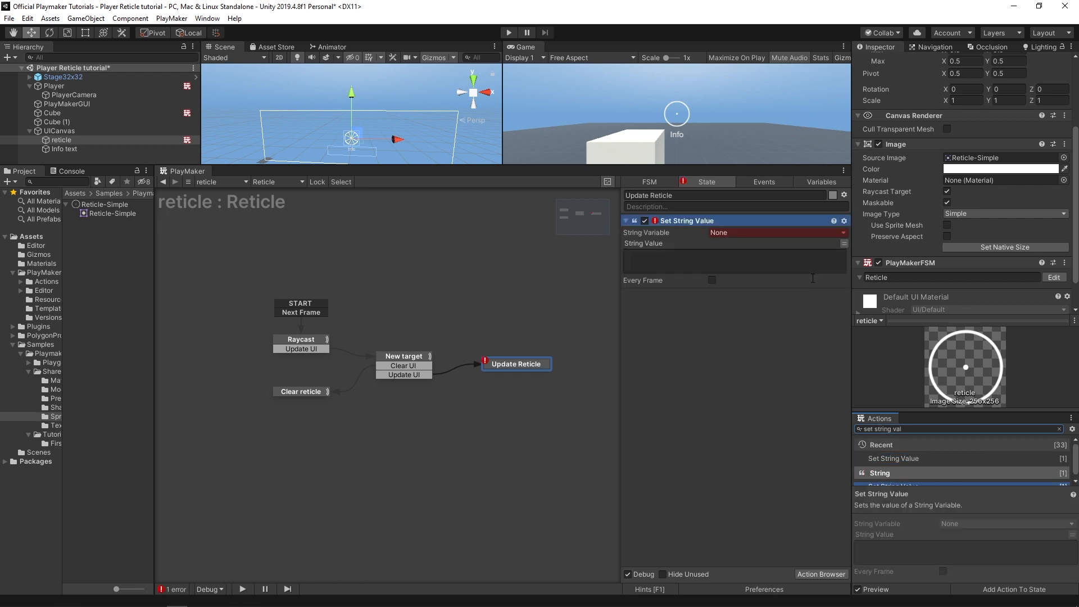
pyautogui.click(776, 232)
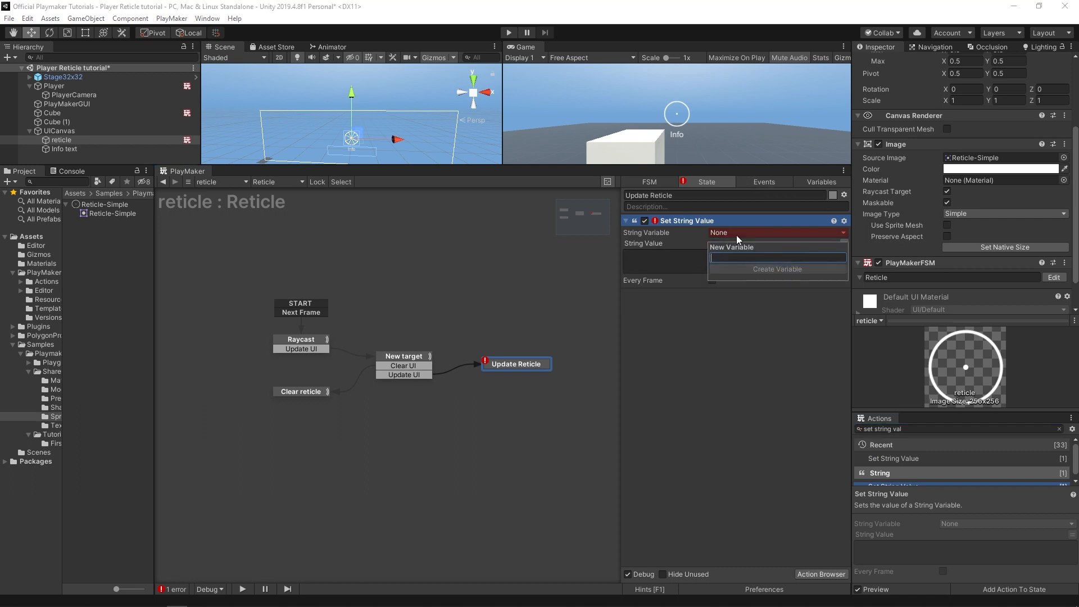
pyautogui.write('targetIn')
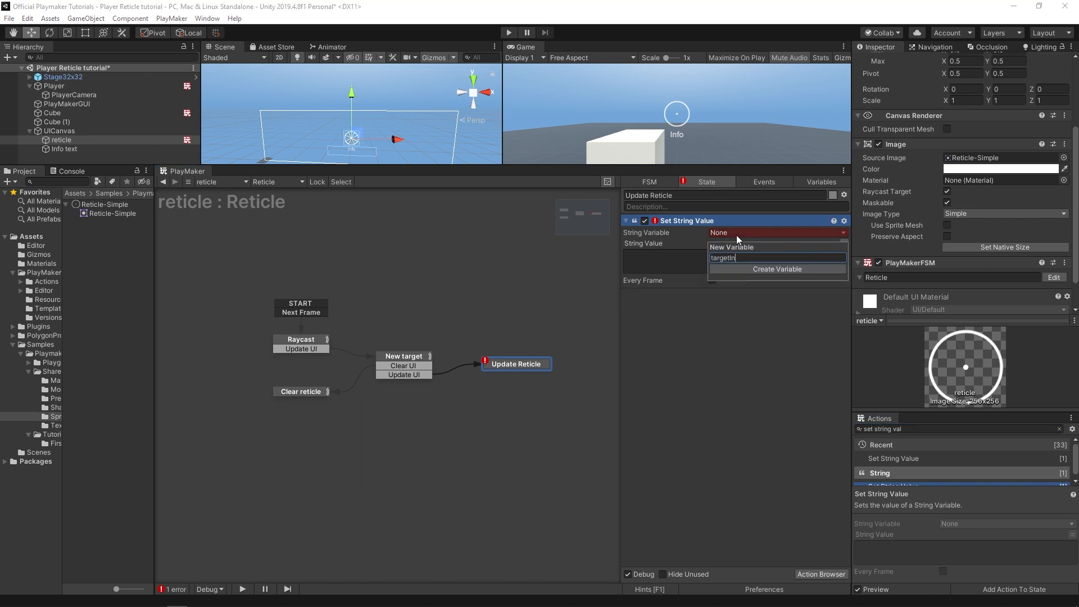
pyautogui.click(776, 269)
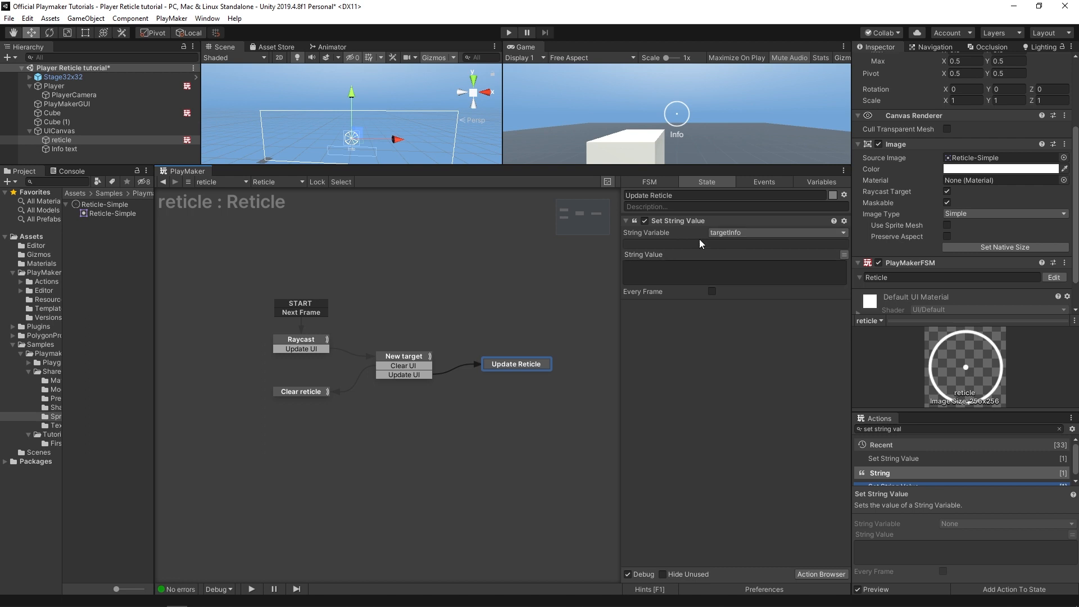
pyautogui.moveTo(924, 331)
pyautogui.write('set bool')
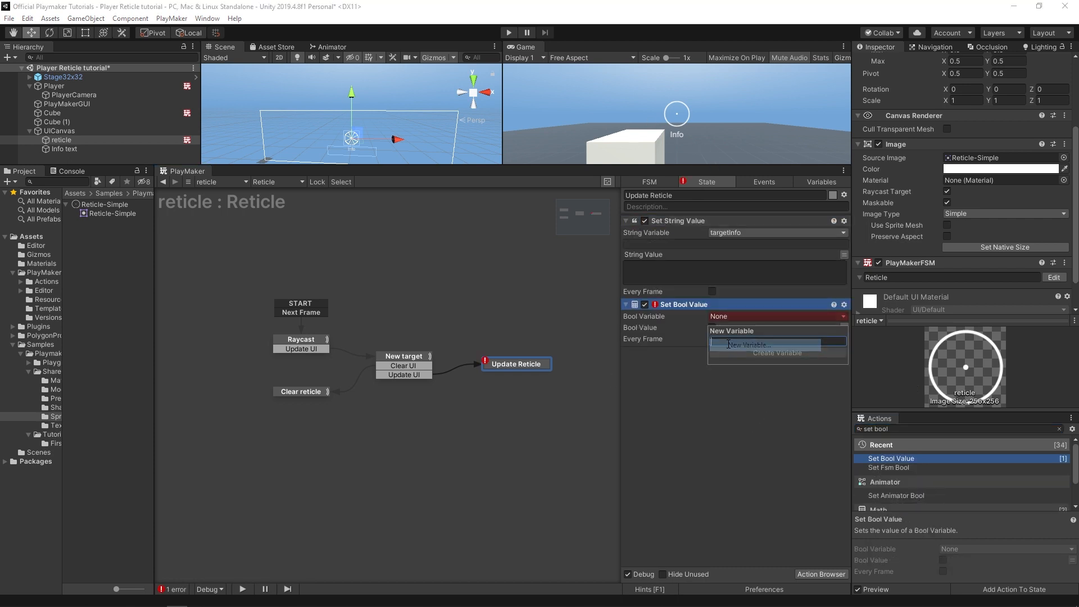
pyautogui.write('targe')
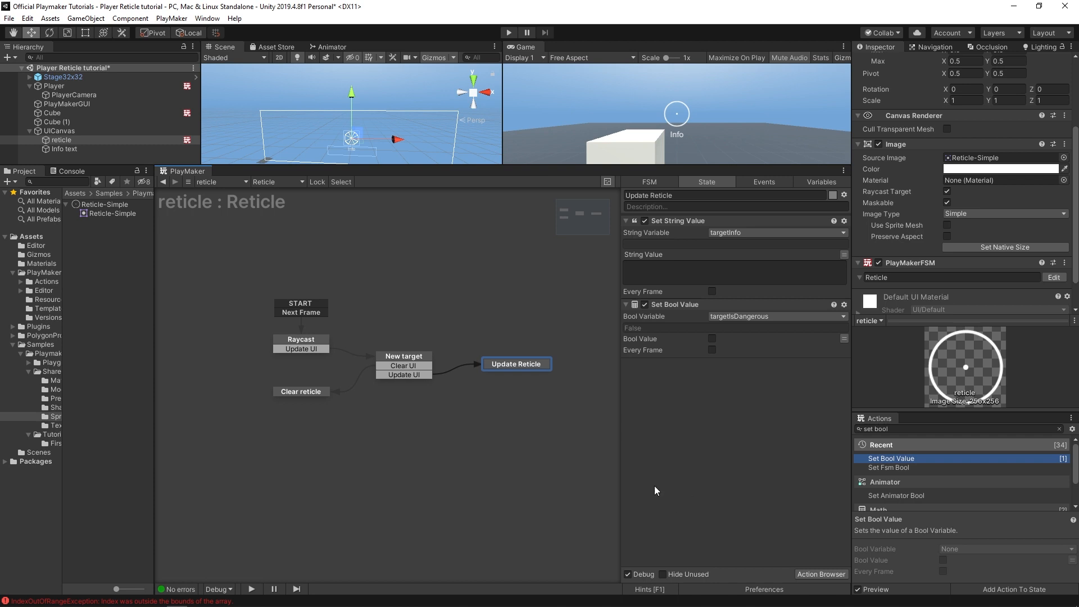
pyautogui.moveTo(1030, 339)
pyautogui.write('get fsm strin')
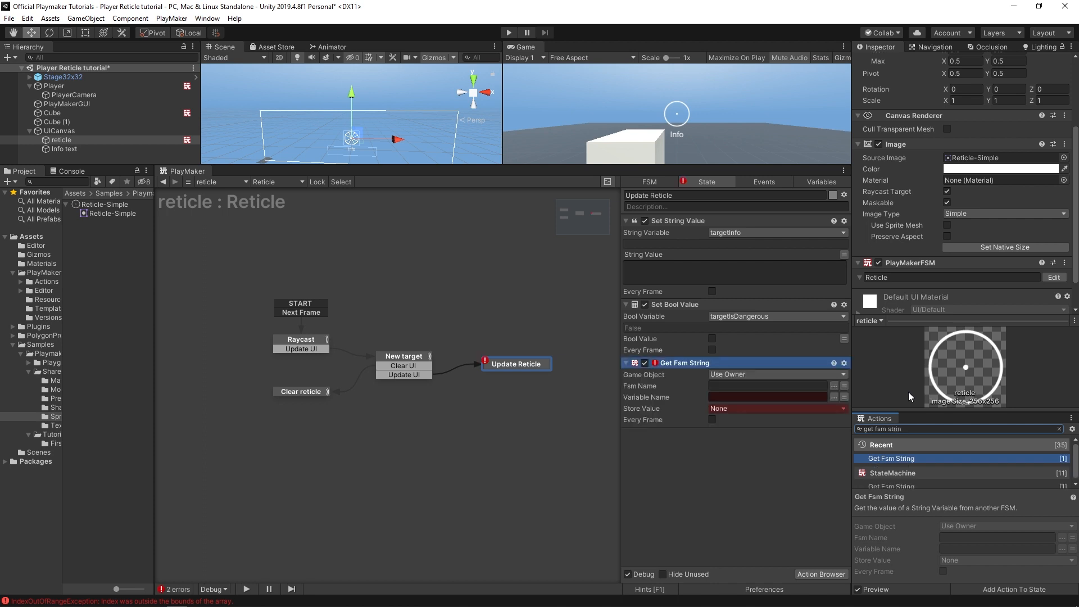
# Step: Add Get Fsm String reading variable 'info' from the Info FSM on objectHit
pyautogui.click(776, 374)
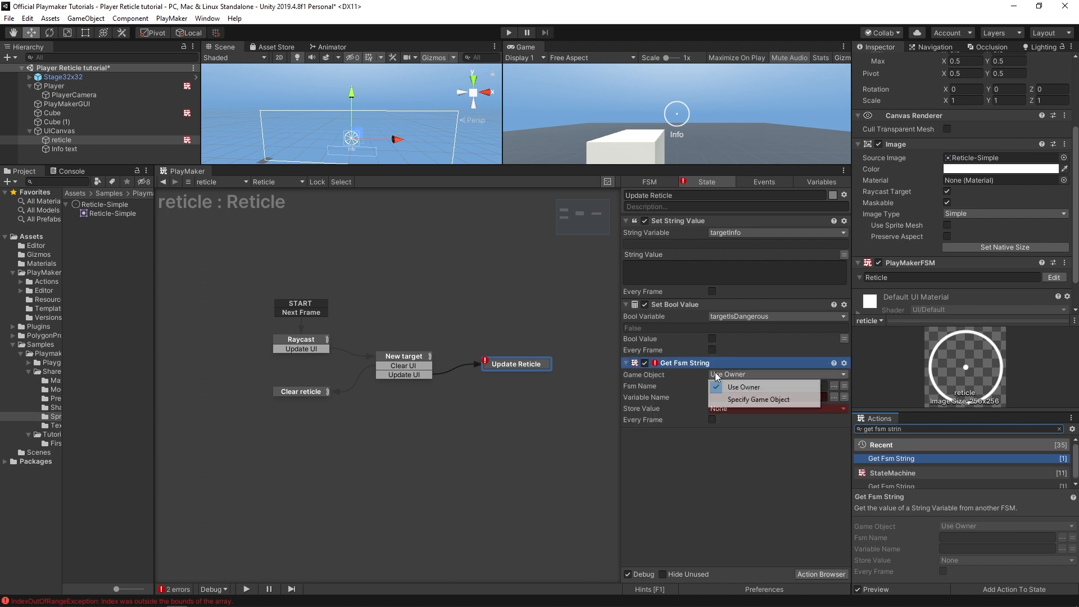
pyautogui.click(758, 399)
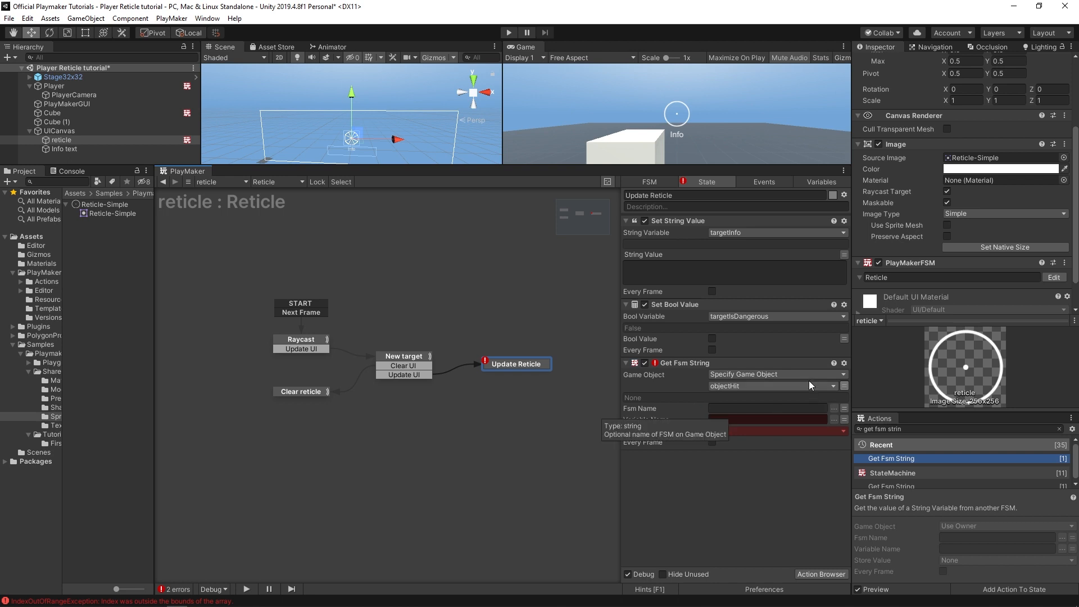
pyautogui.write('Info')
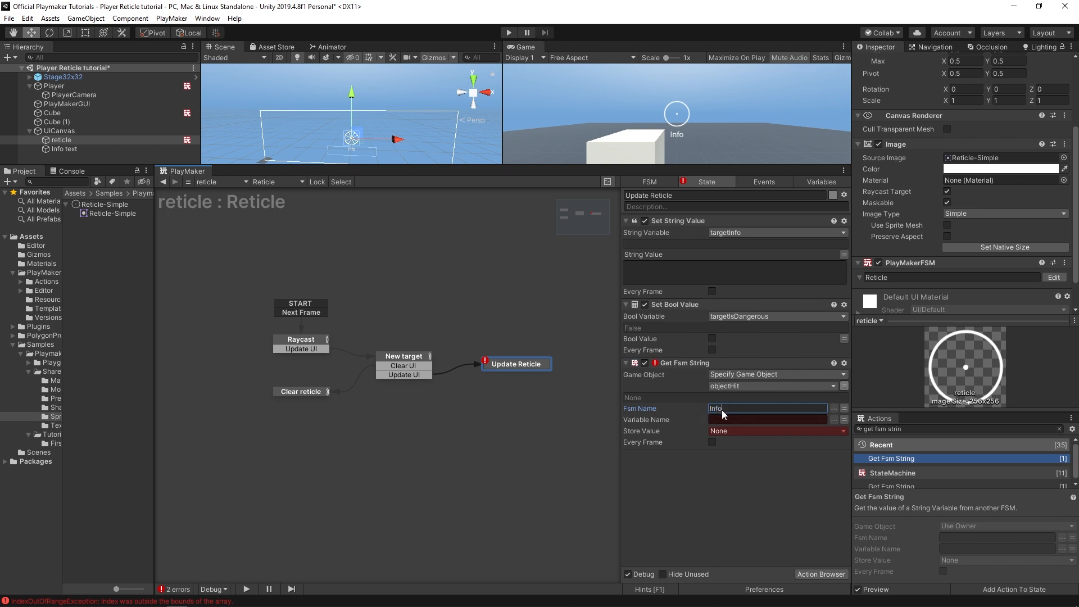
pyautogui.click(766, 419)
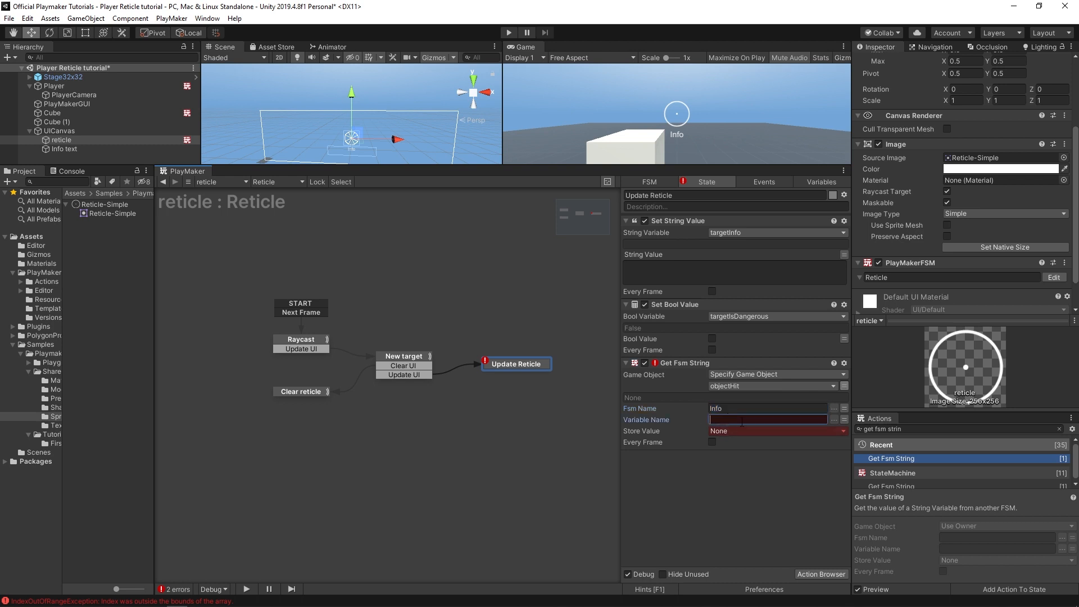
pyautogui.write('info')
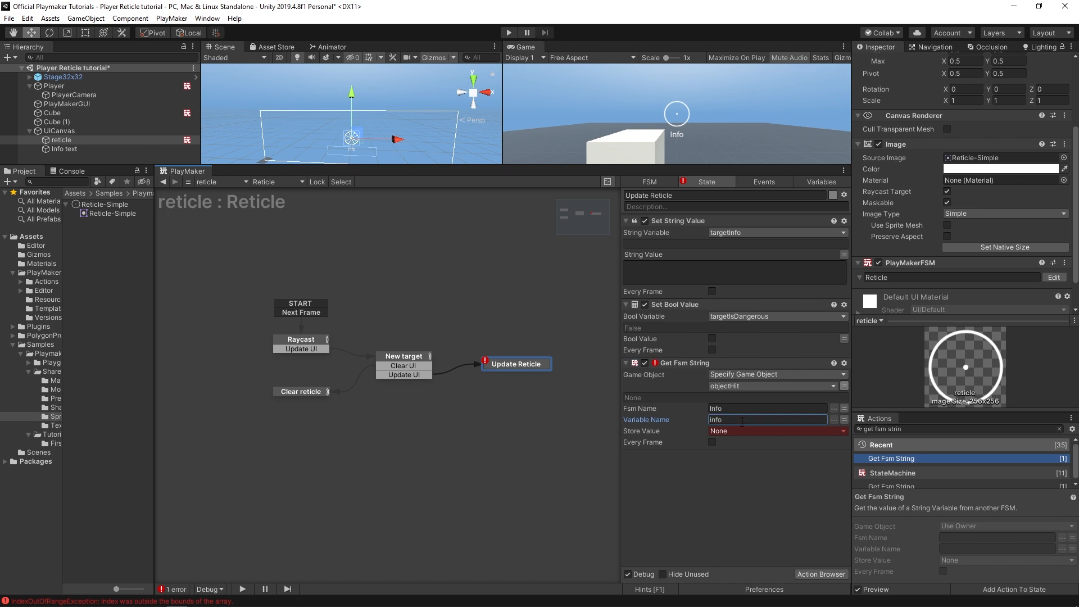
pyautogui.moveTo(783, 450)
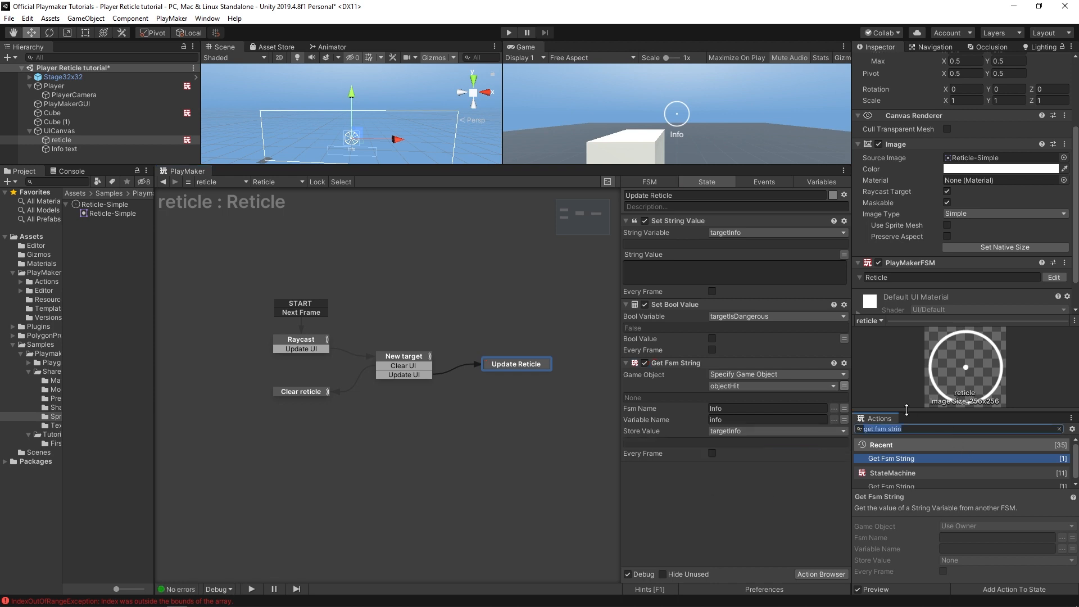
# Step: Add UI Text Set Text showing targetInfo on uiText, with Get Fsm String storing targetInfo
pyautogui.write('ui text')
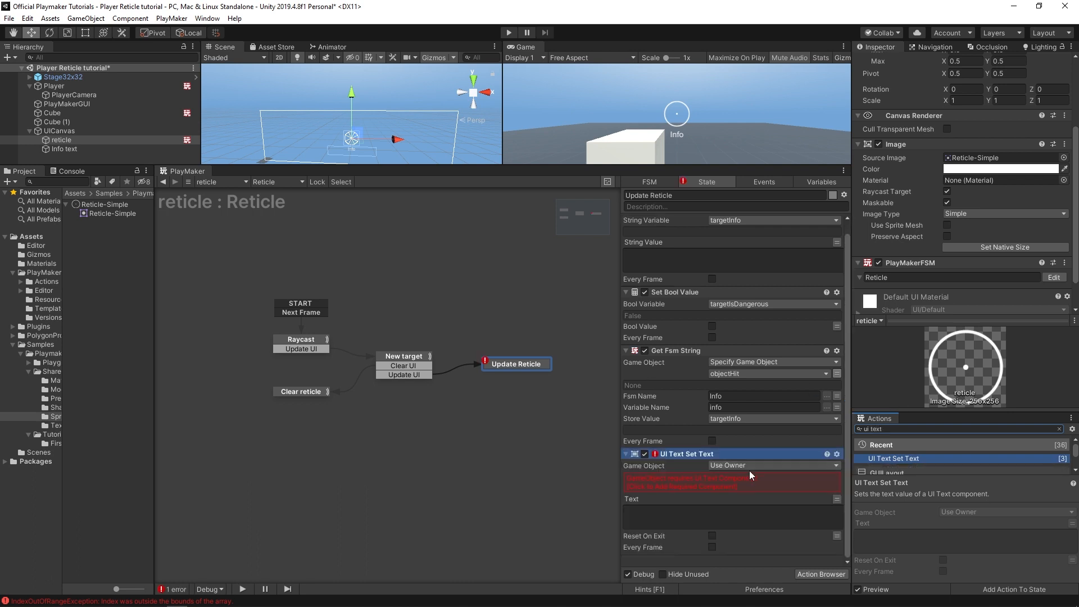
pyautogui.click(770, 475)
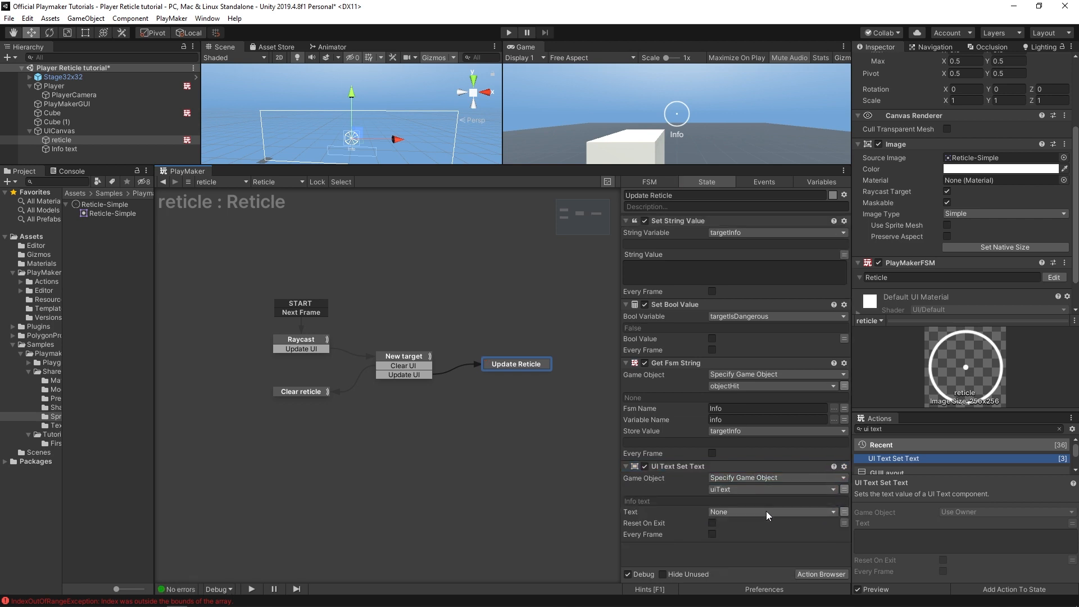
pyautogui.click(770, 512)
pyautogui.write('get fsm bo')
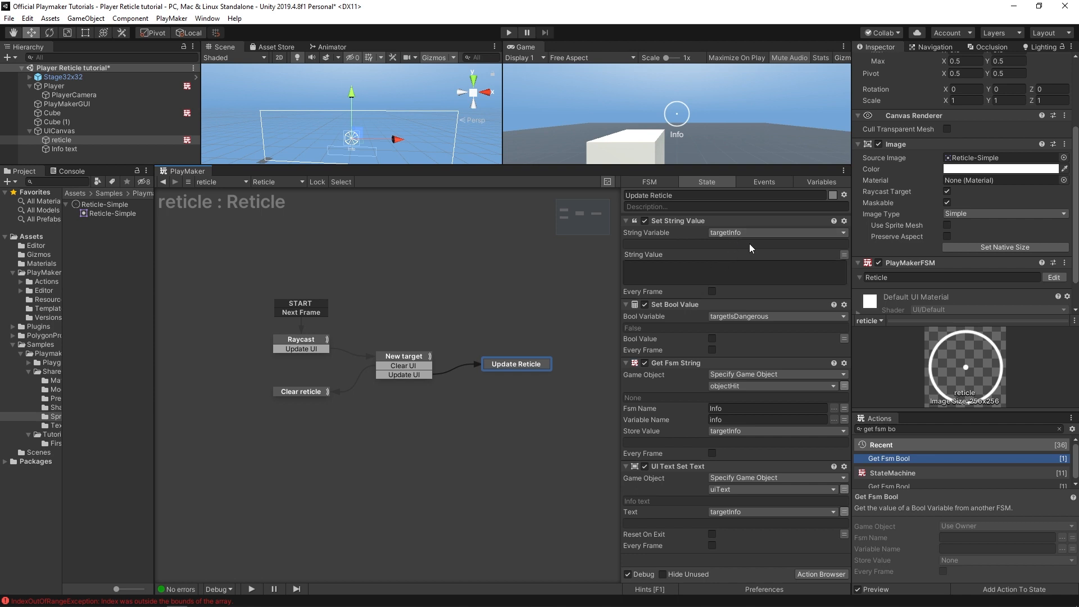
pyautogui.moveTo(711, 232)
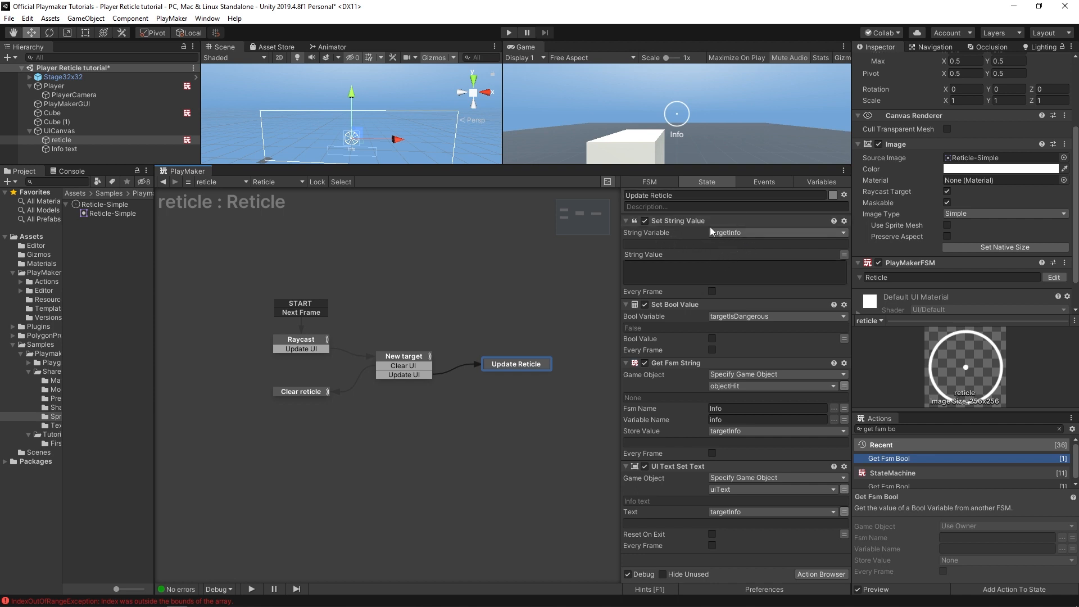
pyautogui.click(734, 271)
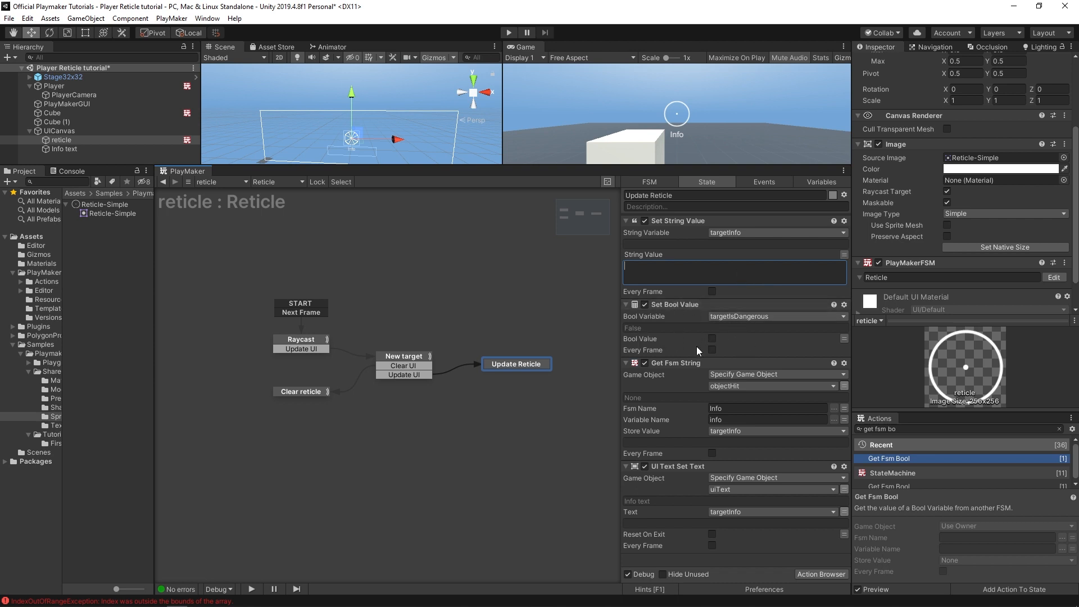
pyautogui.moveTo(742, 336)
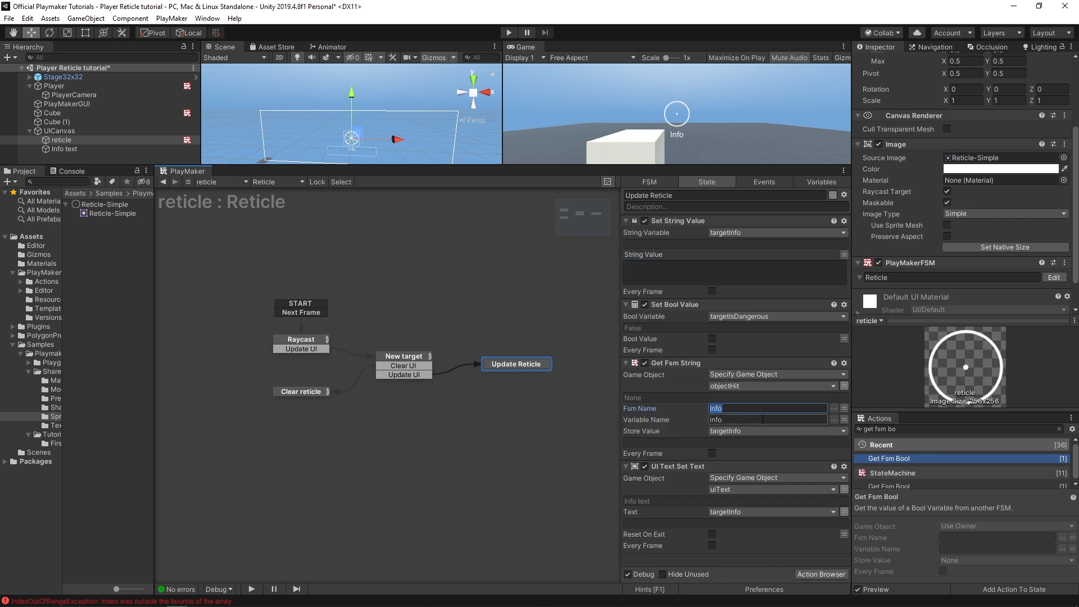
pyautogui.click(765, 419)
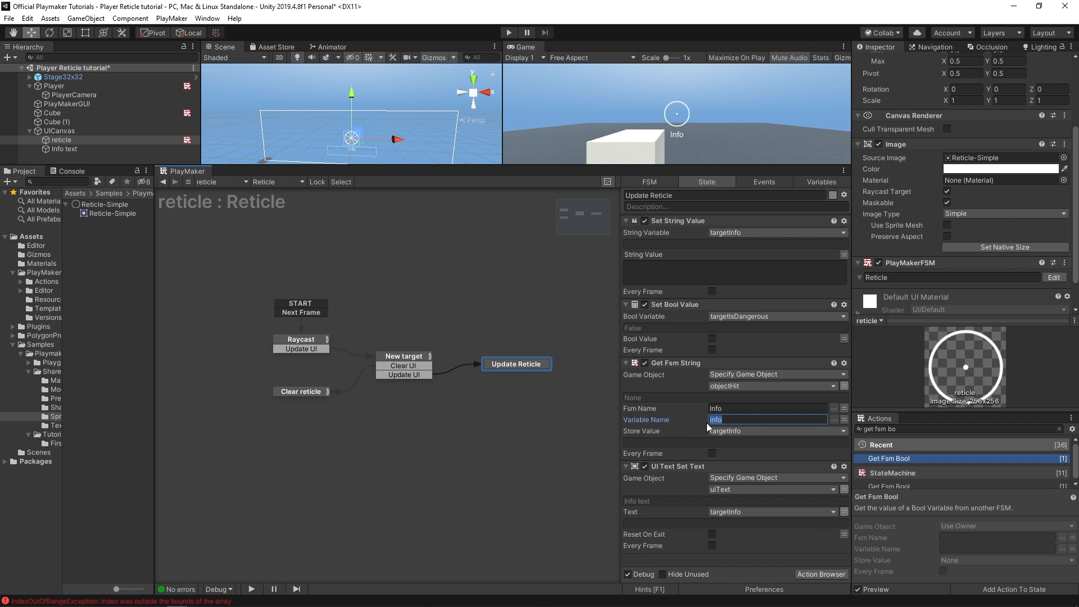
pyautogui.moveTo(606, 391)
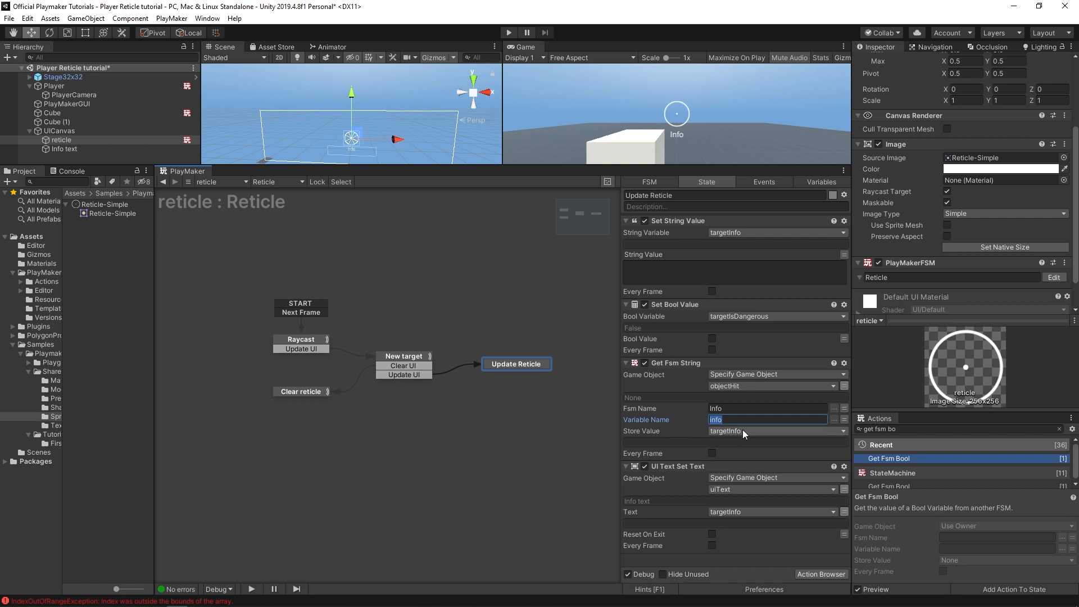
pyautogui.moveTo(752, 448)
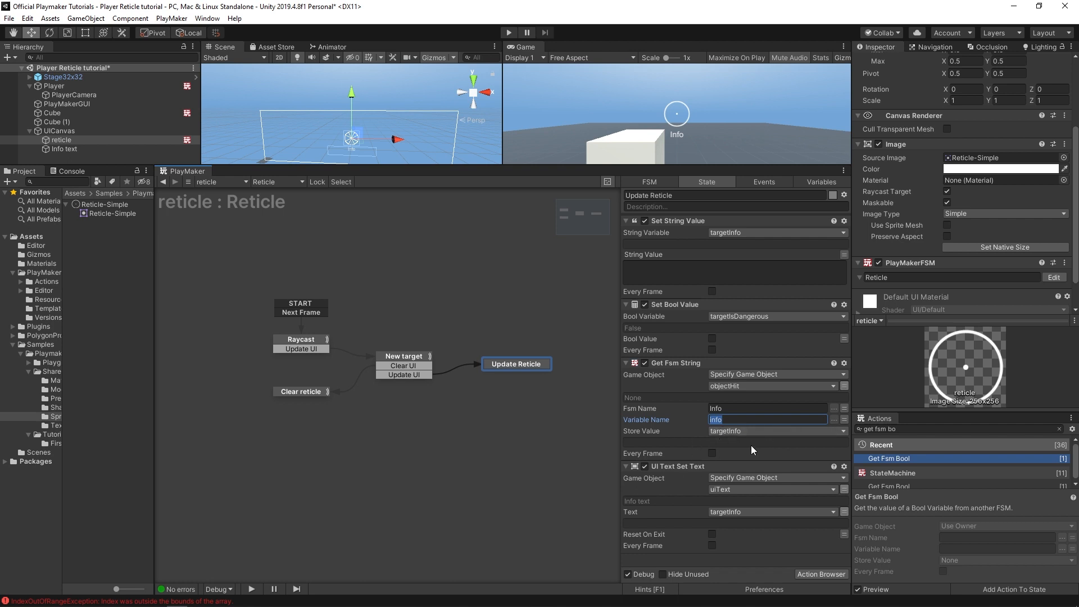
pyautogui.moveTo(688, 496)
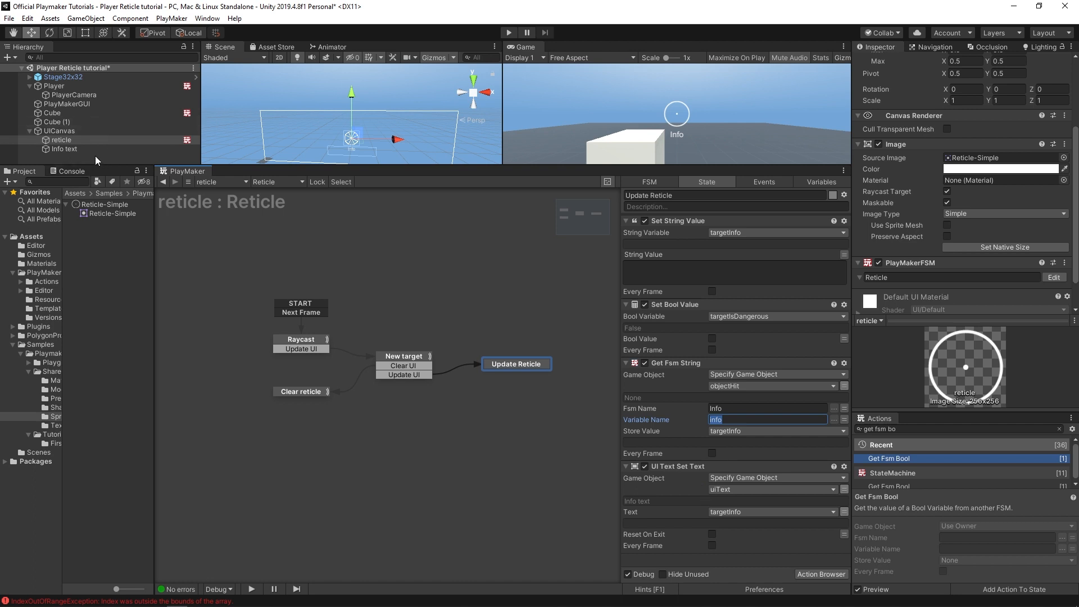
pyautogui.moveTo(690, 561)
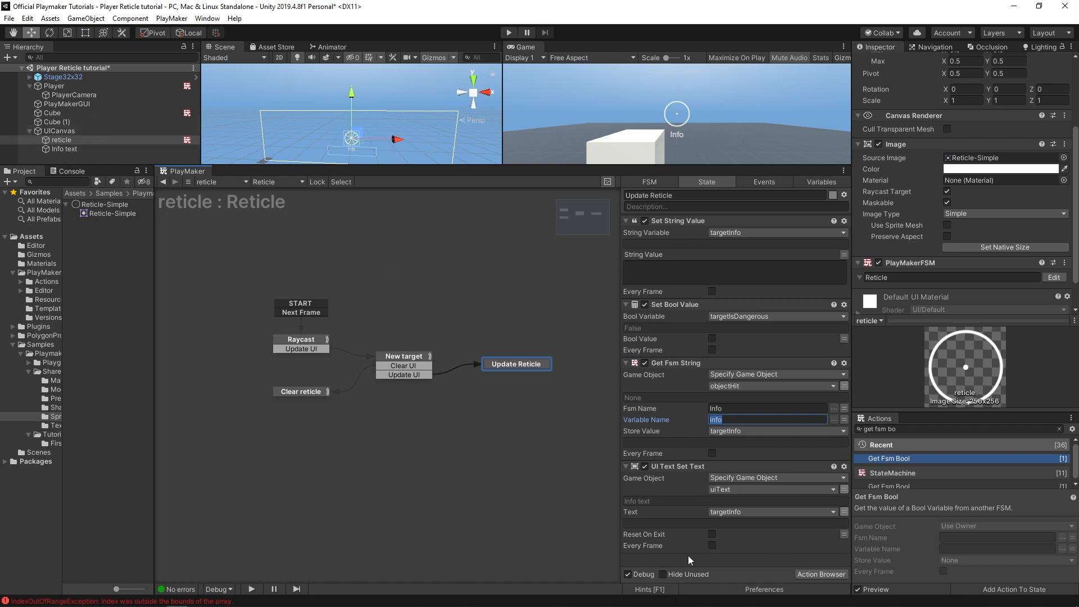
pyautogui.moveTo(634, 514)
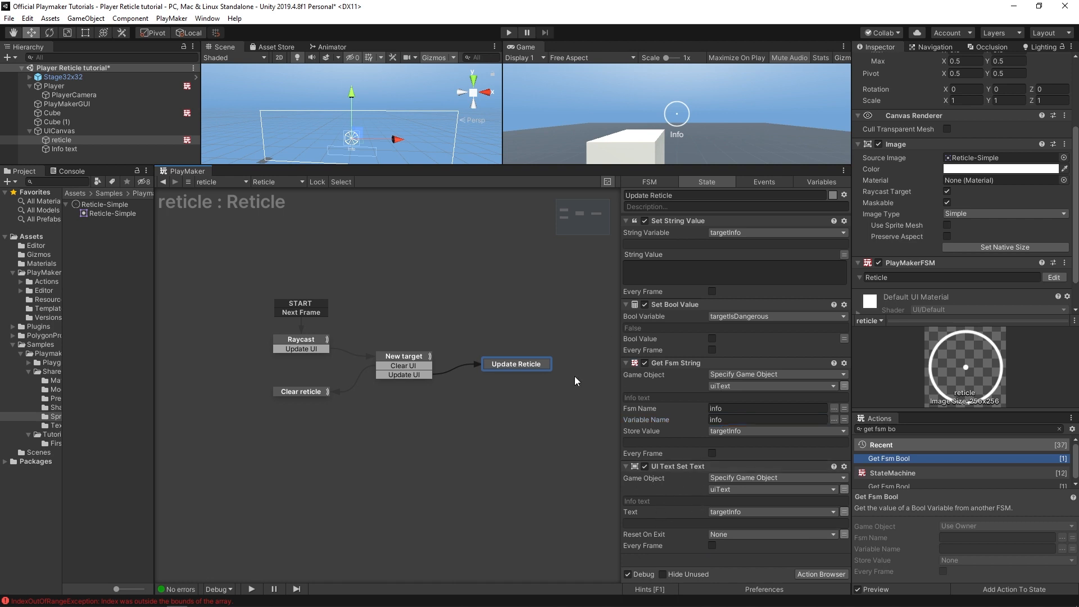
# Step: Add a Get Fsm Bool on objectHit with Fsm Name 'Info', reading isDangerous into targetIsDangerous
pyautogui.doubleClick(888, 459)
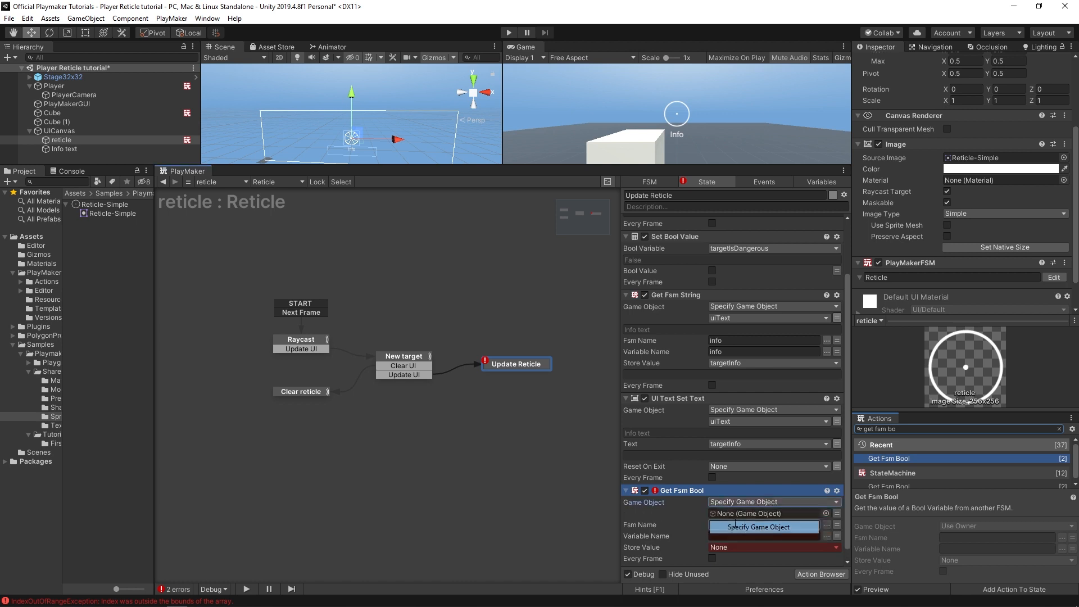
pyautogui.click(771, 513)
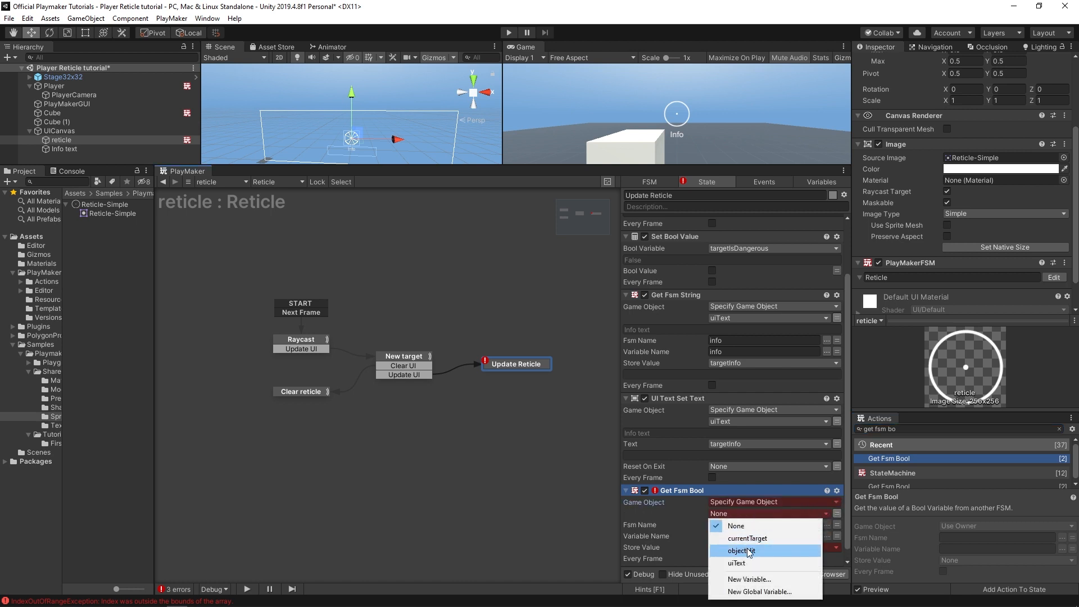
pyautogui.click(741, 551)
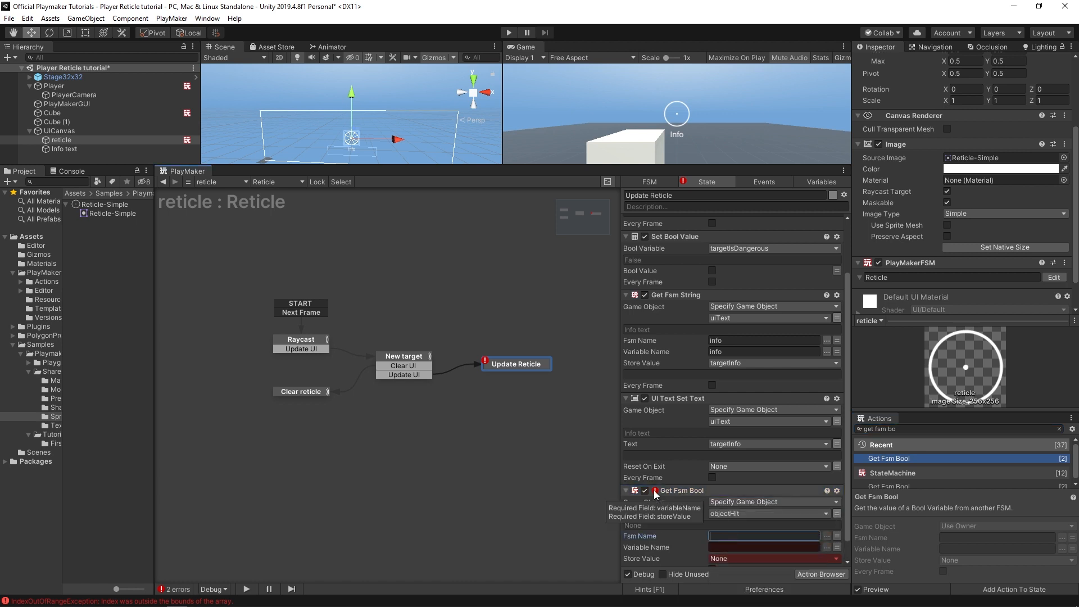
pyautogui.write('Info')
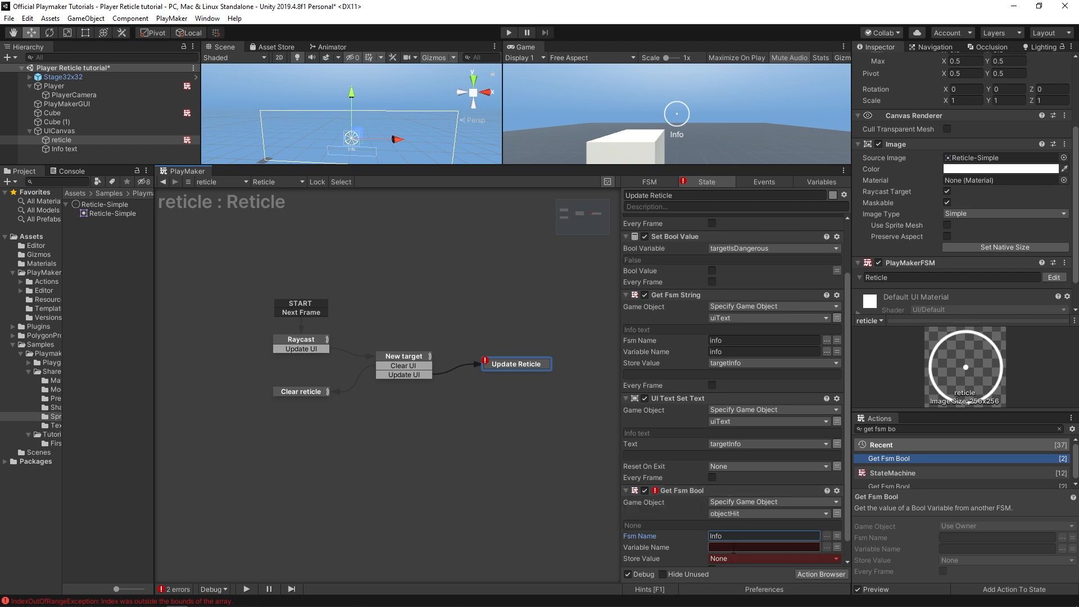
pyautogui.click(763, 546)
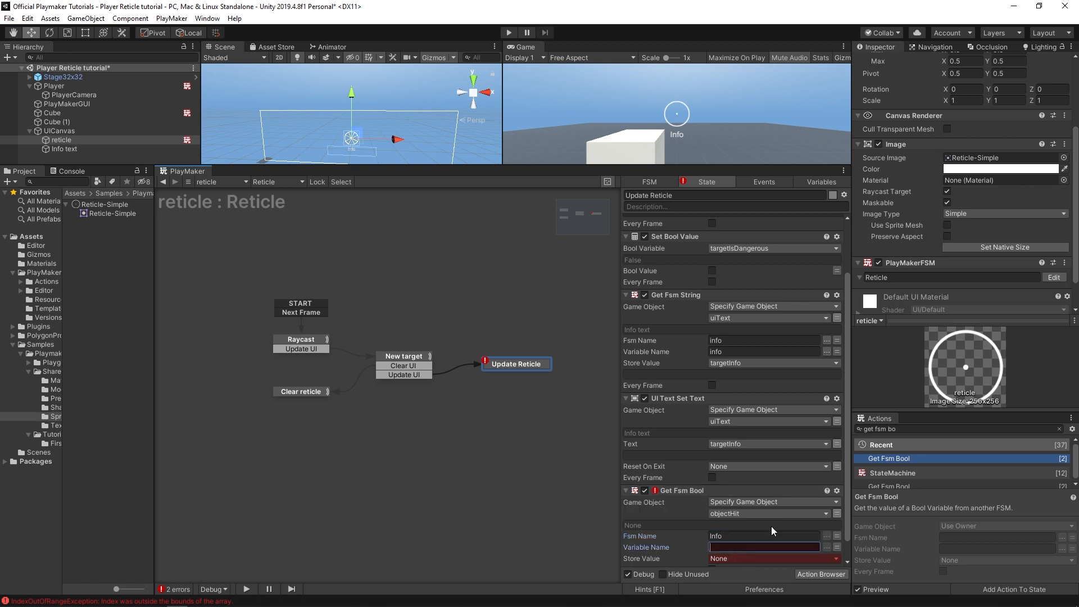
pyautogui.write('isDangerous')
pyautogui.click(961, 429)
pyautogui.write('bool tes')
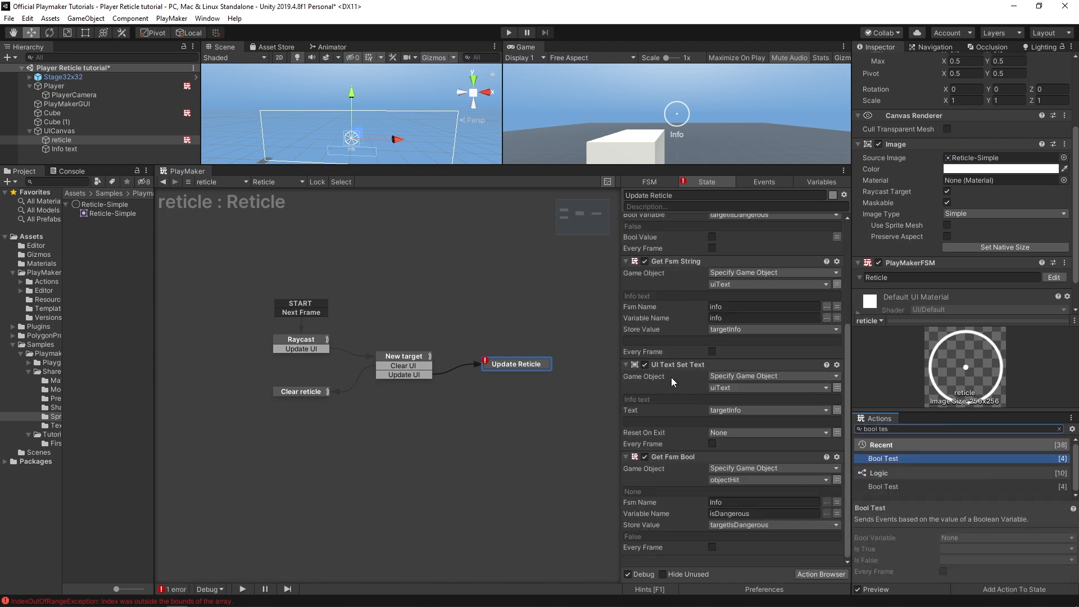
# Step: Add a Bool Test on targetIsDangerous that sends a Dangerous event when true and Safe otherwise
pyautogui.rightClick(674, 221)
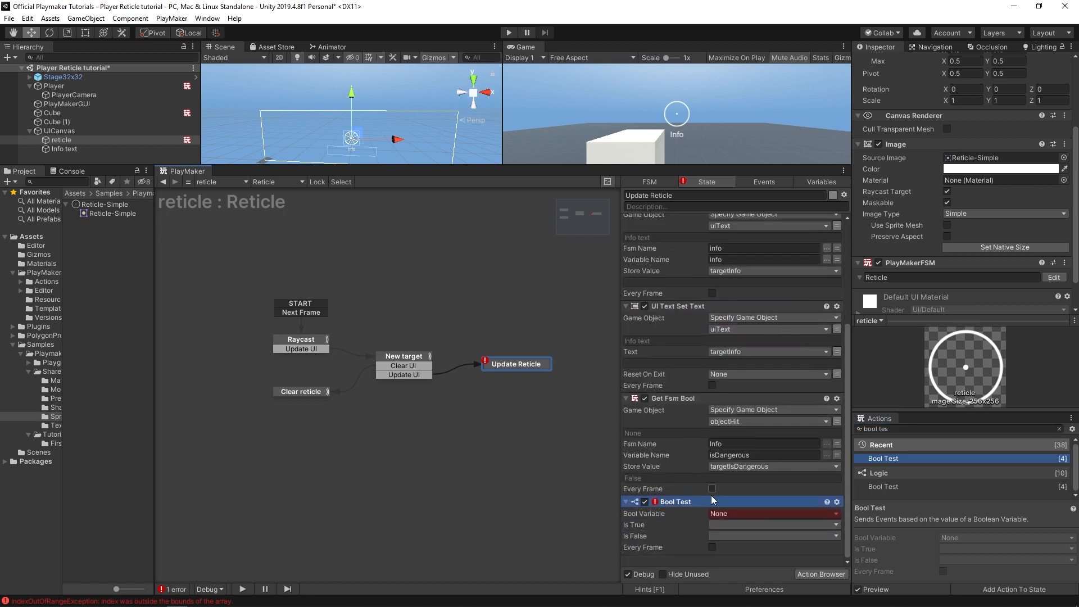
pyautogui.click(772, 513)
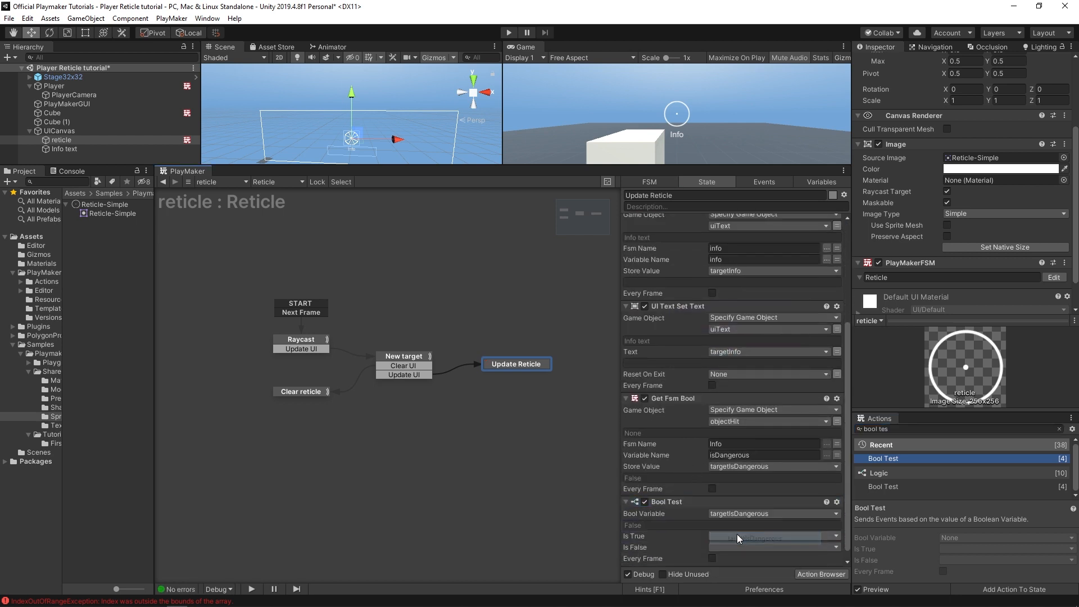
pyautogui.click(773, 536)
pyautogui.write('Dangero')
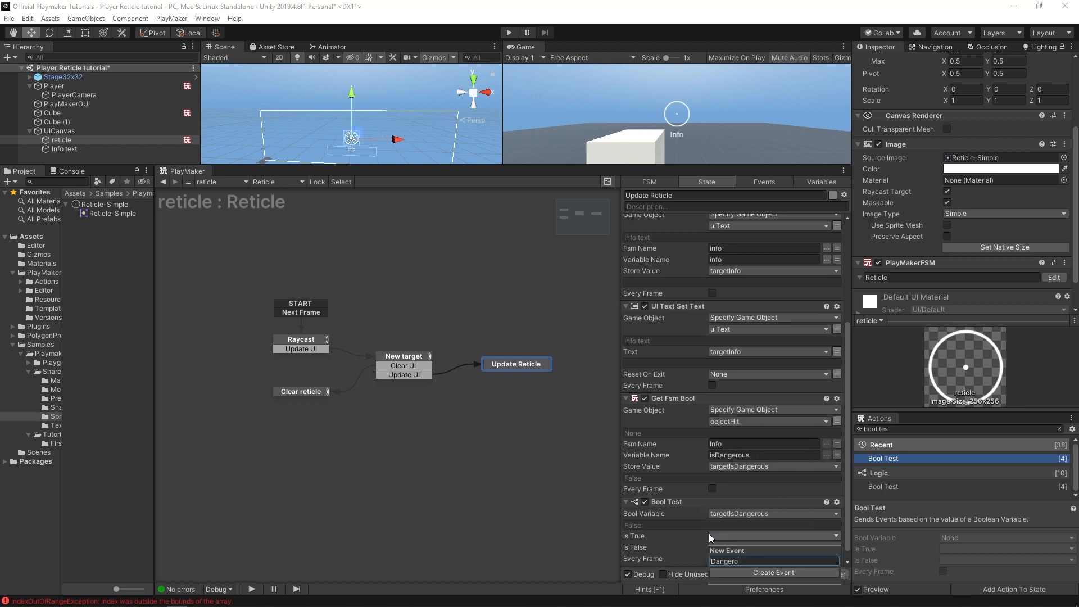
pyautogui.click(772, 572)
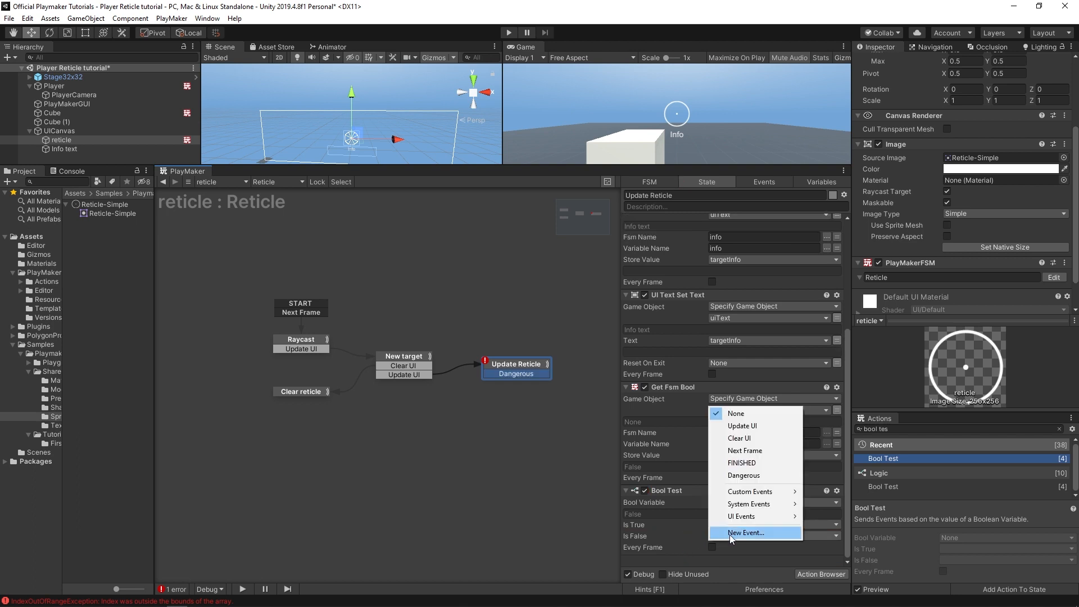
pyautogui.write('Saf')
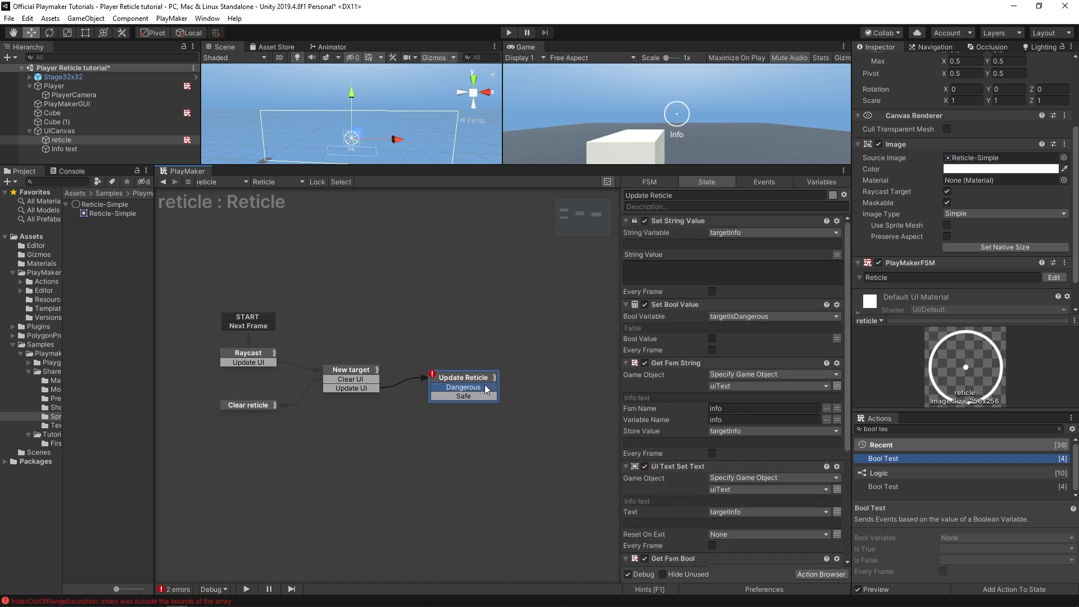
# Step: Drag new states from the Dangerous and Safe transitions, naming them 'Dangerous reticle' and 'Safe reticle'
pyautogui.moveTo(487, 387); pyautogui.dragTo(543, 359)
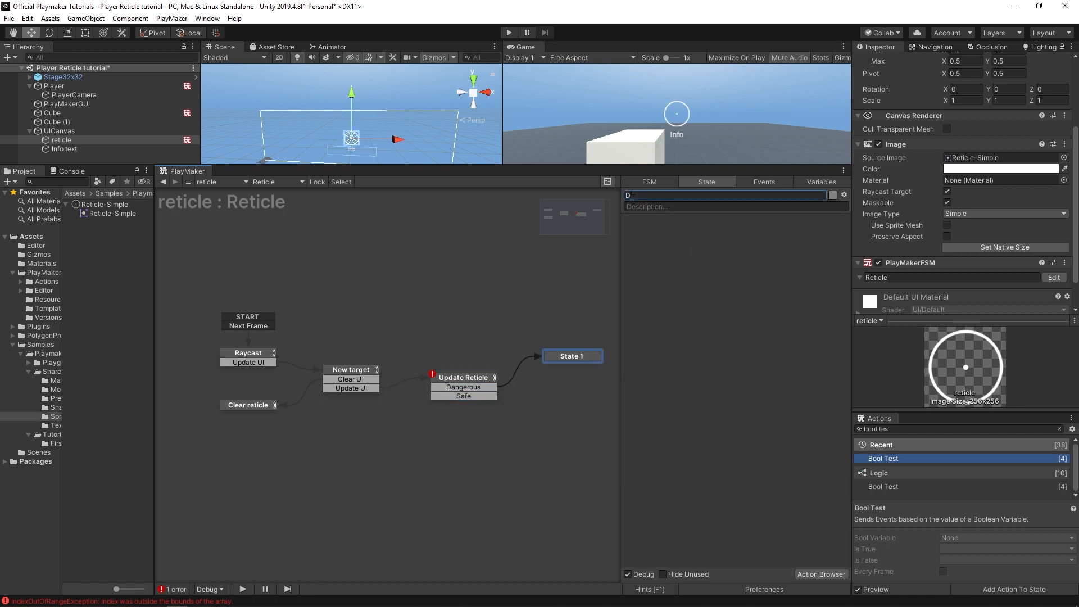
pyautogui.write('Dangerous reticl')
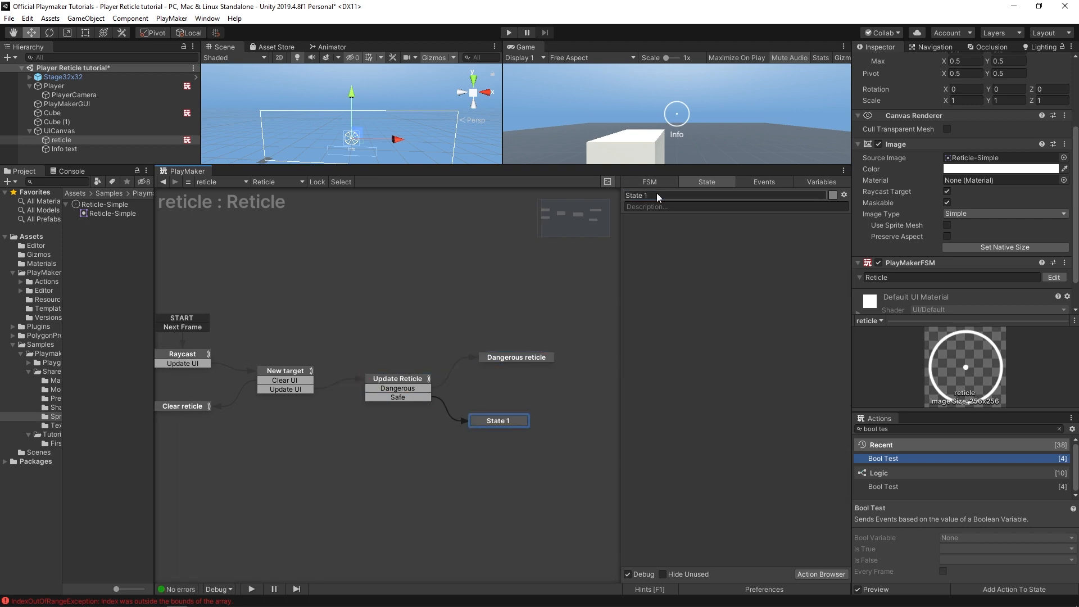
pyautogui.write('Safe reticle')
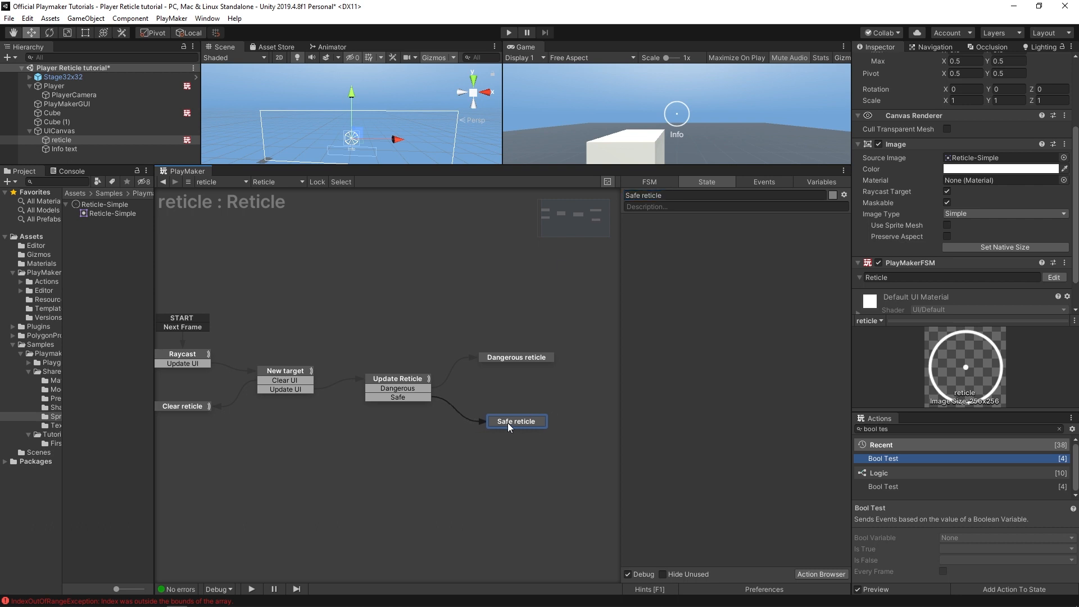
pyautogui.click(515, 356)
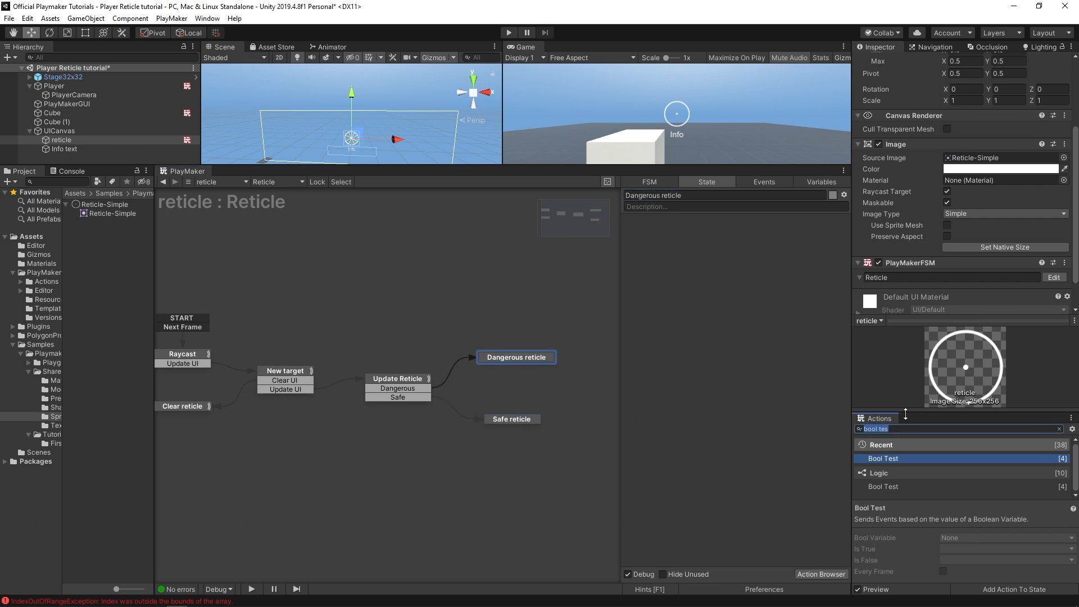
# Step: Add UI Graphic Set Color using a new red DangerColor variable, plus a Next Frame Event sending Next Frame
pyautogui.write('uigra')
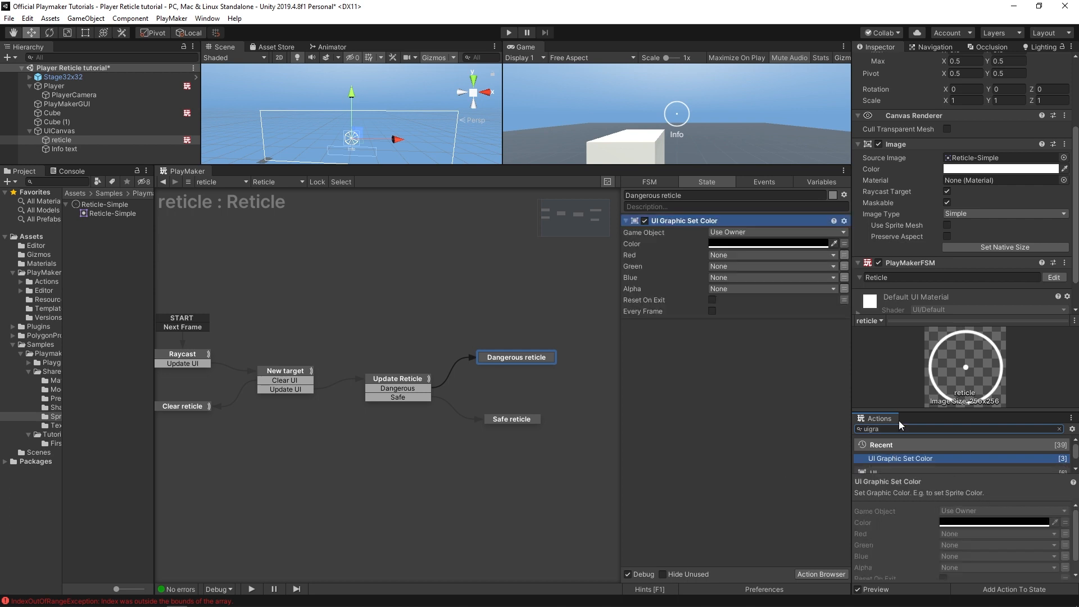
pyautogui.write('nn')
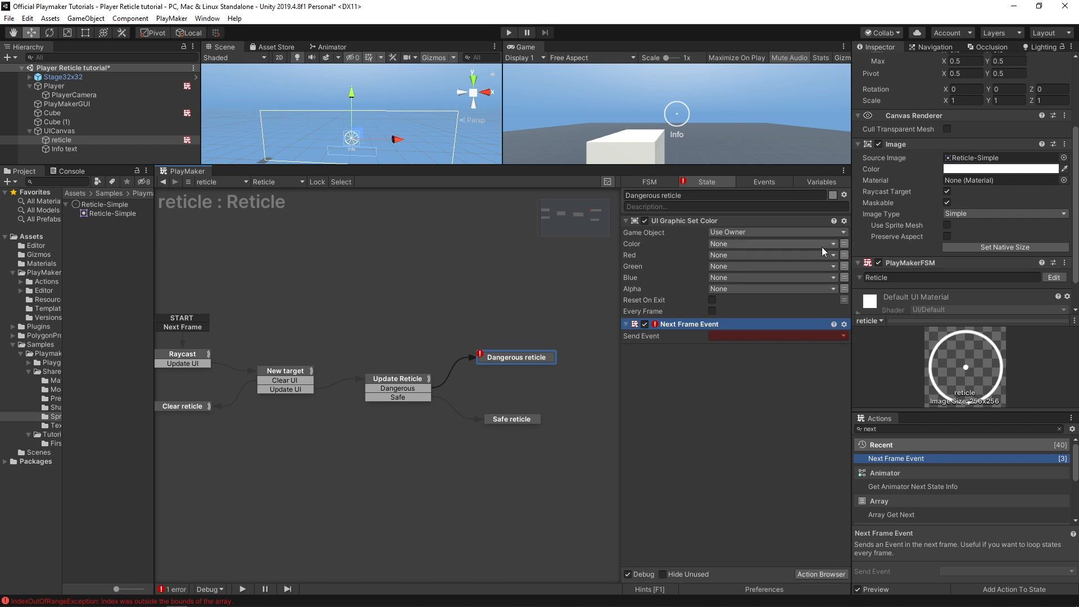
pyautogui.click(843, 255)
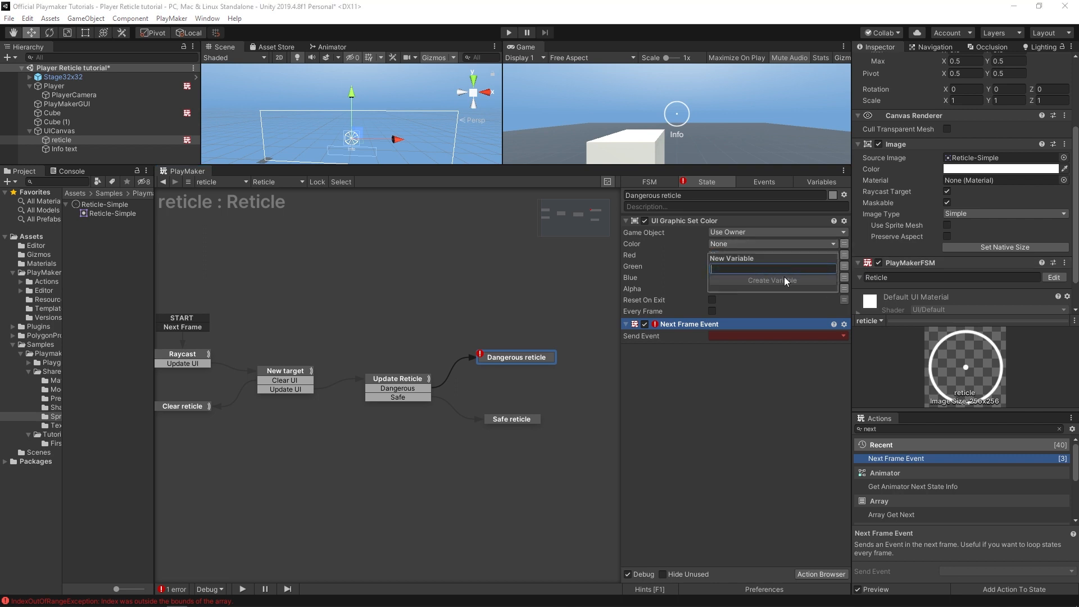
pyautogui.write('D')
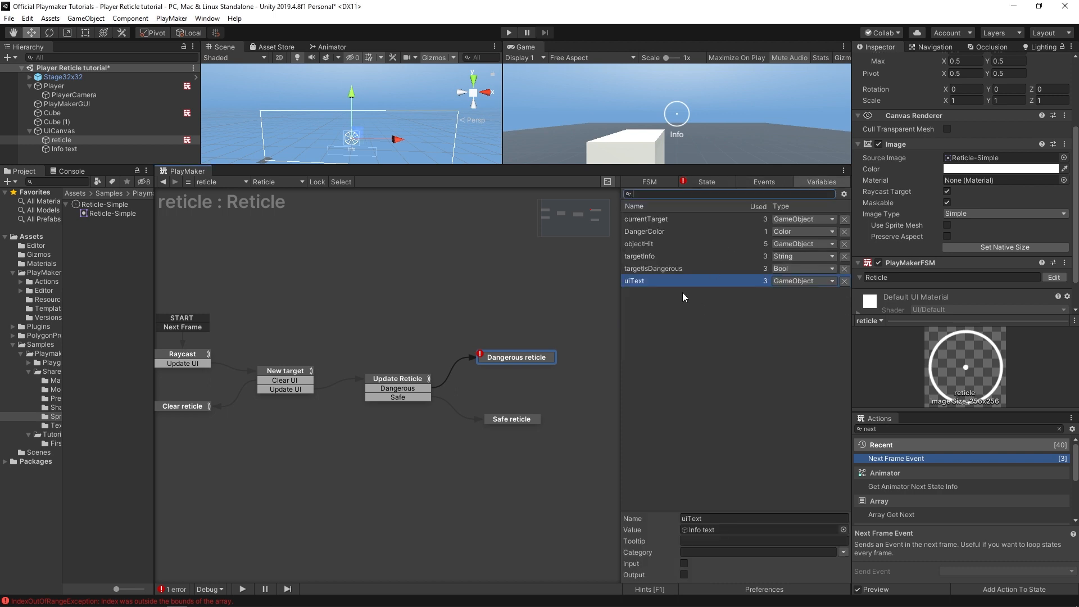
pyautogui.click(645, 230)
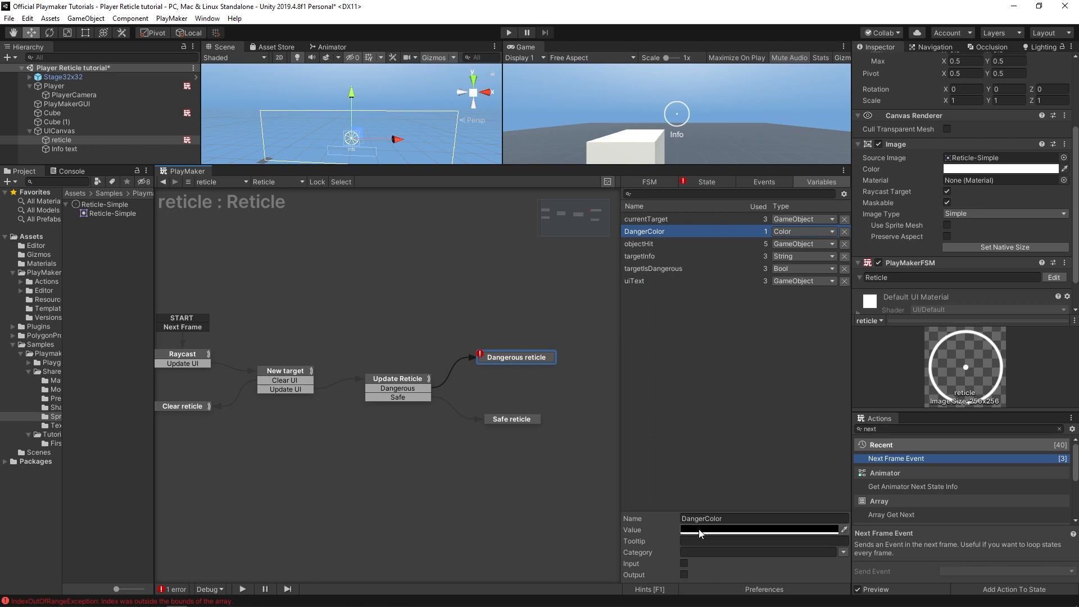
pyautogui.click(760, 530)
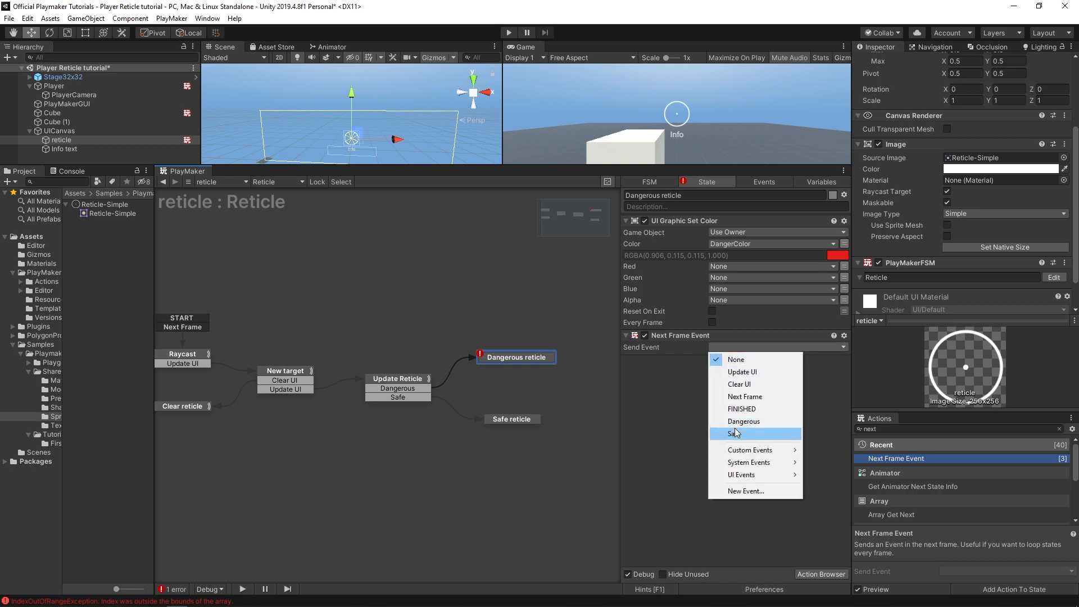
pyautogui.click(743, 396)
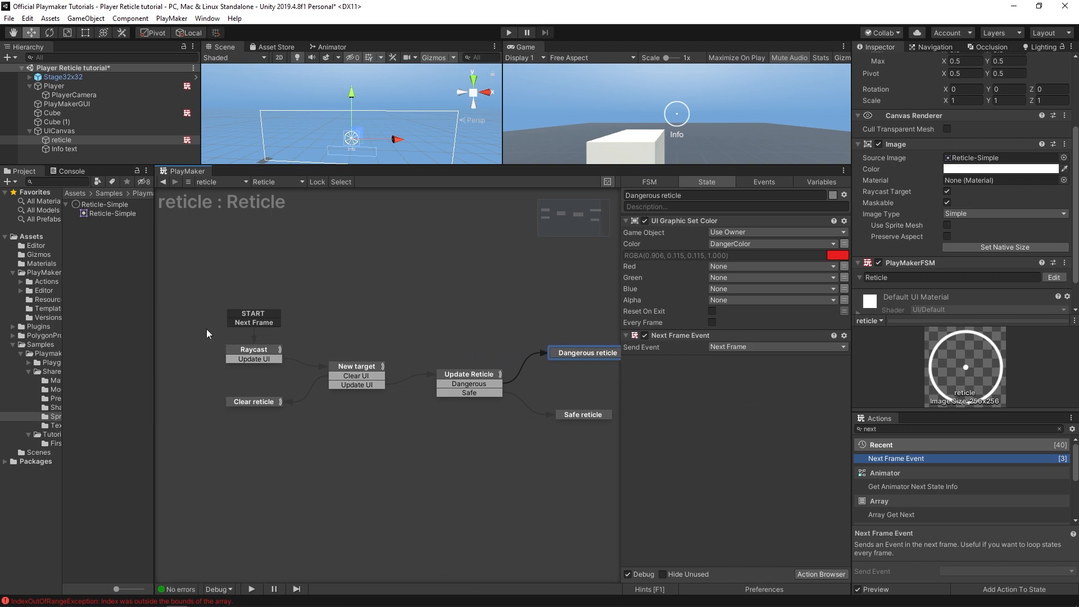
pyautogui.moveTo(570, 497)
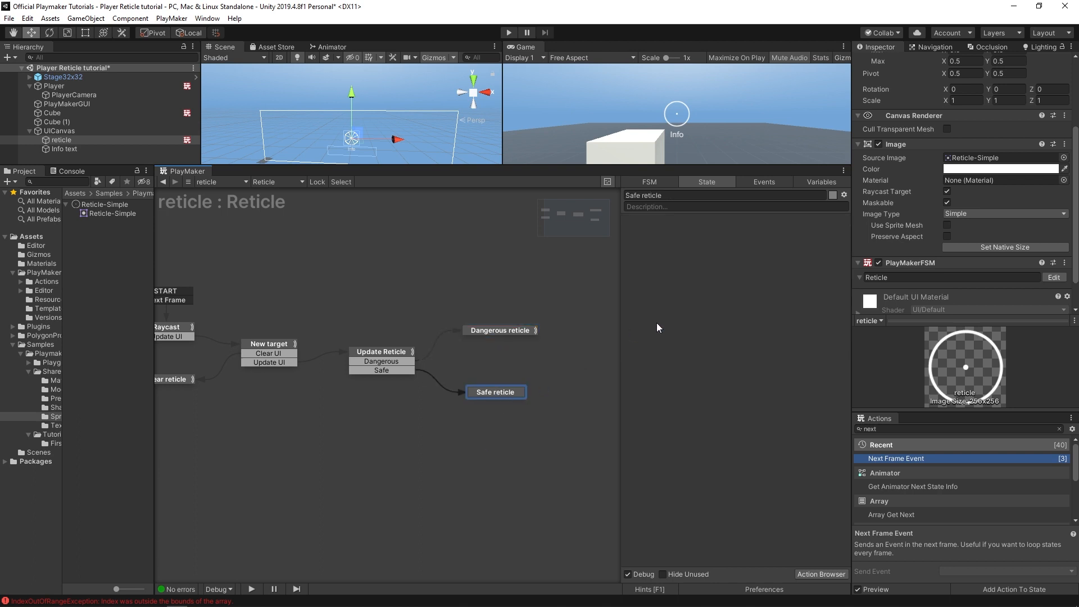
# Step: Paste Dangerous reticle's actions into Safe reticle and color it with a green SafeColor variable
pyautogui.click(500, 331)
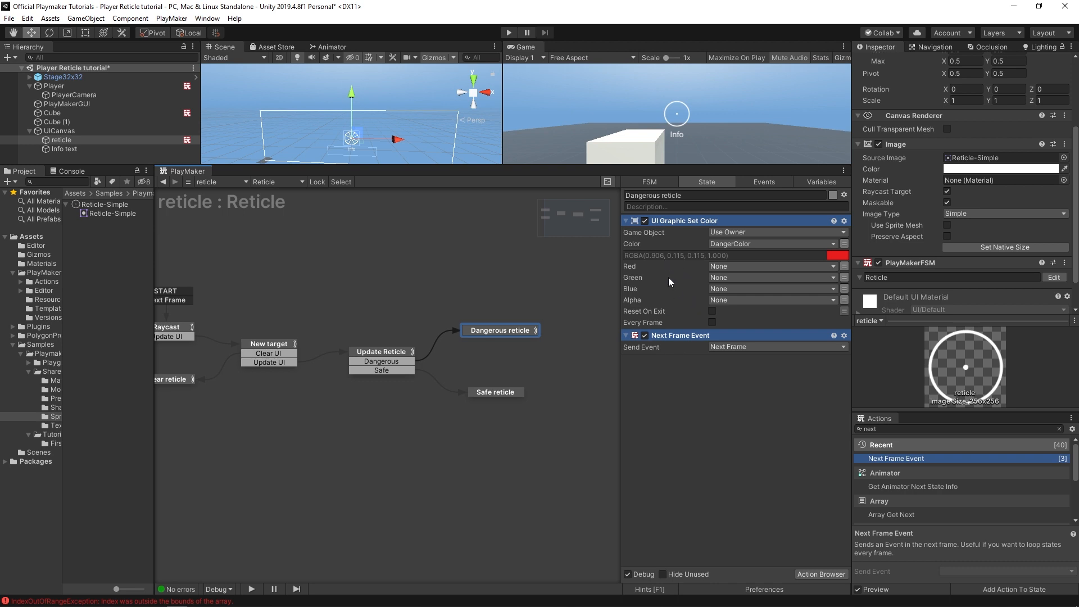
pyautogui.click(495, 391)
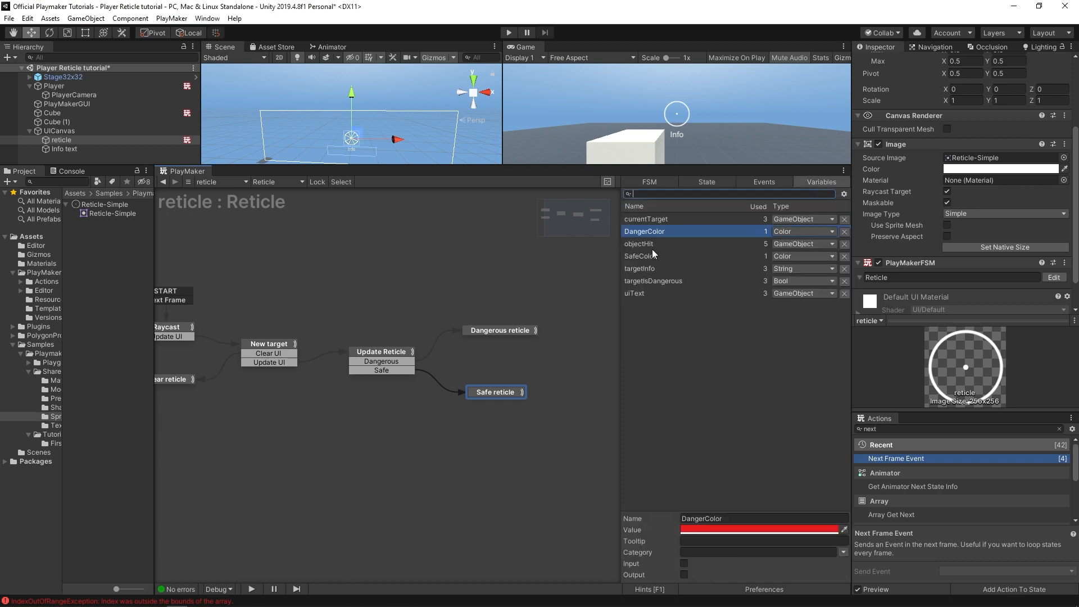
pyautogui.moveTo(637, 260)
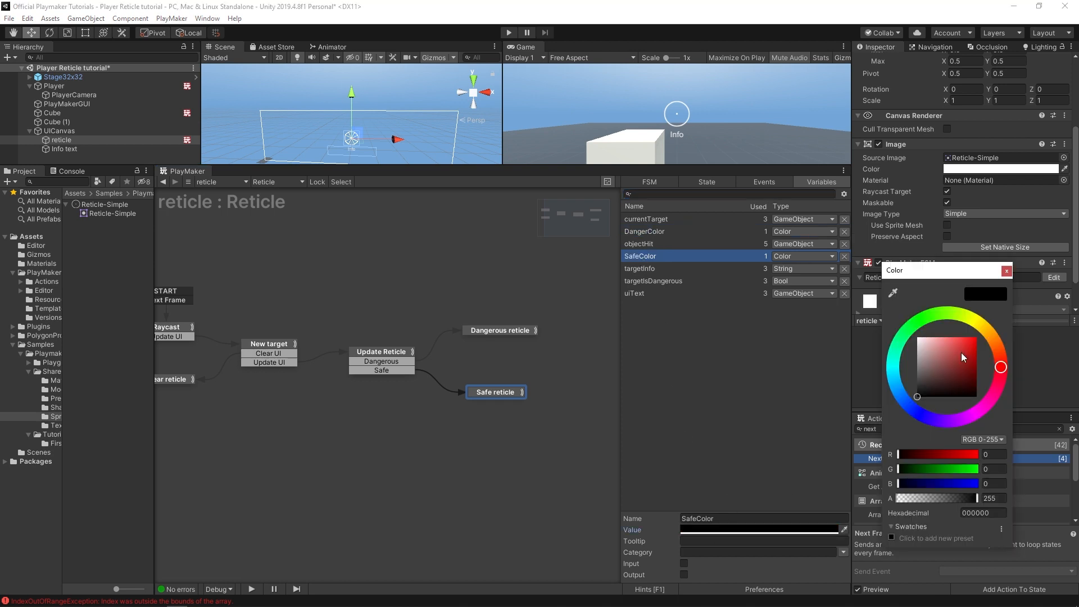
pyautogui.click(971, 343)
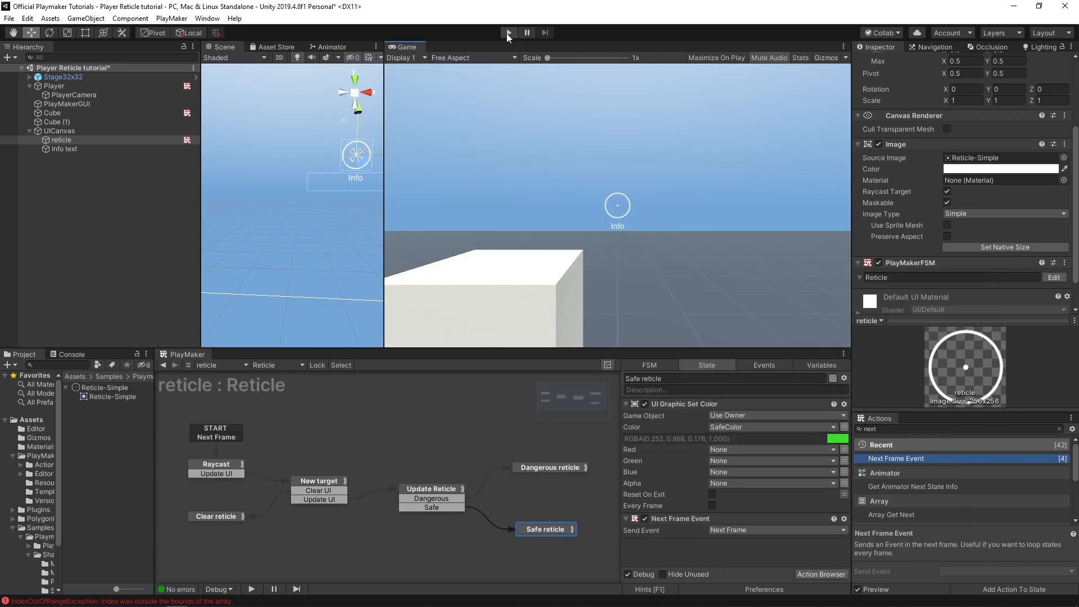
# Step: Fix Get Fsm String's Fsm Name to 'Info' and run Play mode to test the reticle
pyautogui.click(508, 32)
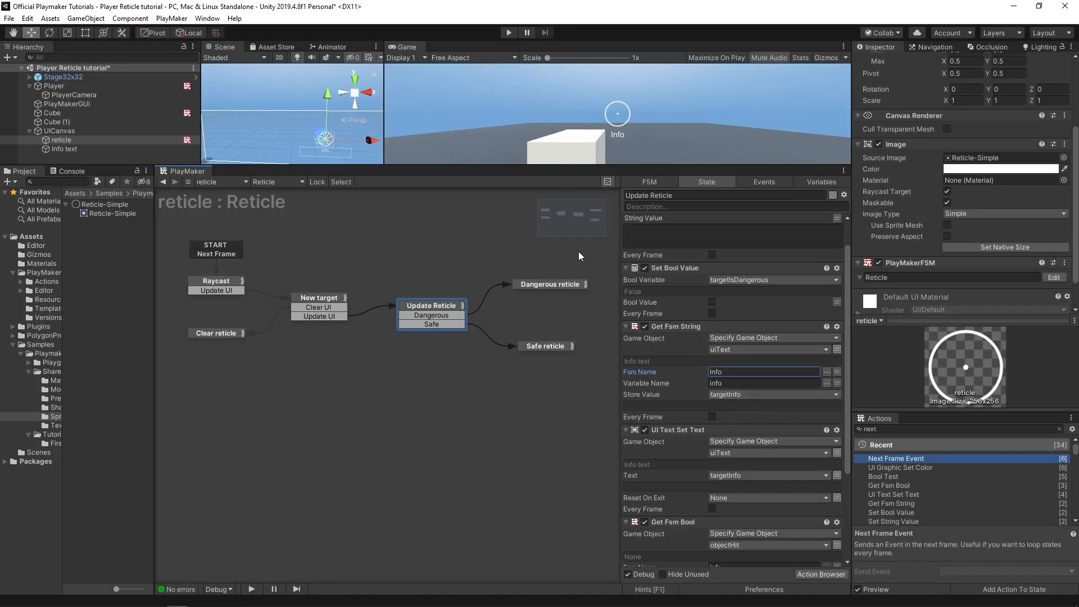
pyautogui.moveTo(646, 393)
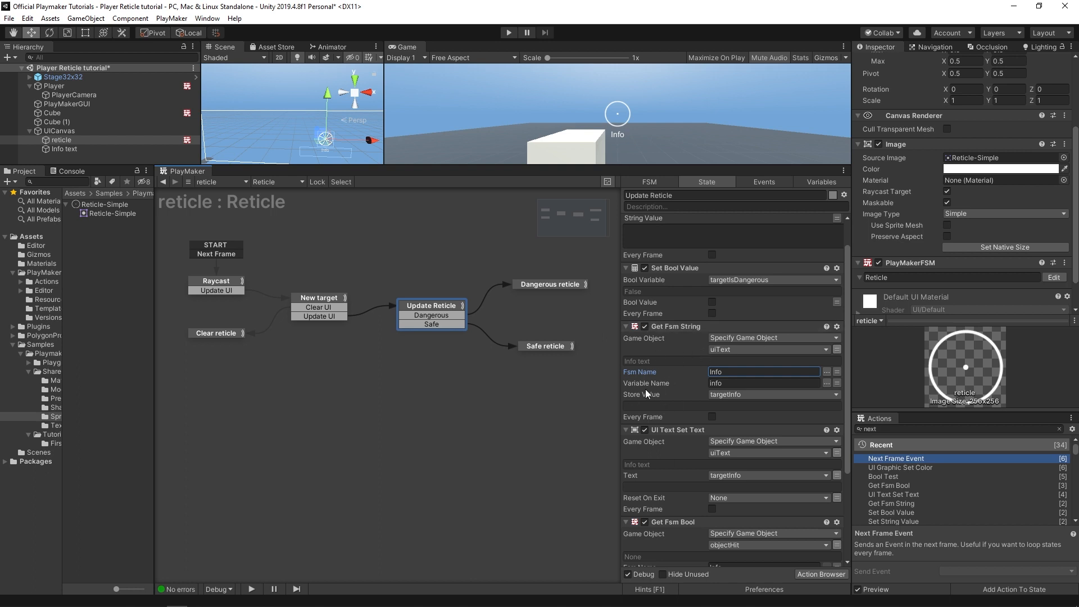
pyautogui.click(757, 372)
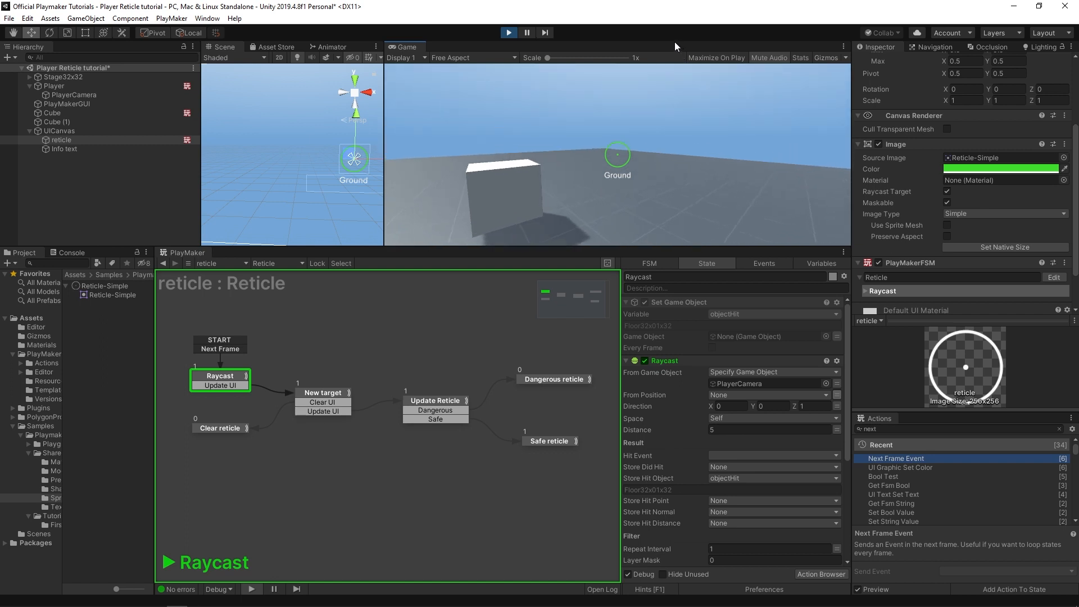
# Step: Stop Play, enable Every Frame on the Raycast state's Set Game Object, retest, then stop
pyautogui.click(507, 33)
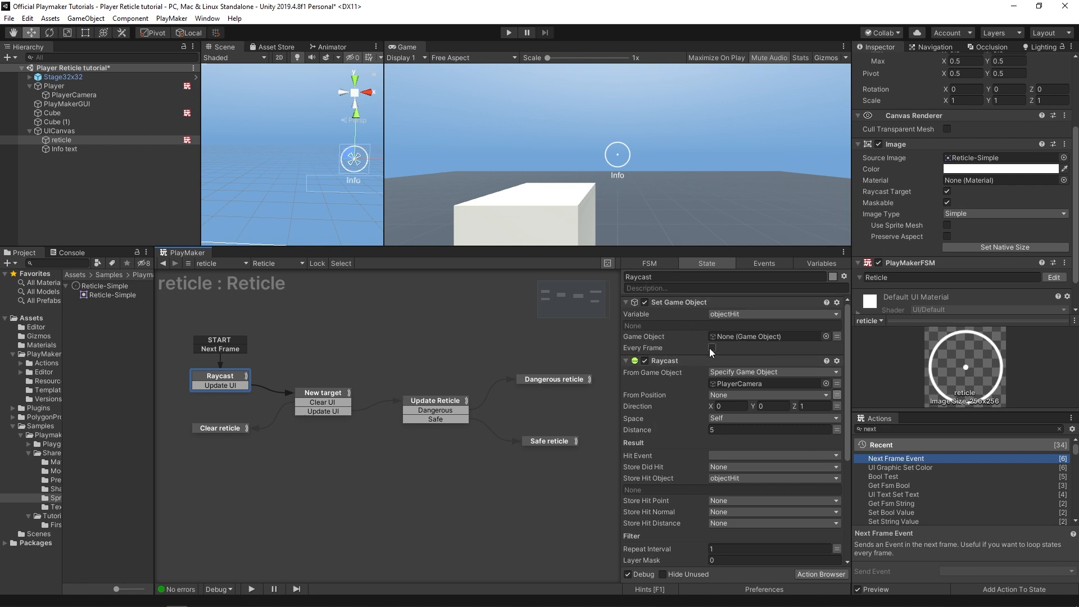
pyautogui.scroll(-3)
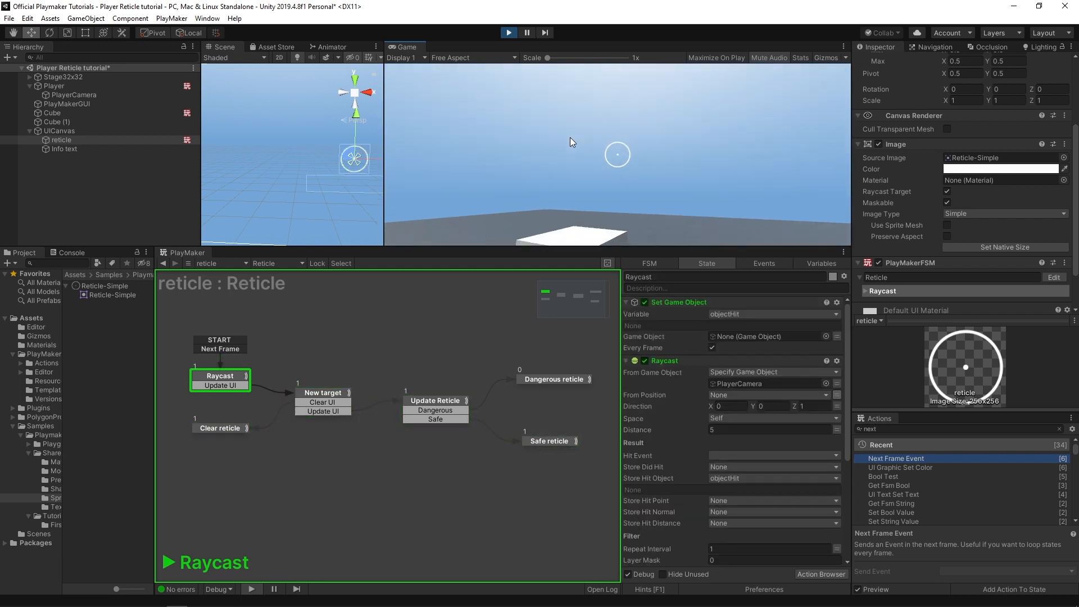
pyautogui.click(508, 33)
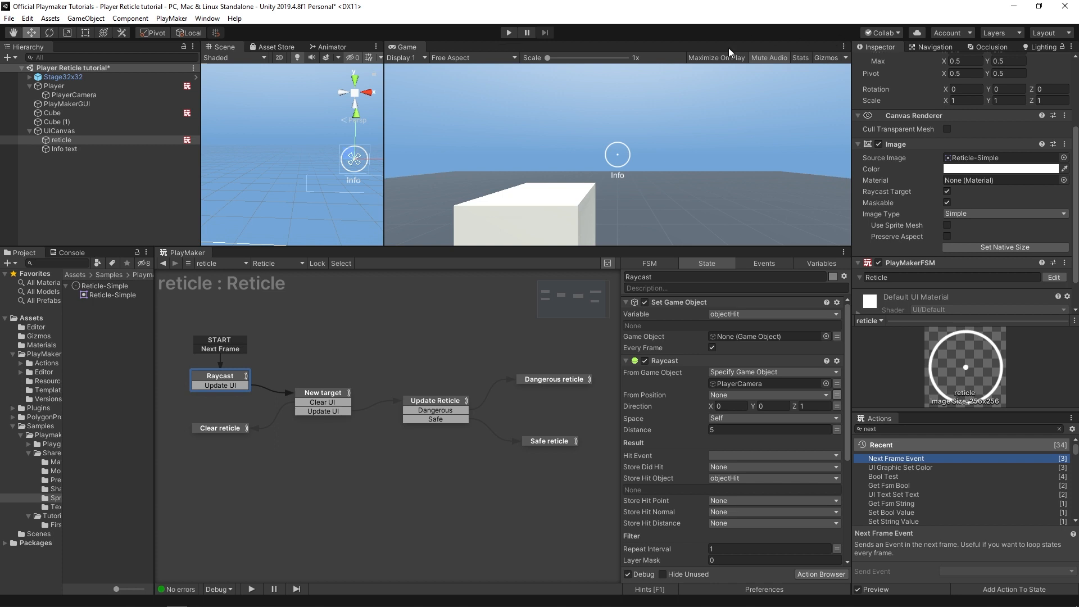
pyautogui.moveTo(441, 215)
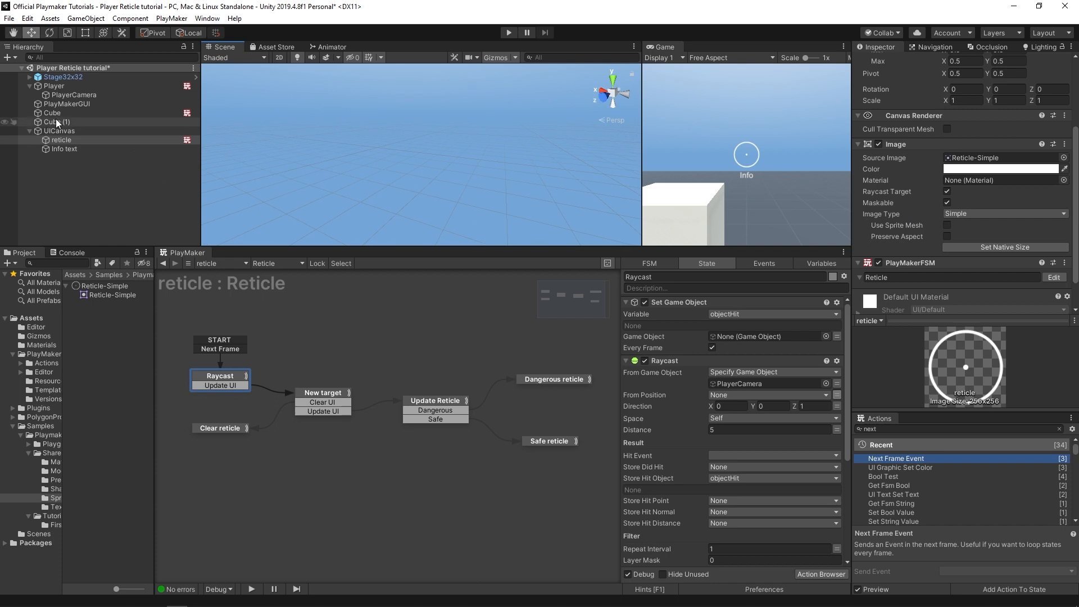
# Step: Rename Cube (1) to 'Danger Cube', frame it in the Scene view, and search components for 'fsm'
pyautogui.click(56, 122)
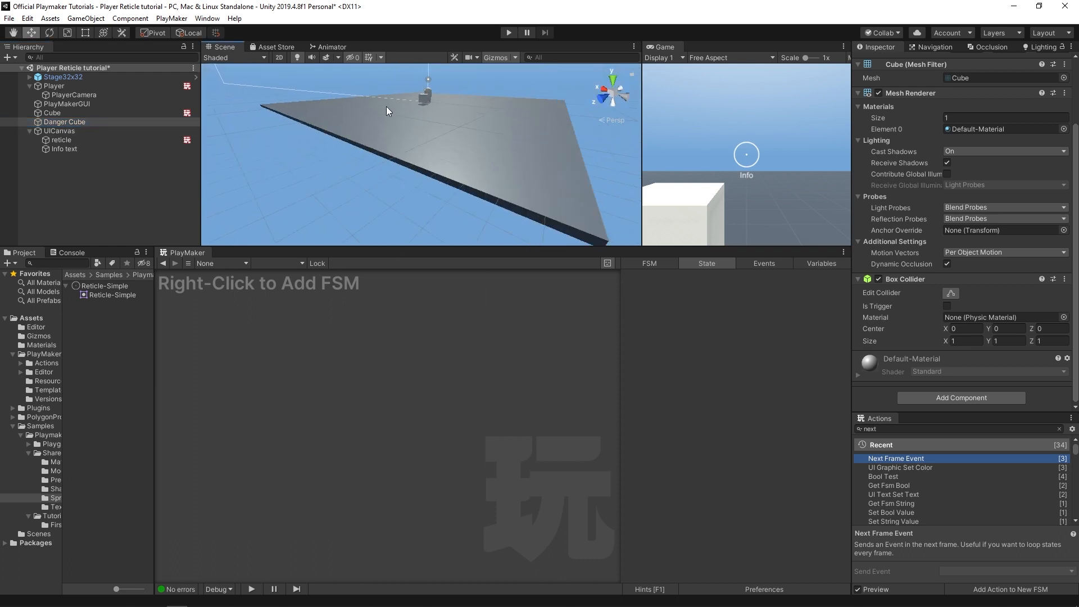
pyautogui.moveTo(386, 110); pyautogui.dragTo(482, 200)
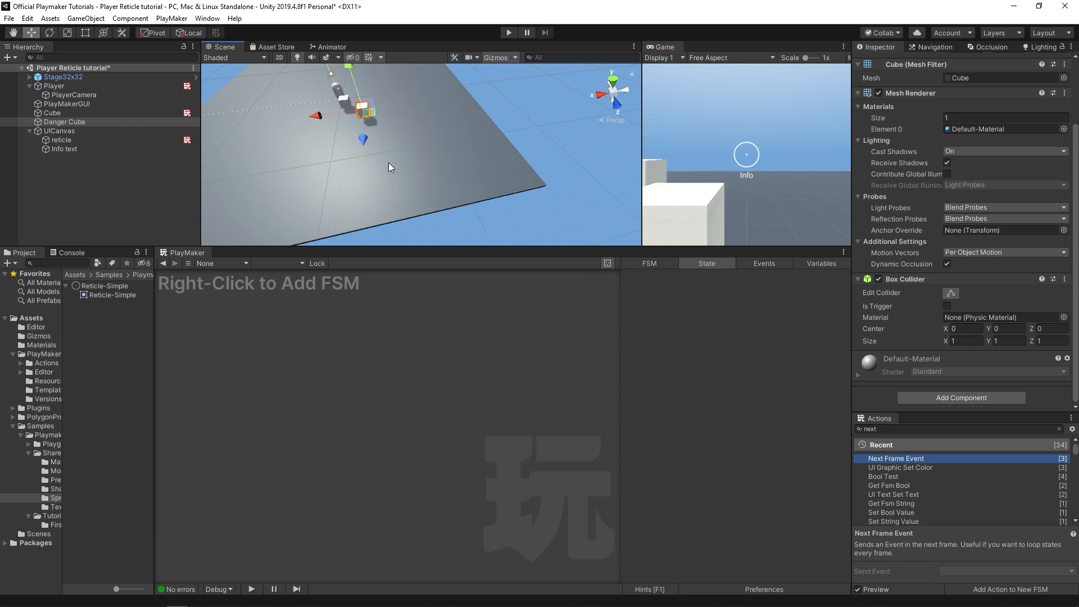
pyautogui.click(960, 397)
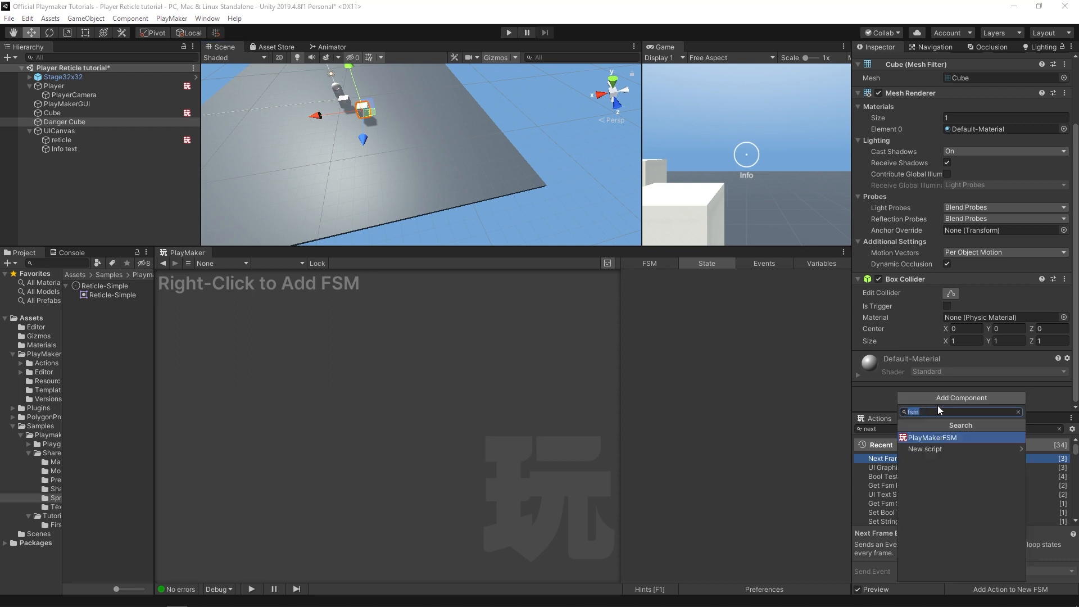
# Step: Add a PlayMakerFSM to Danger Cube using the TargetInfo template, tick isDangerous, and type its info text
pyautogui.click(933, 437)
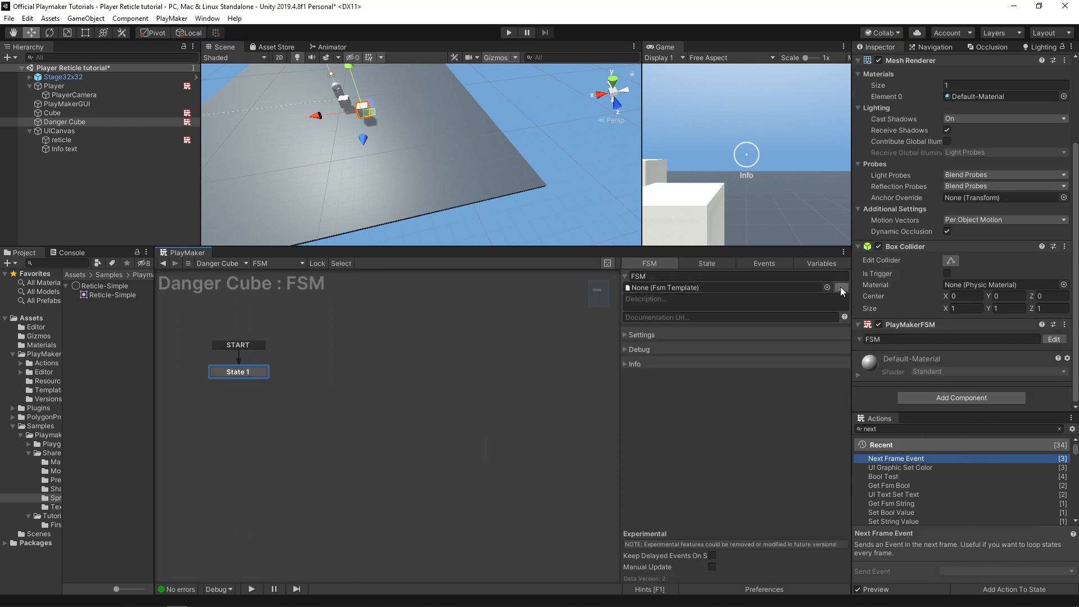
pyautogui.click(840, 288)
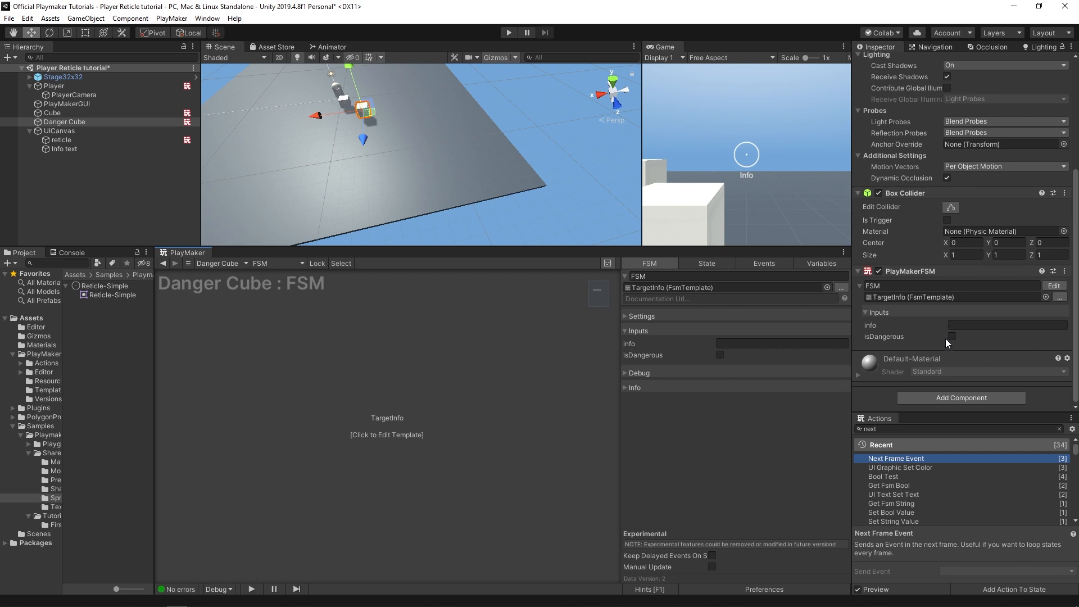
pyautogui.click(951, 336)
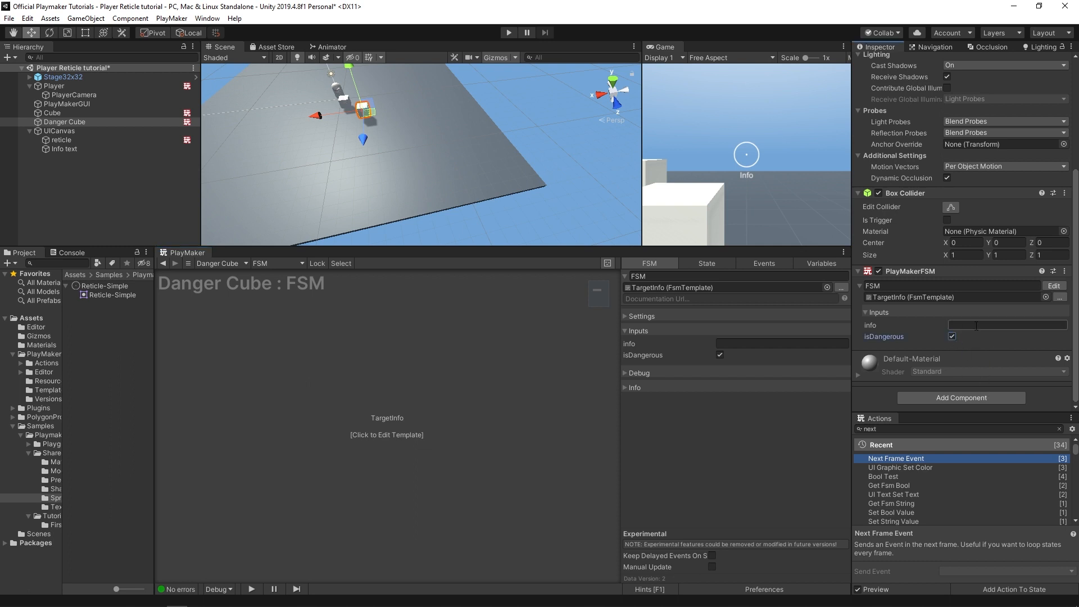
pyautogui.write('This c')
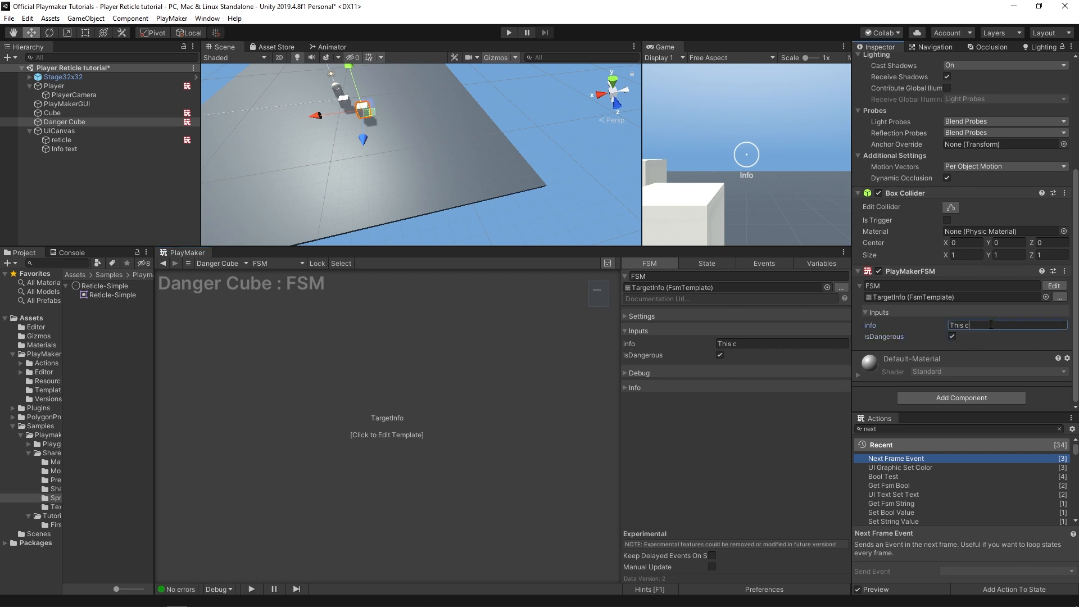